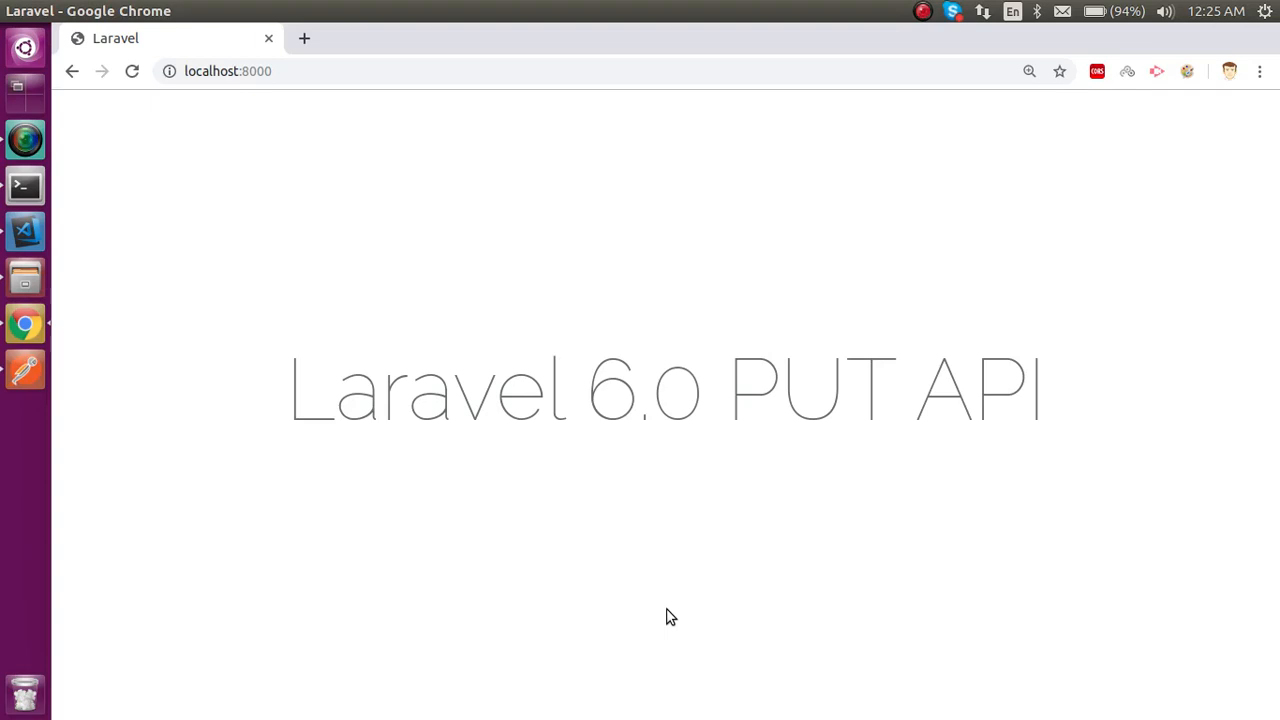
mouse_move(24, 231)
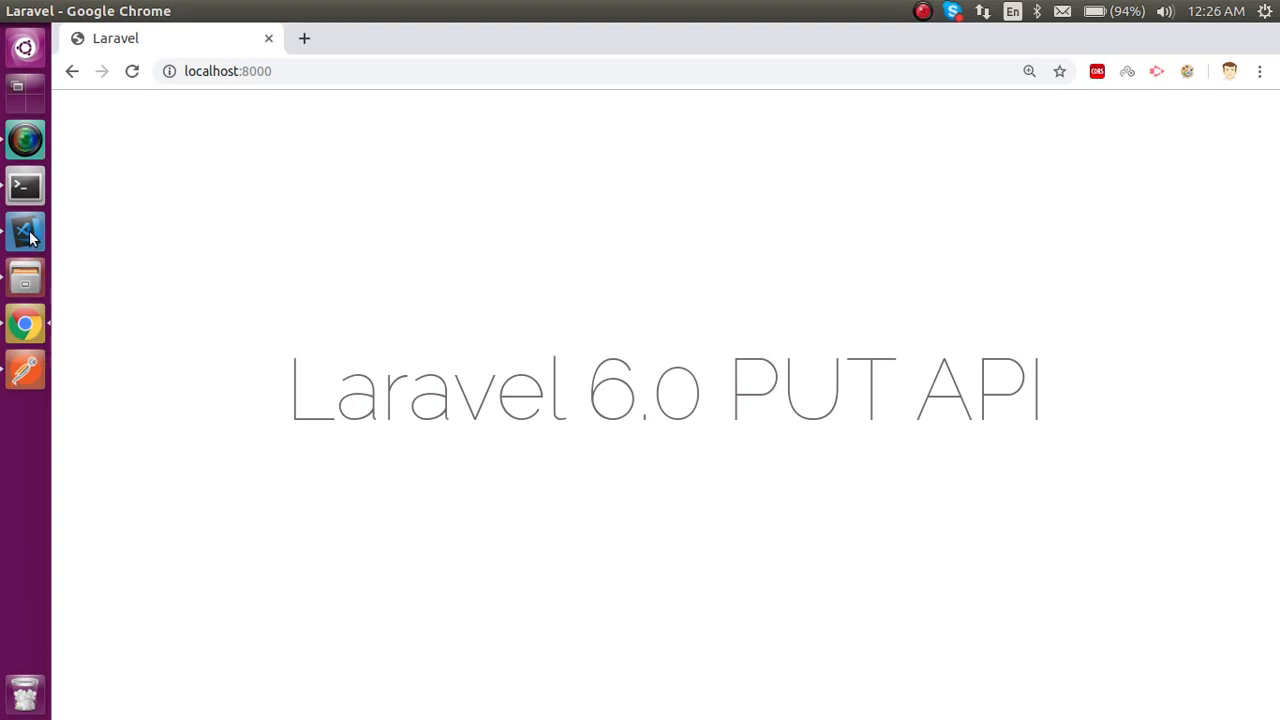
- Switch from Chrome to Visual Studio Code to view the lesson outline notes
click(24, 232)
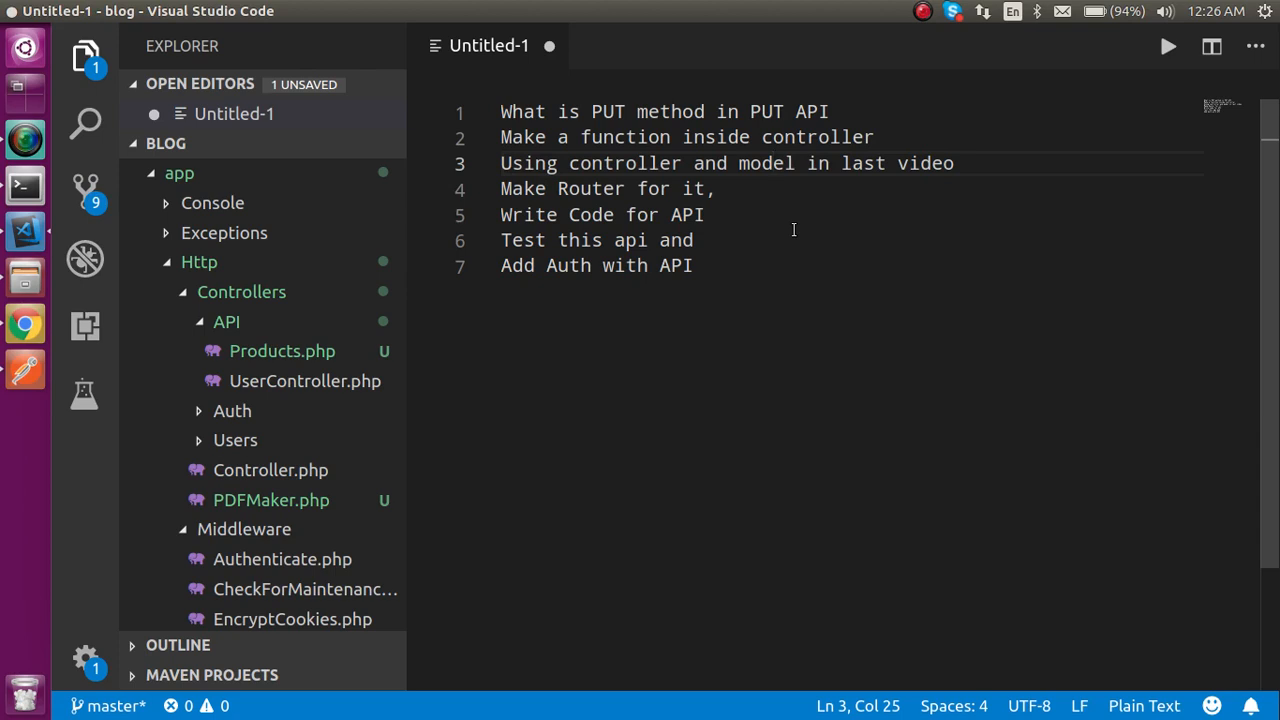
double_click(927, 163)
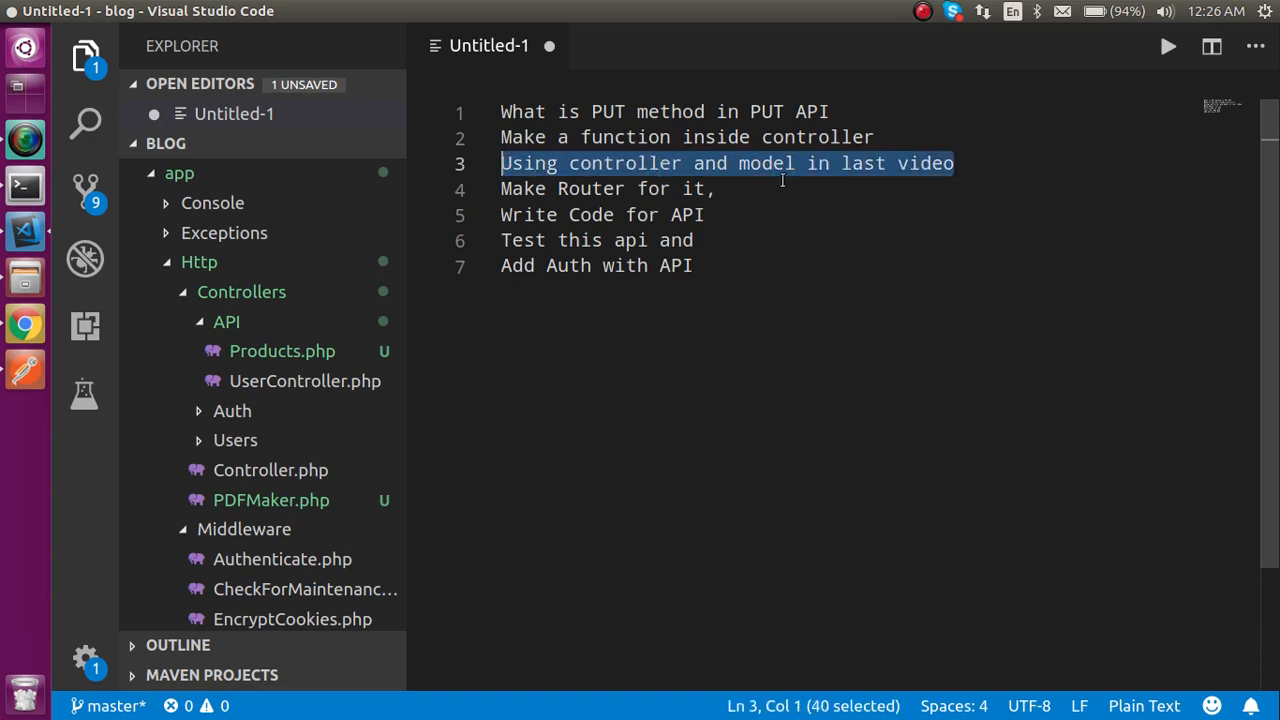
click(714, 188)
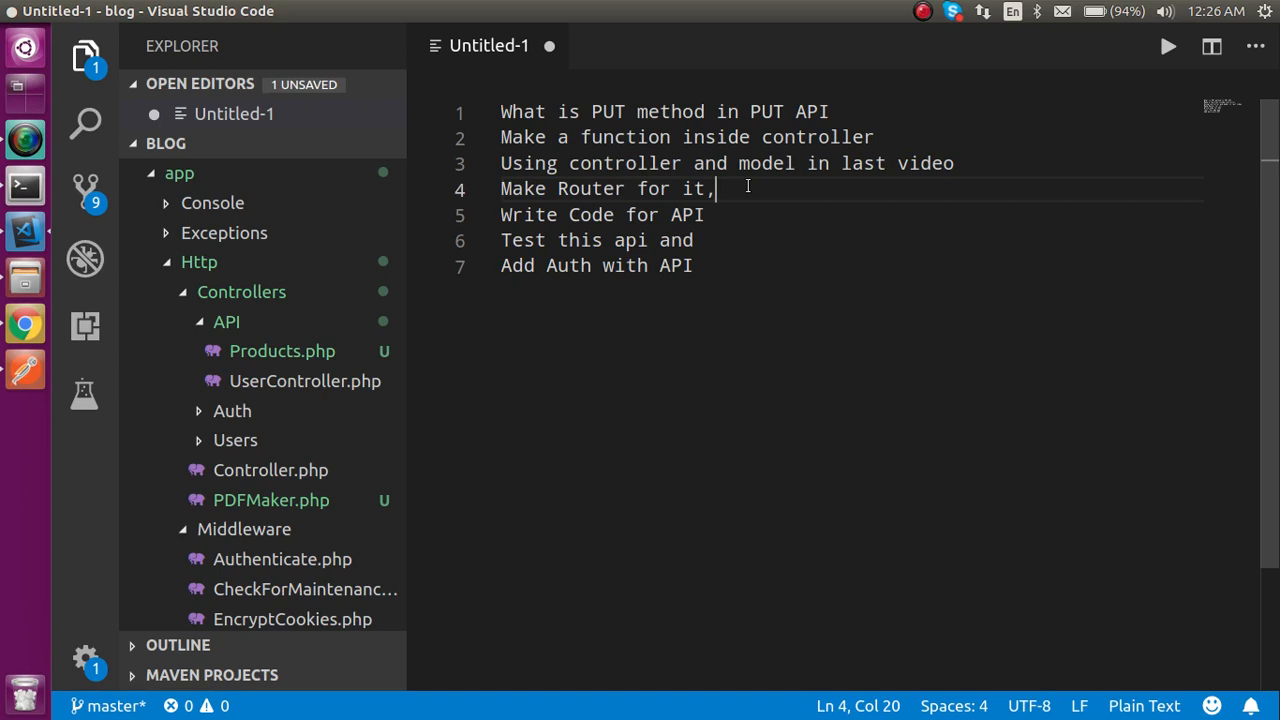
mouse_move(24, 323)
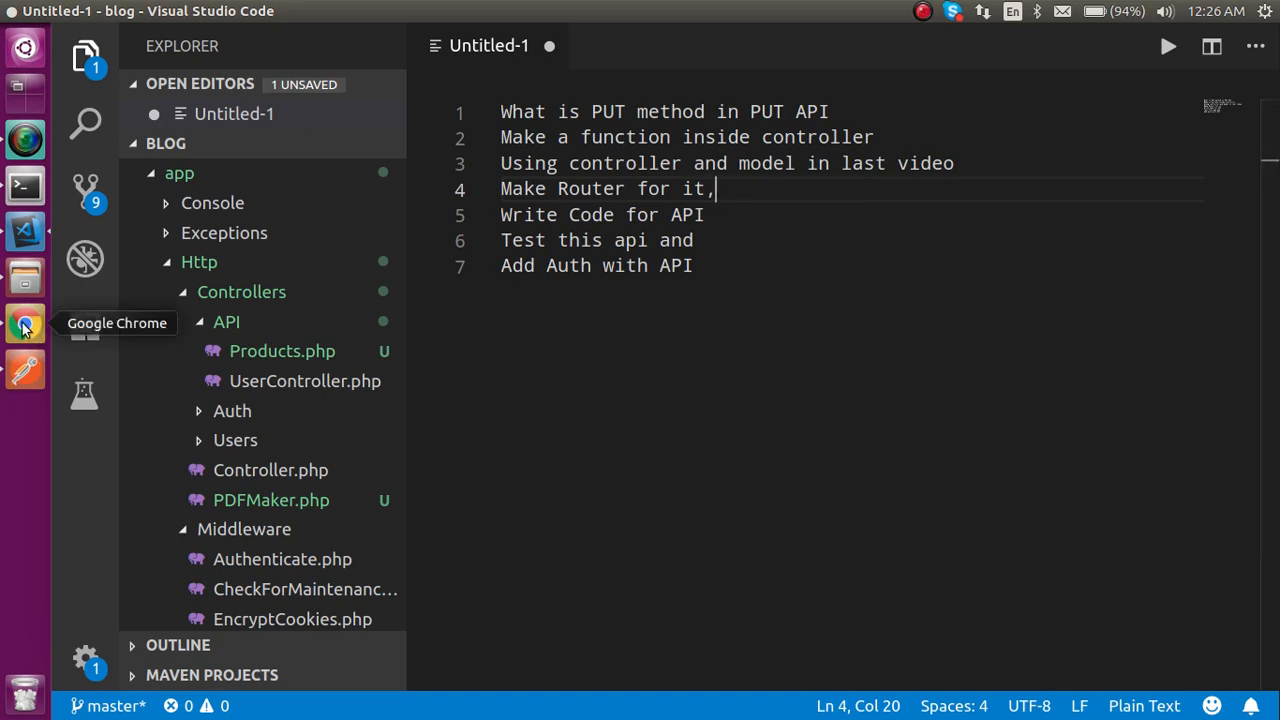
mouse_move(839, 111)
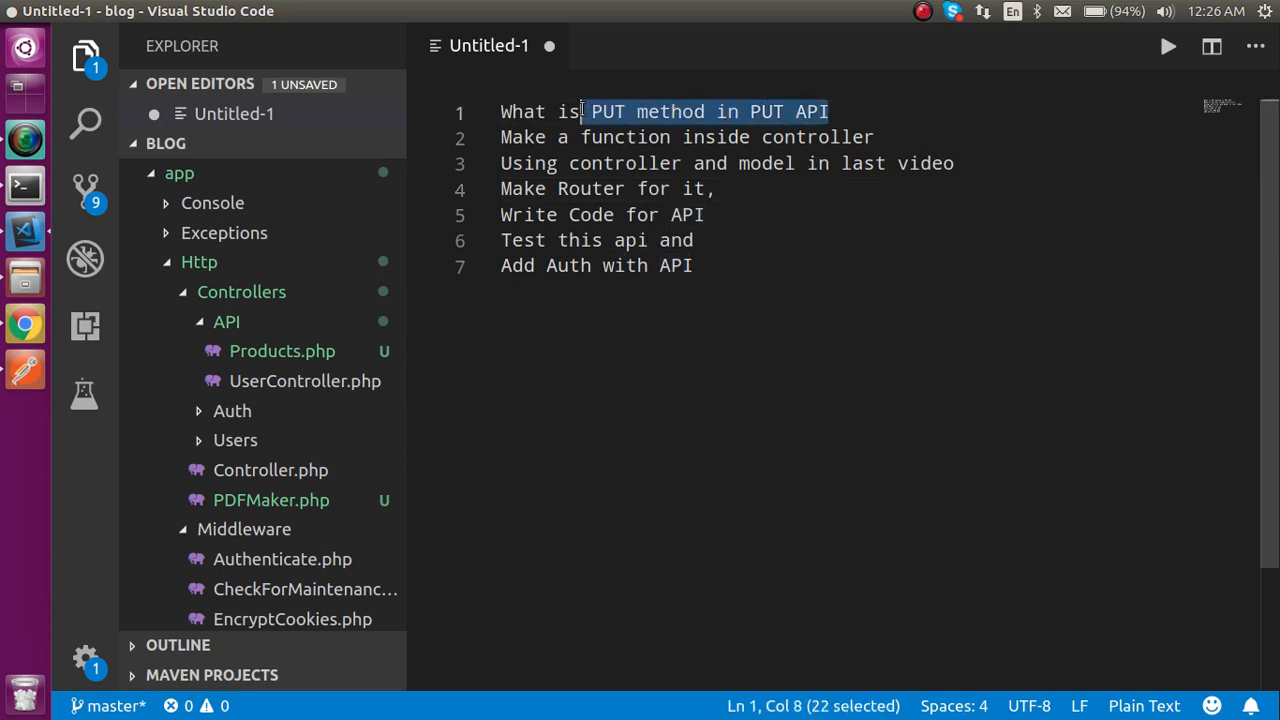
mouse_move(740, 188)
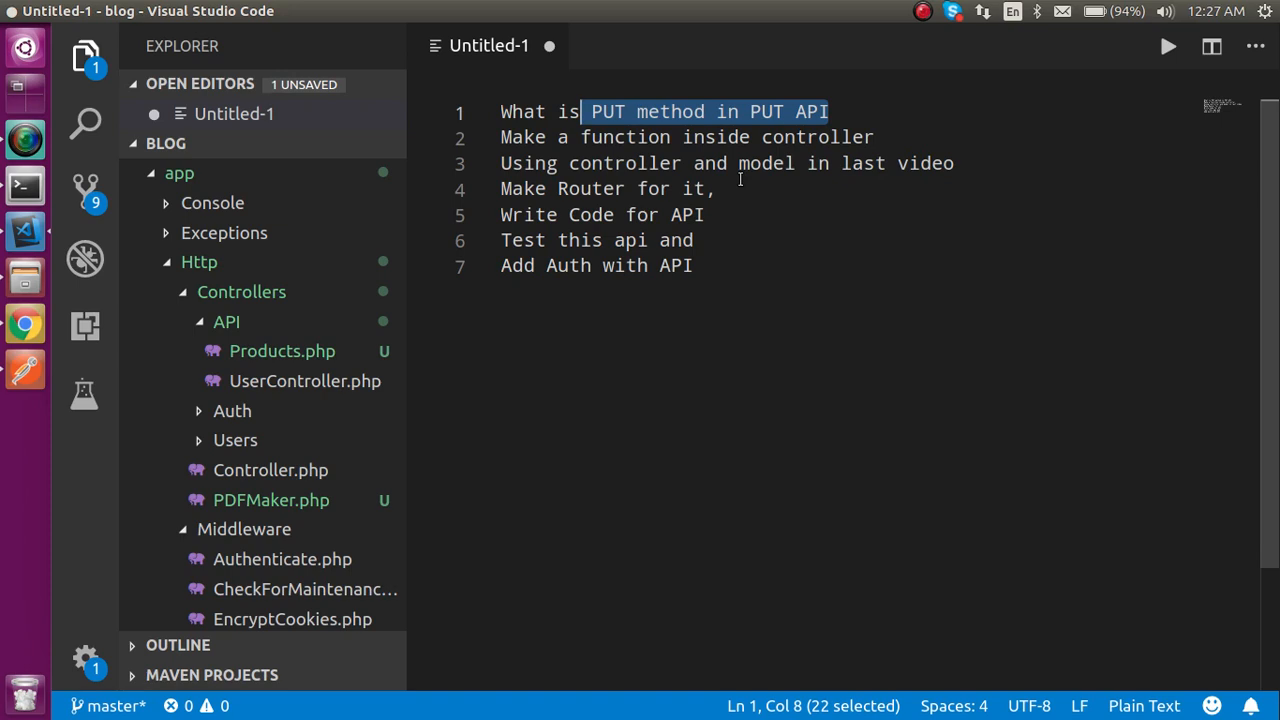
- Open phpMyAdmin in Chrome and select the youtube database
click(24, 324)
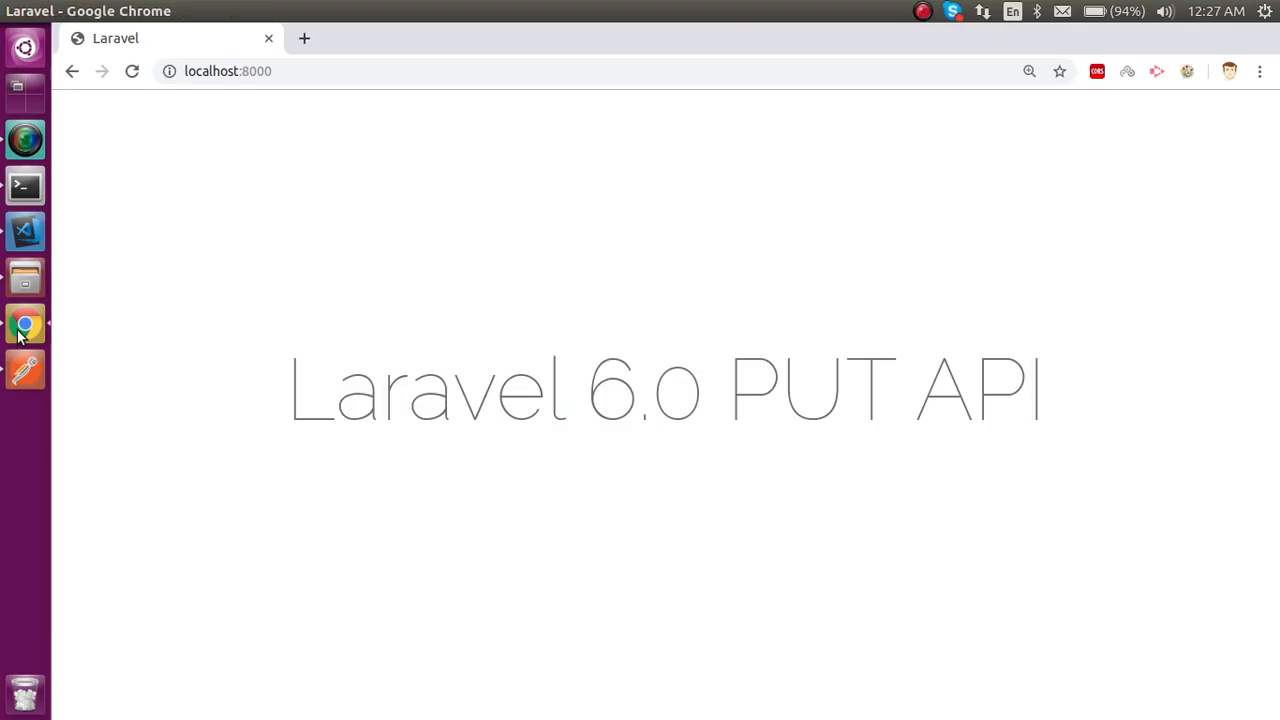
click(304, 38)
text(localhost/phpmyadmin/)
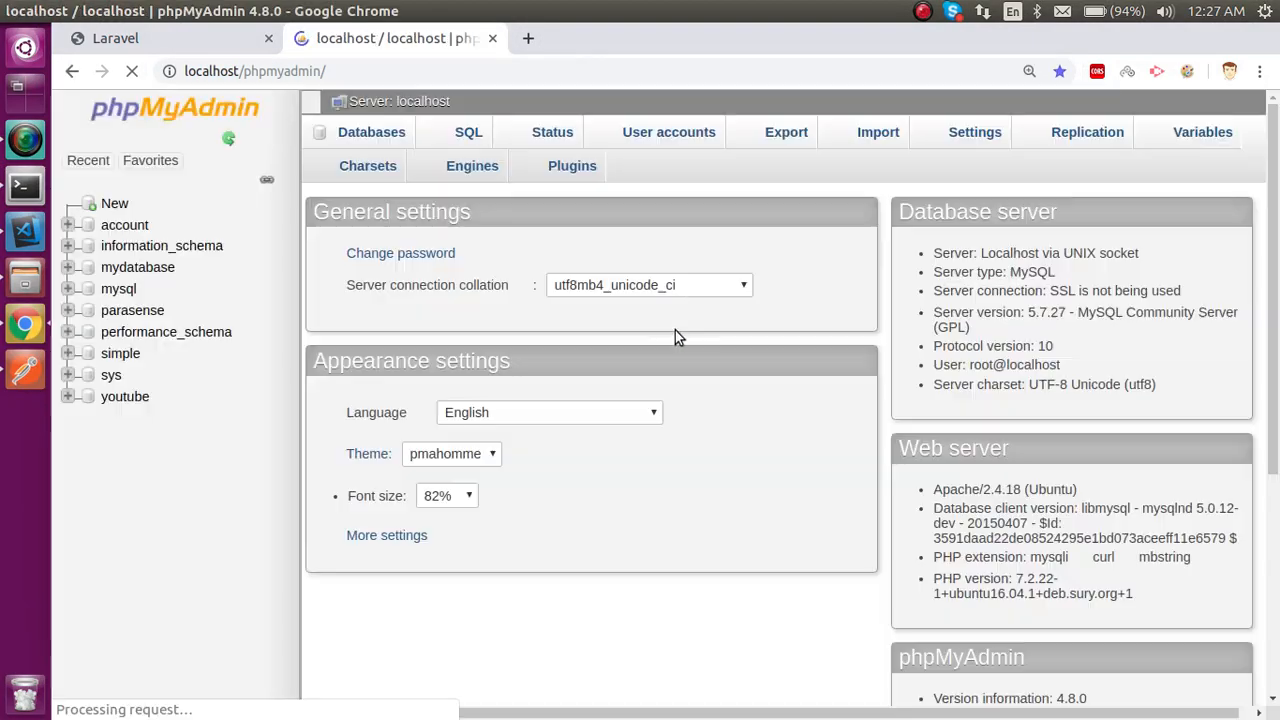
click(125, 396)
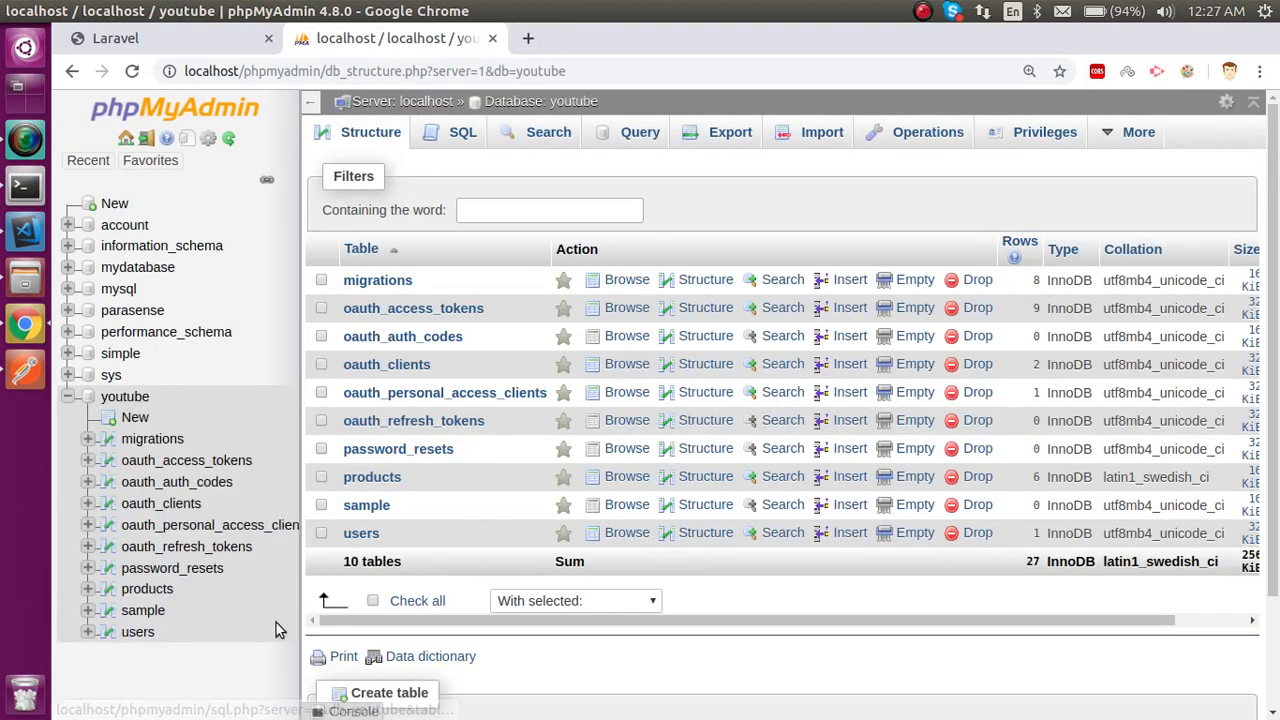
mouse_move(180, 678)
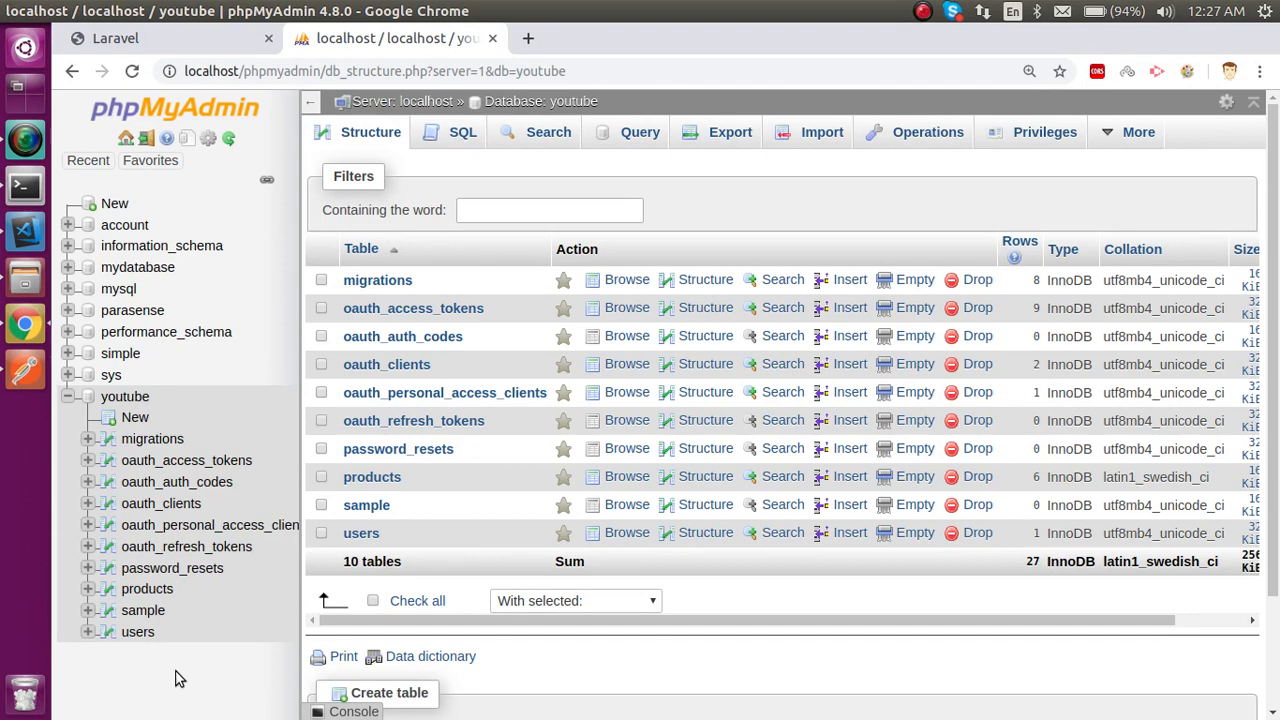
mouse_move(147, 588)
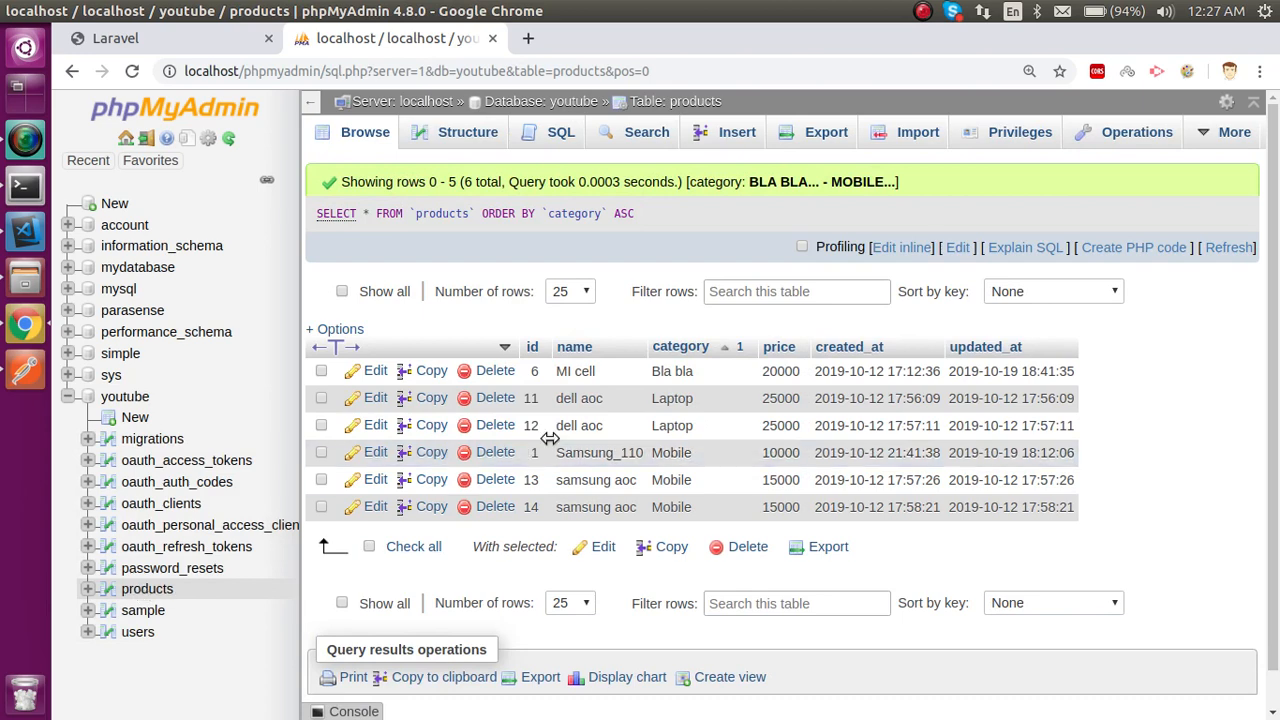
mouse_move(688, 364)
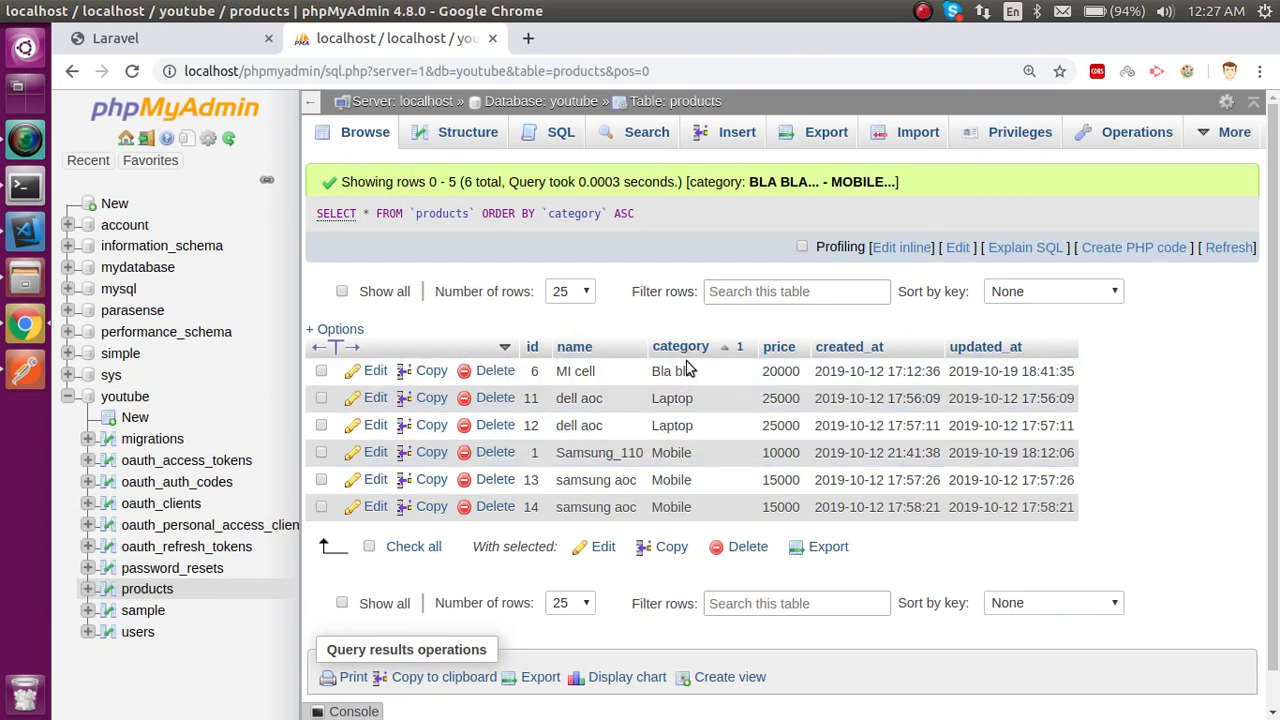
mouse_move(545, 425)
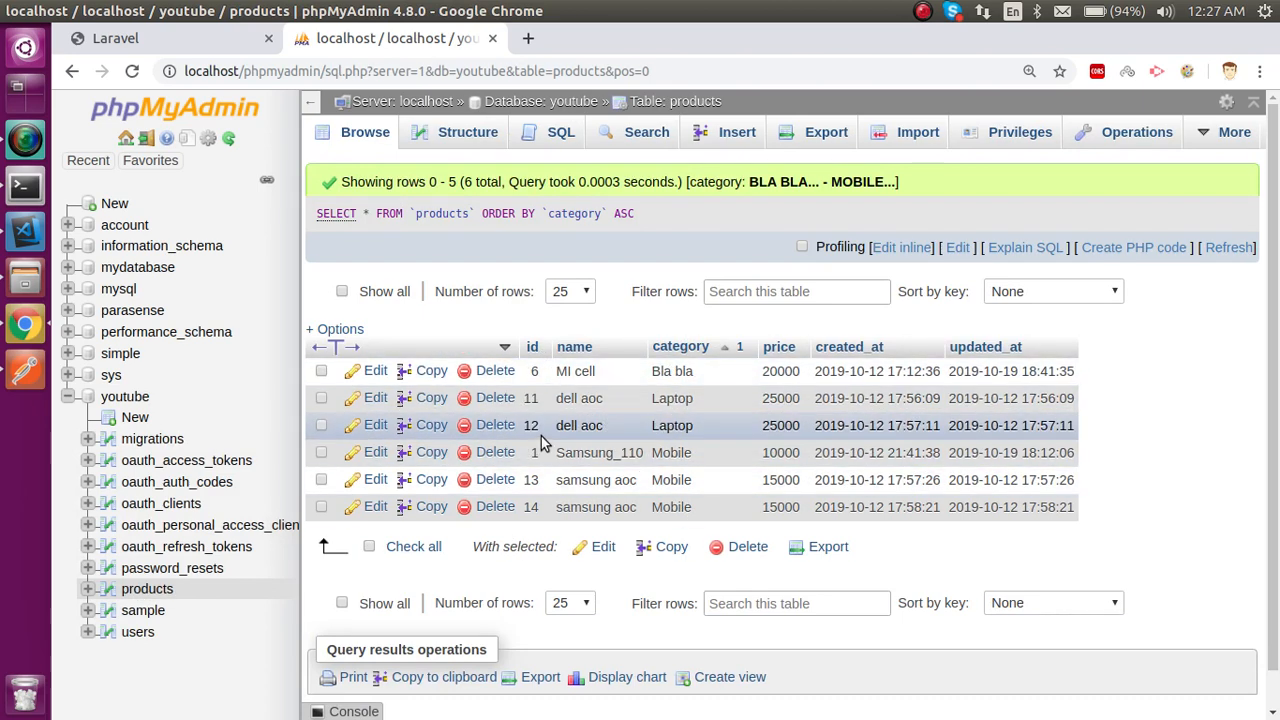
mouse_move(712, 410)
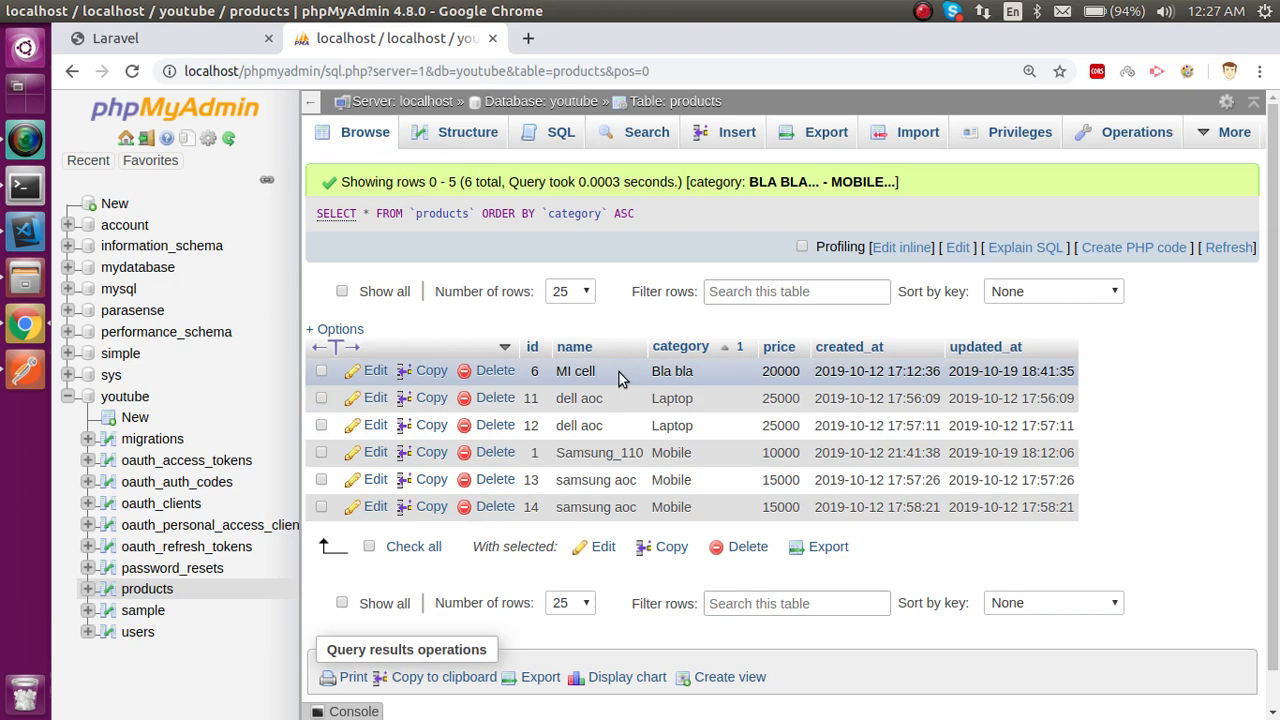
mouse_move(670, 385)
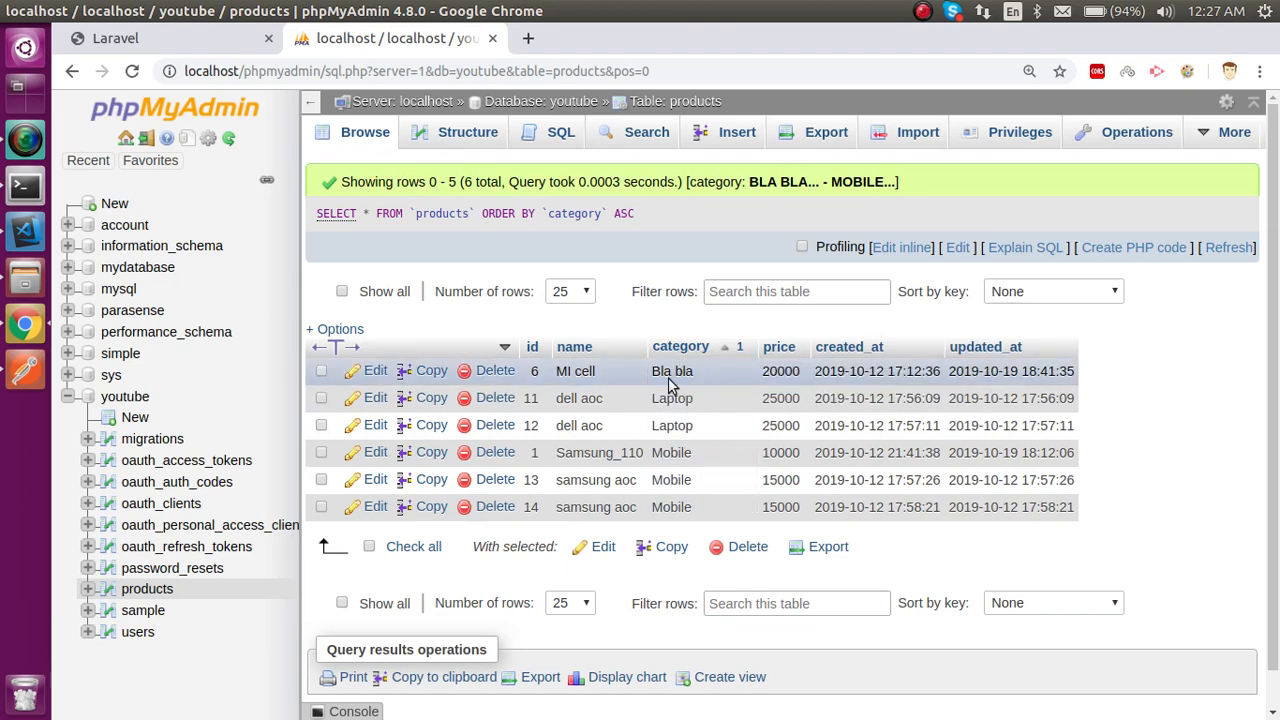
mouse_move(695, 375)
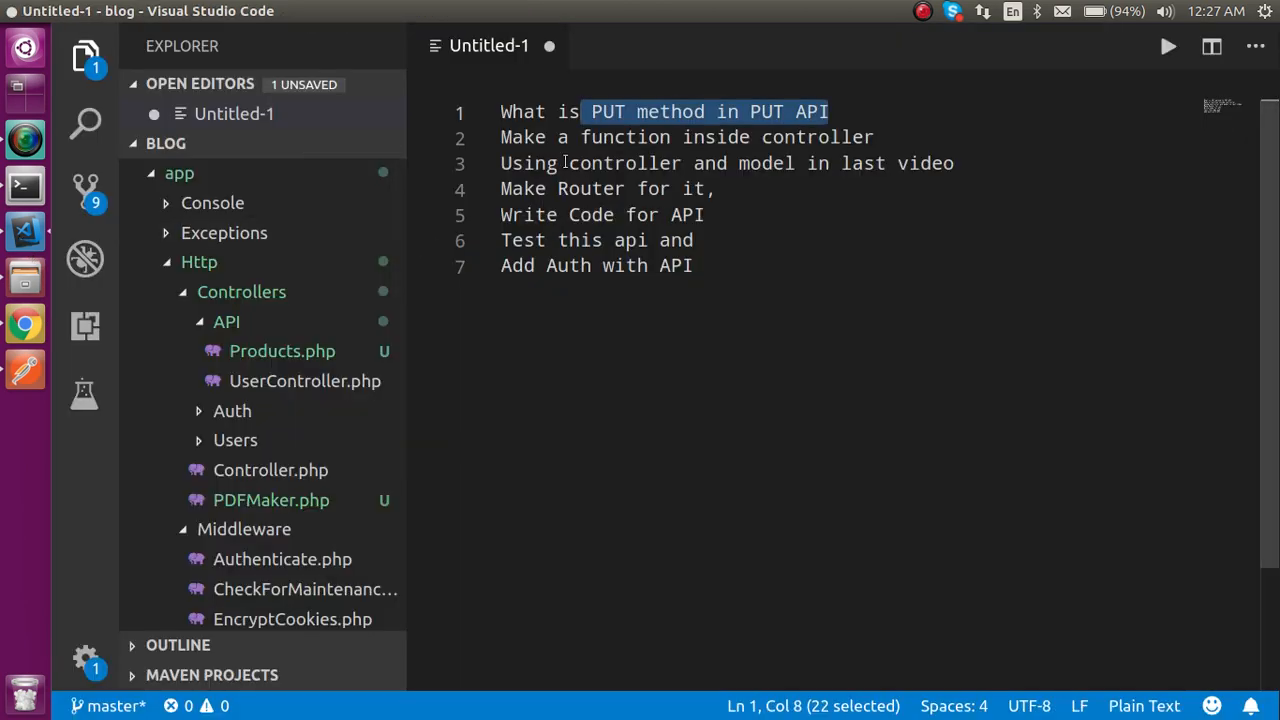
- Return to the editor and place the cursor on the outline's last line
click(522, 137)
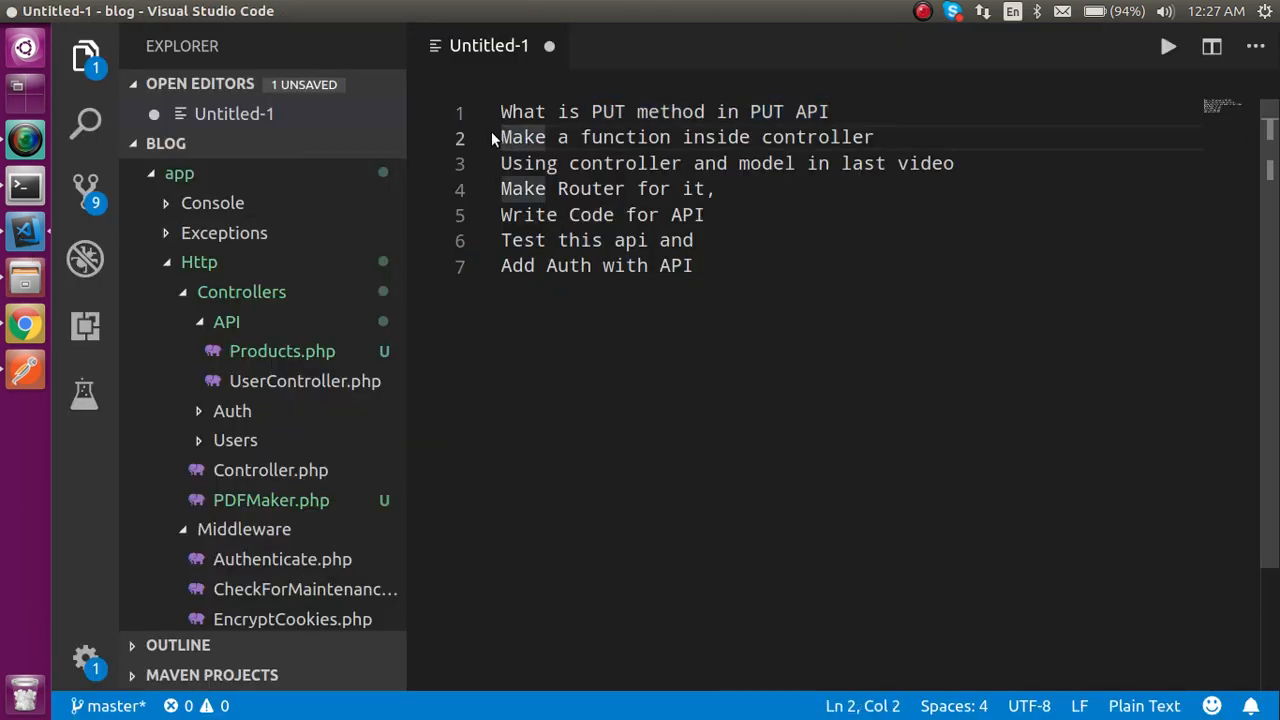
click(726, 265)
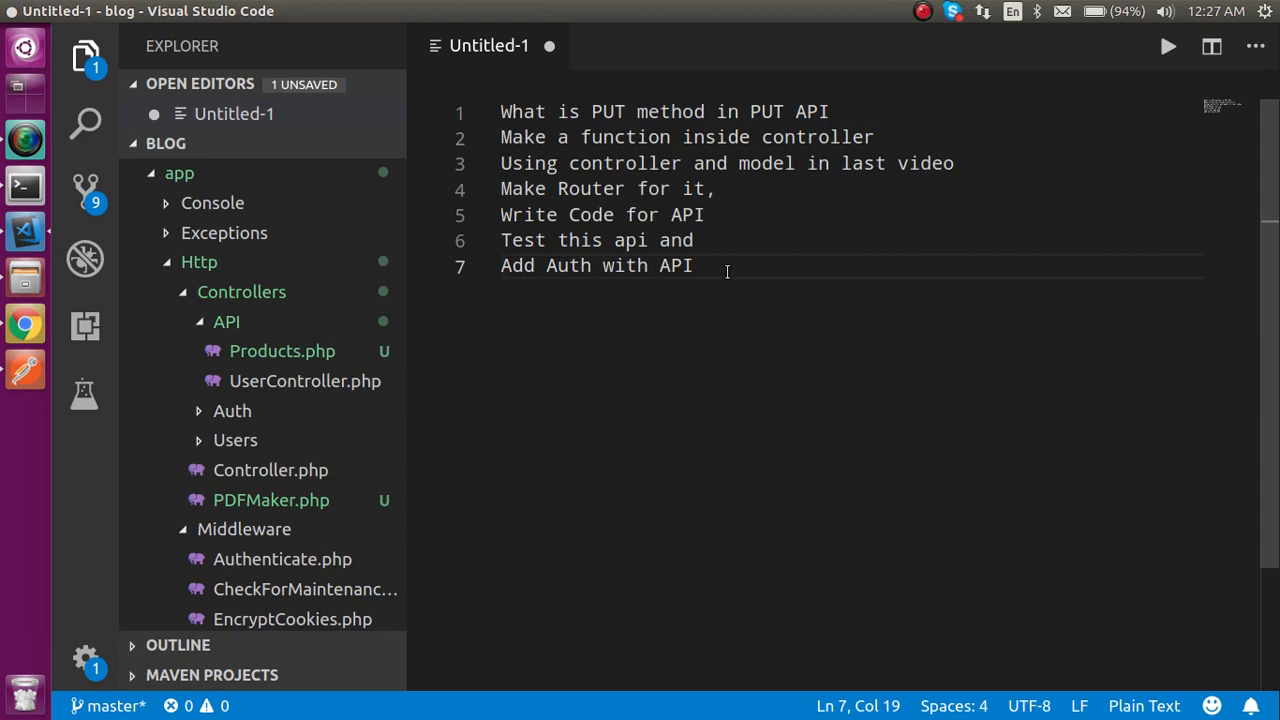
mouse_move(184, 300)
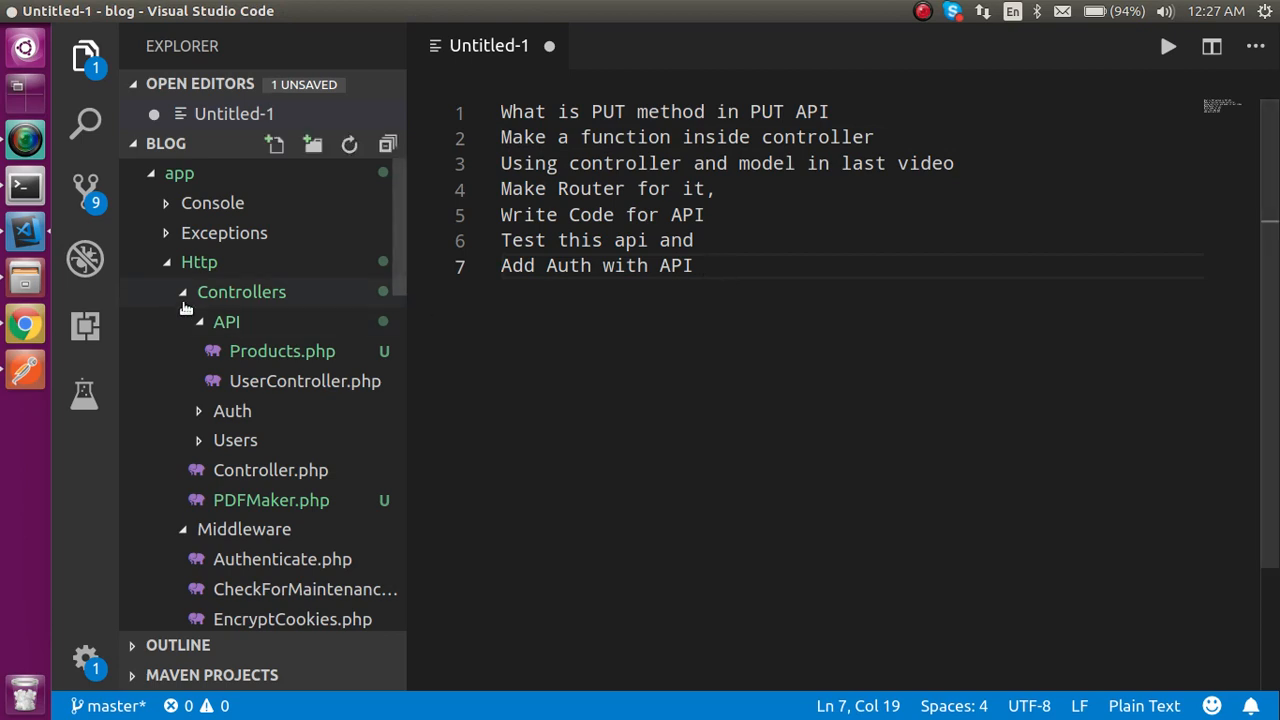
mouse_move(282, 351)
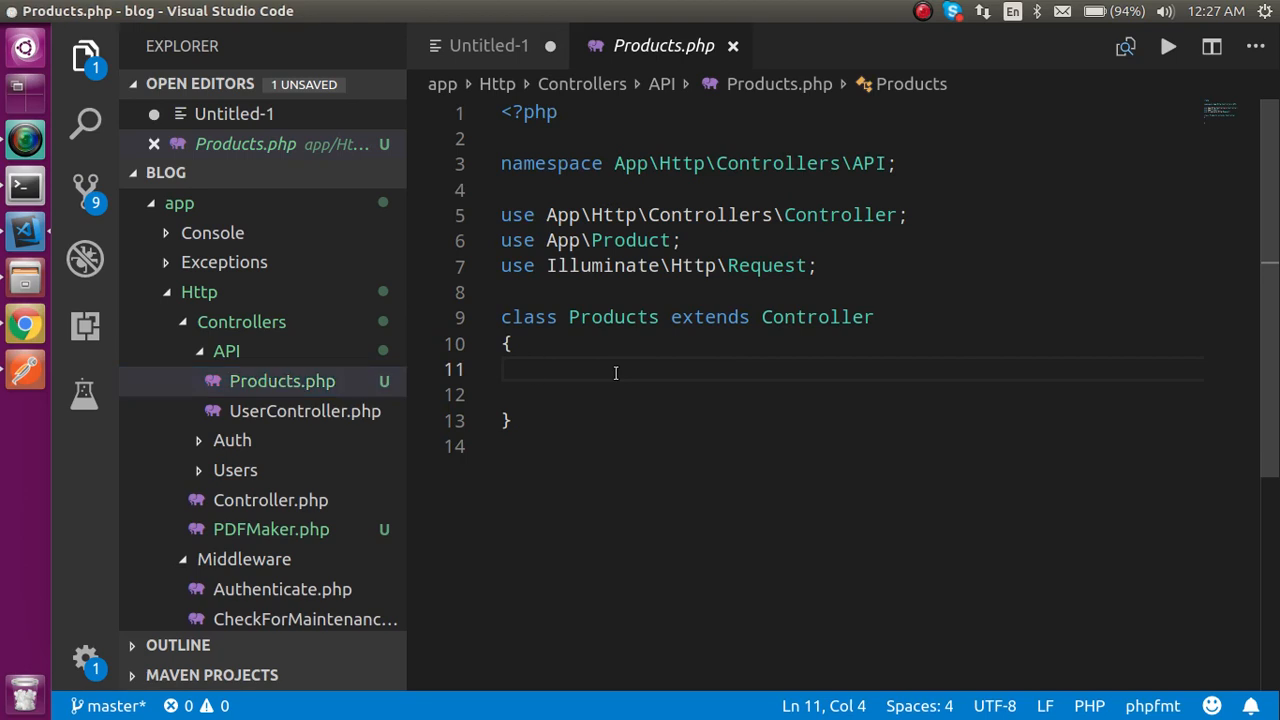
- Write function update(Request $req) returning $req->input() in the Products controller
text(function)
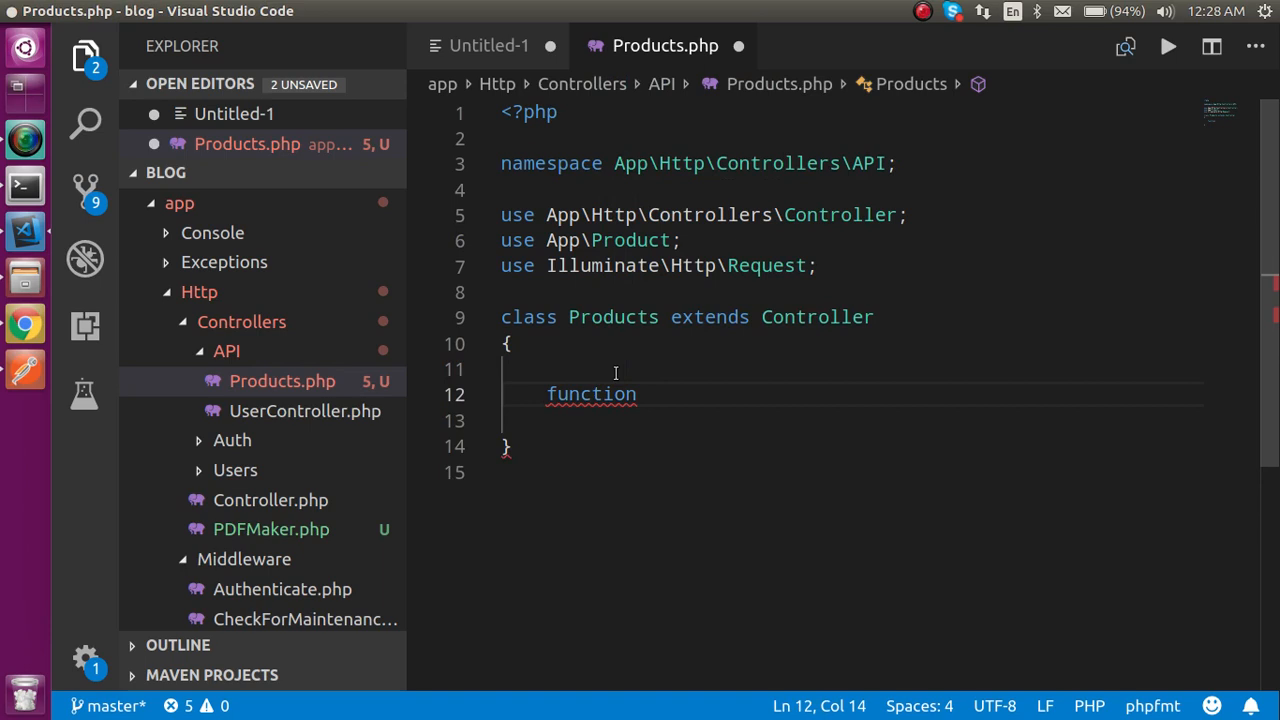
text(update)
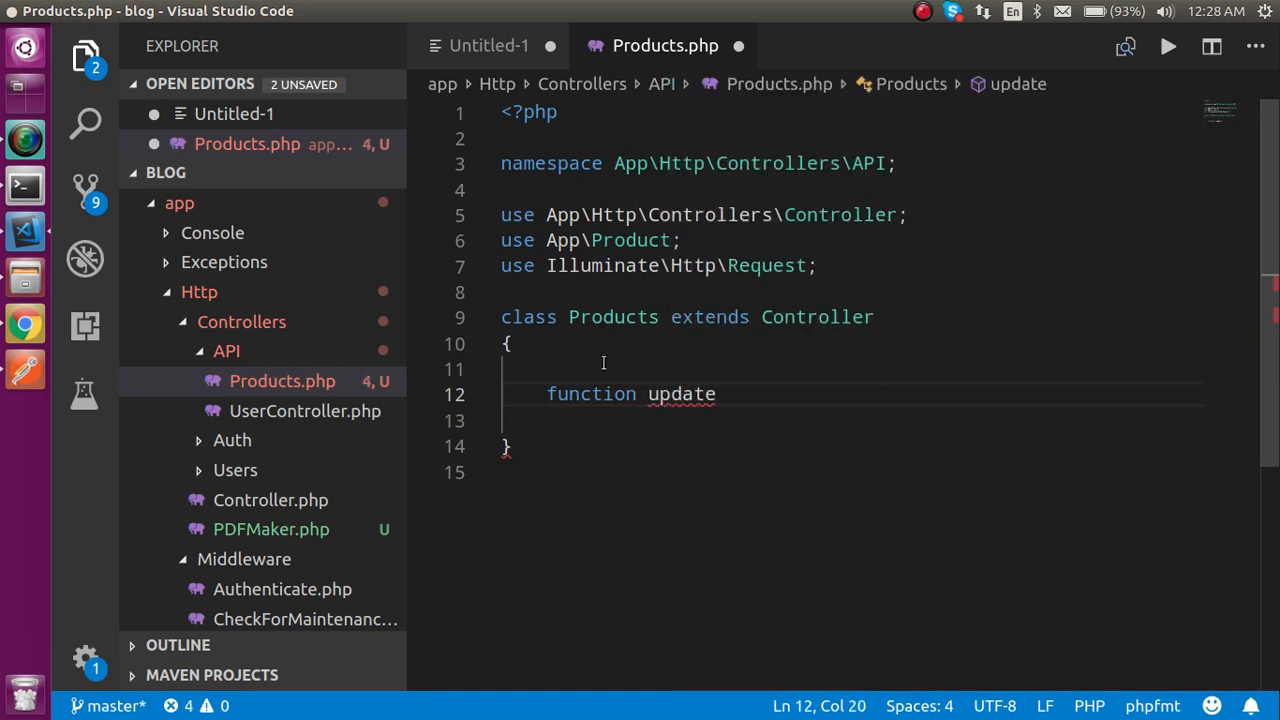
text(())
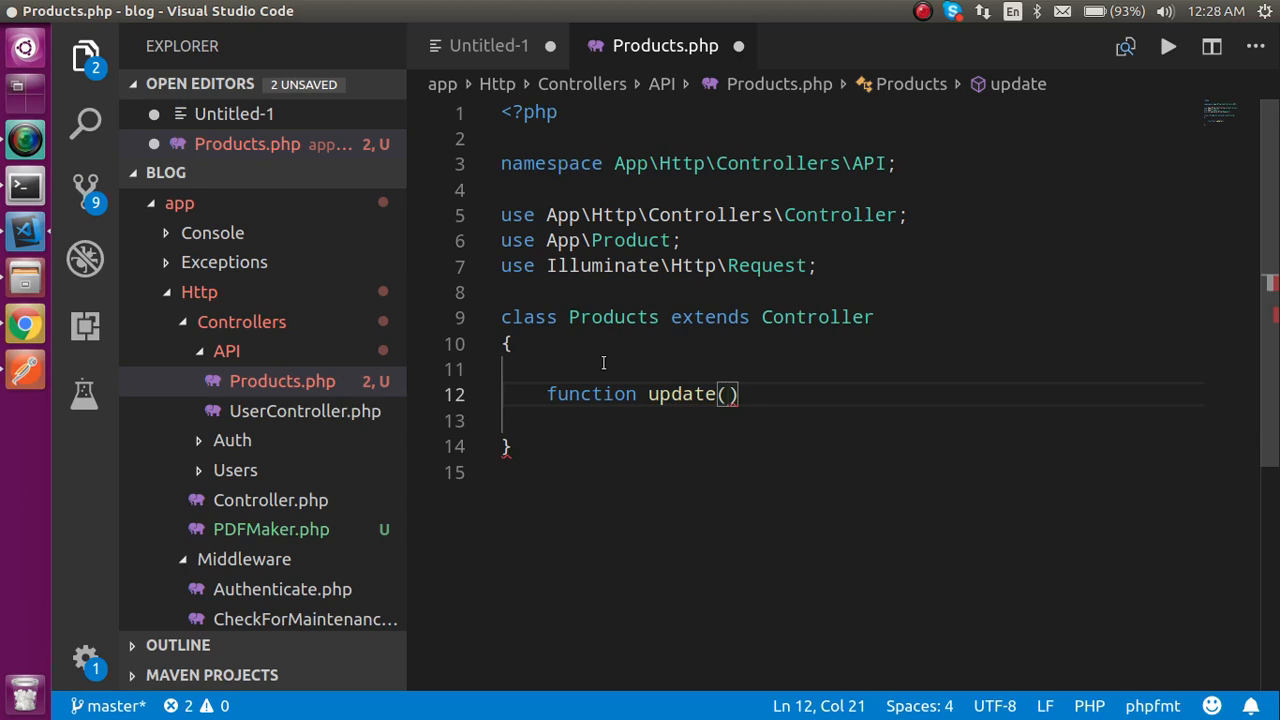
text(Re)
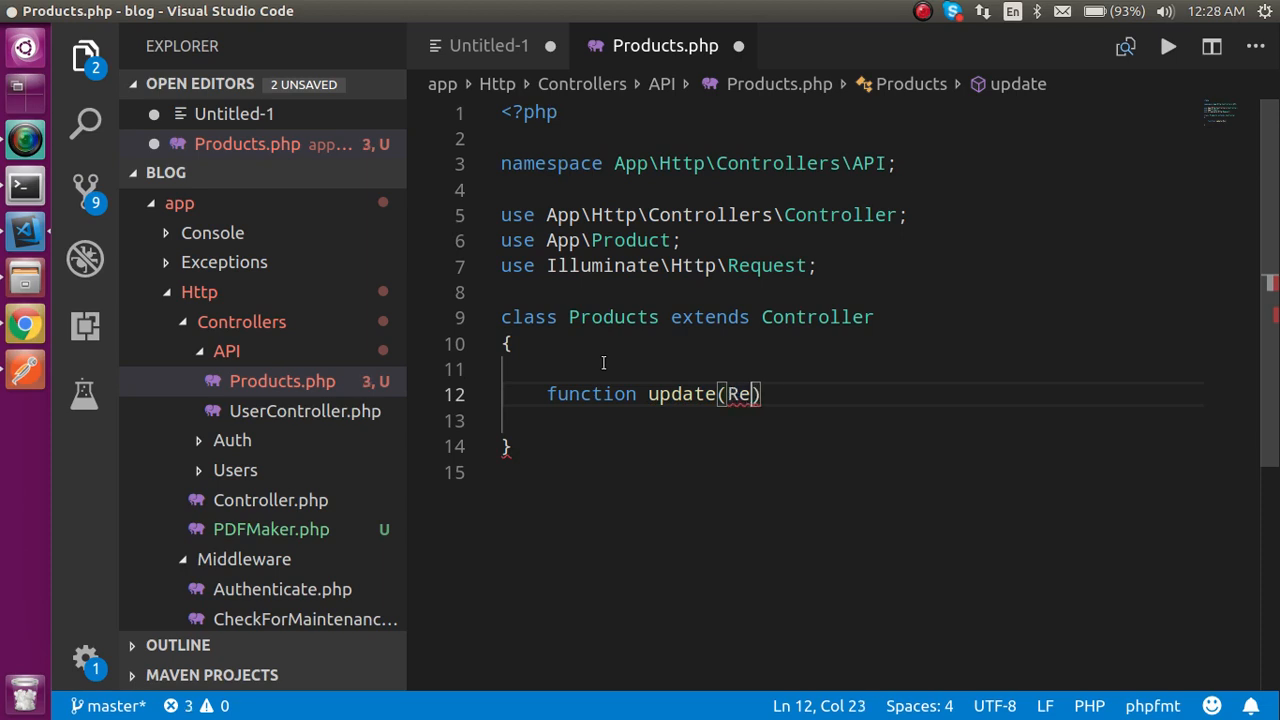
text(quest)
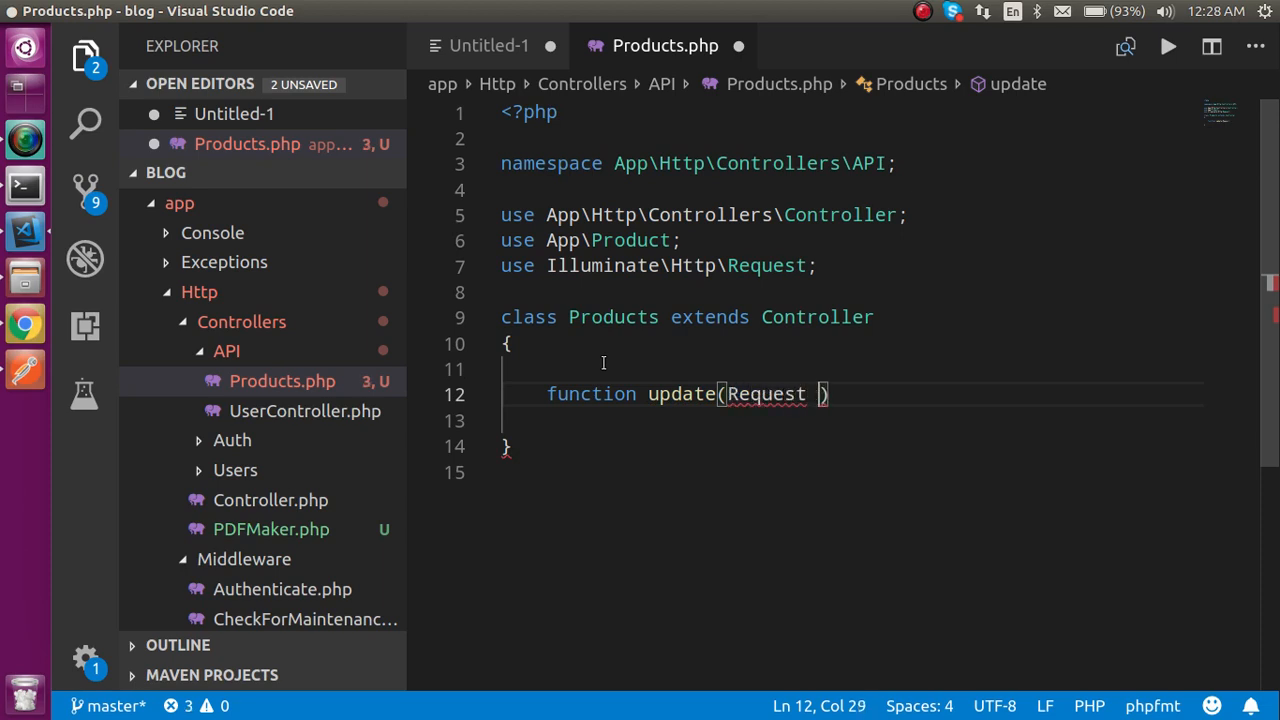
text($req)
click(847, 421)
text({)
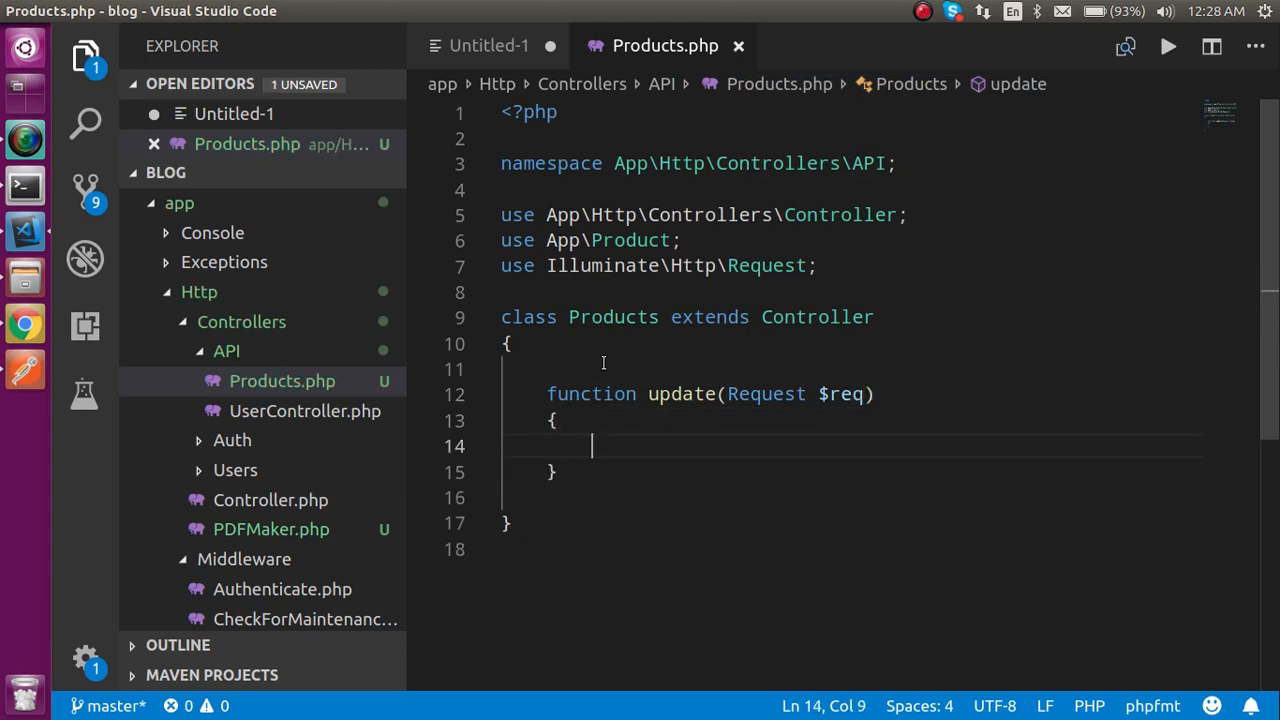
text(return)
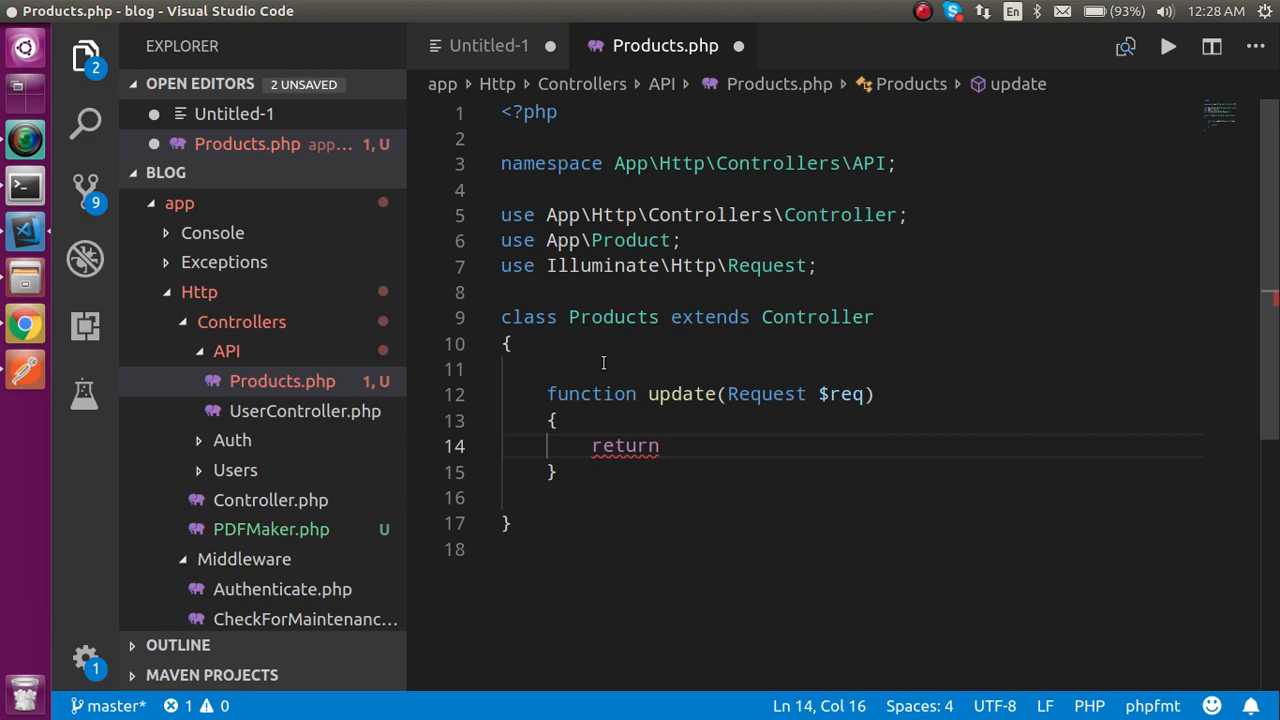
text($req-)
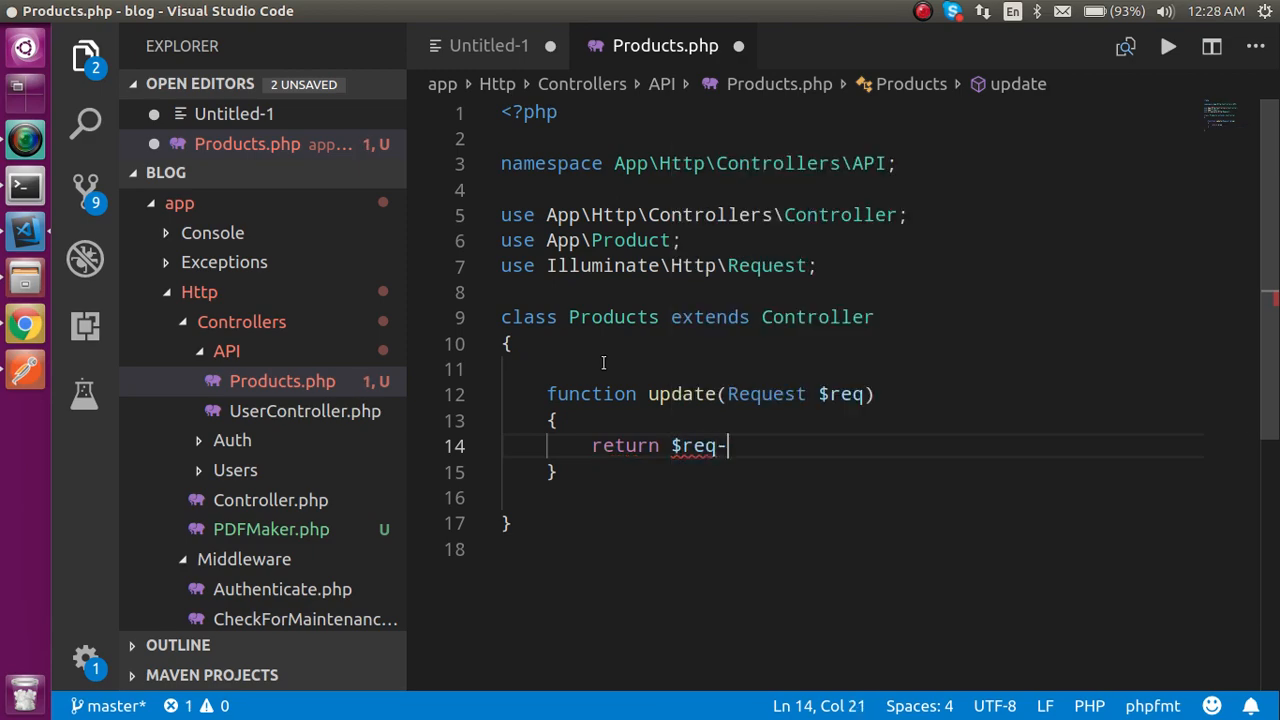
text(>input();)
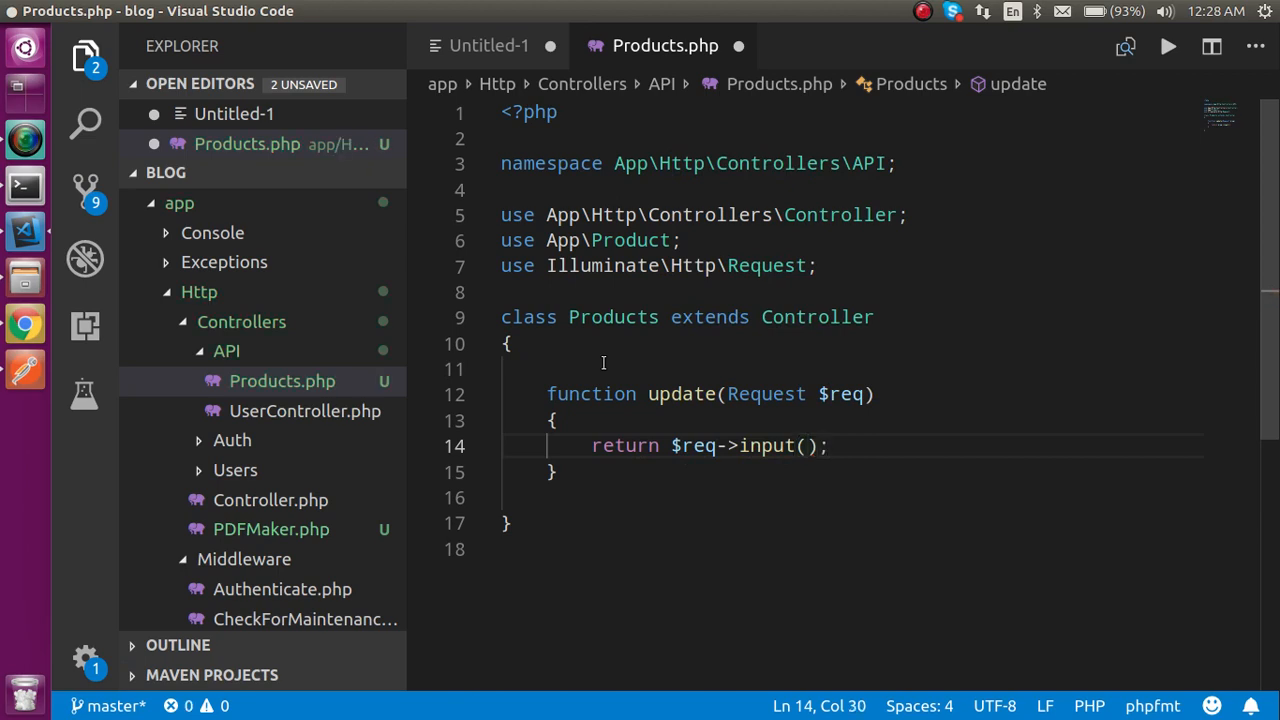
click(520, 498)
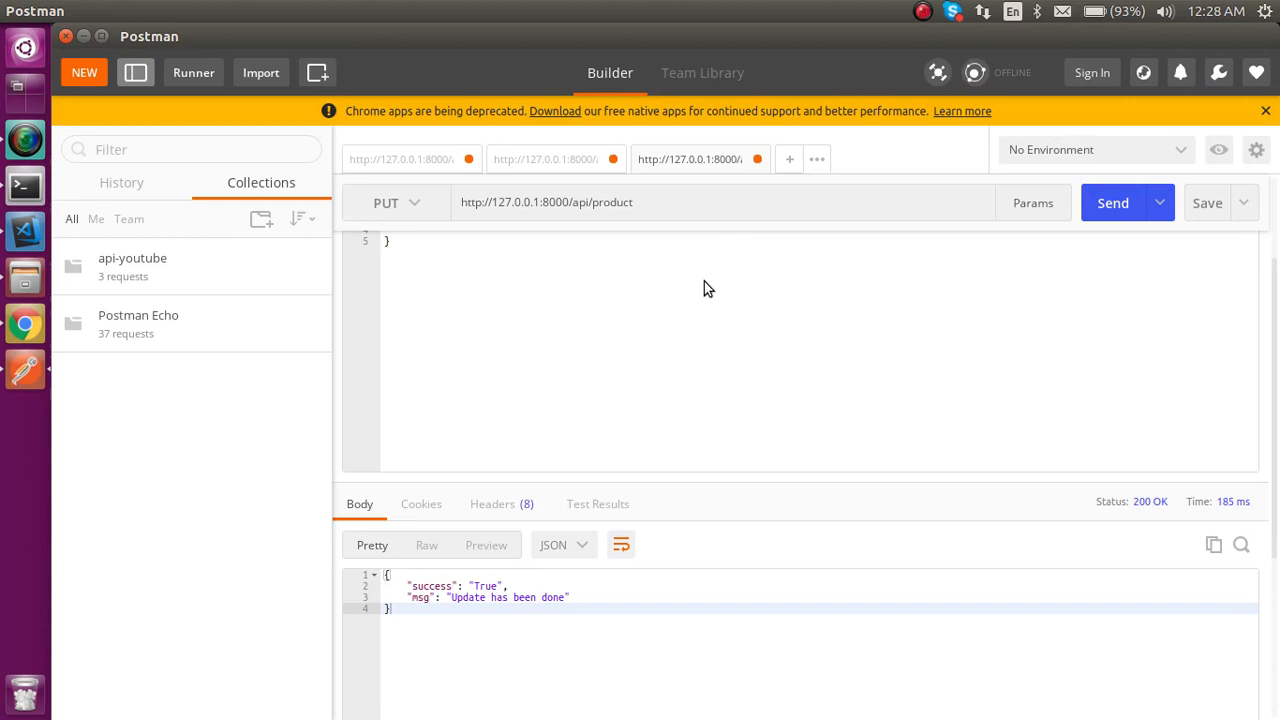
- Replace the old Postman PUT tab with a new request whose method is PUT
click(545, 159)
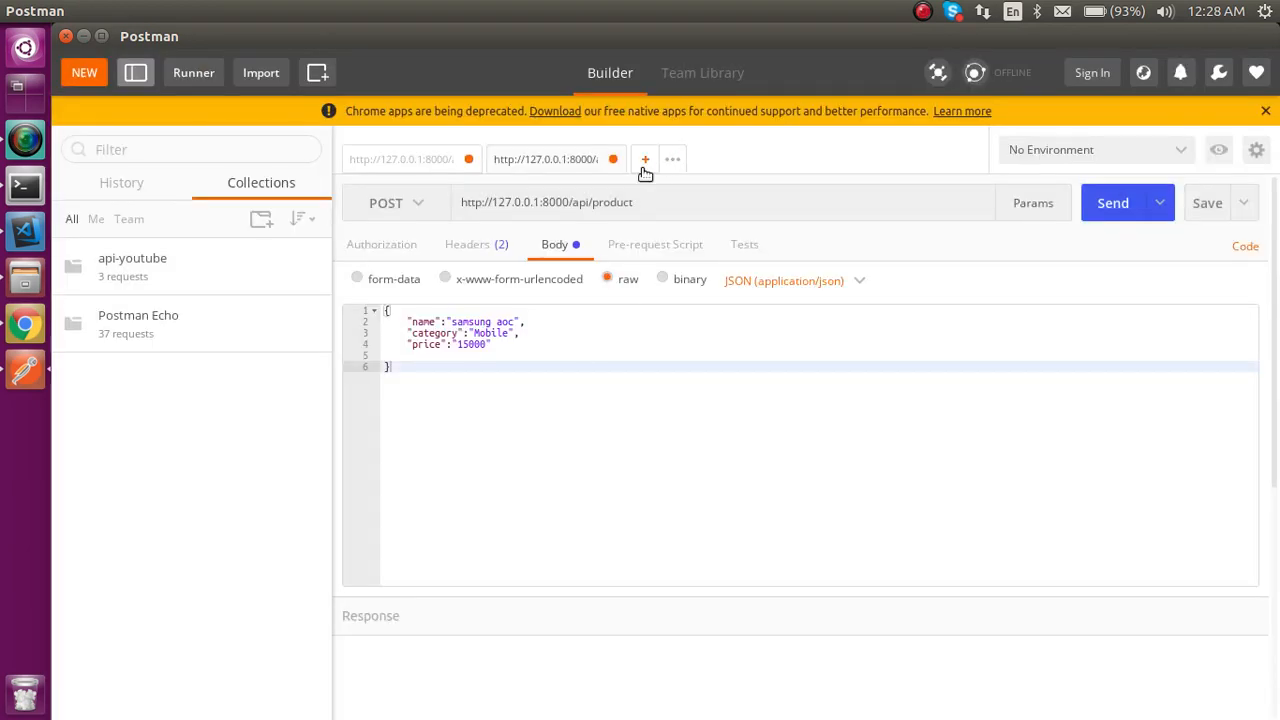
click(645, 159)
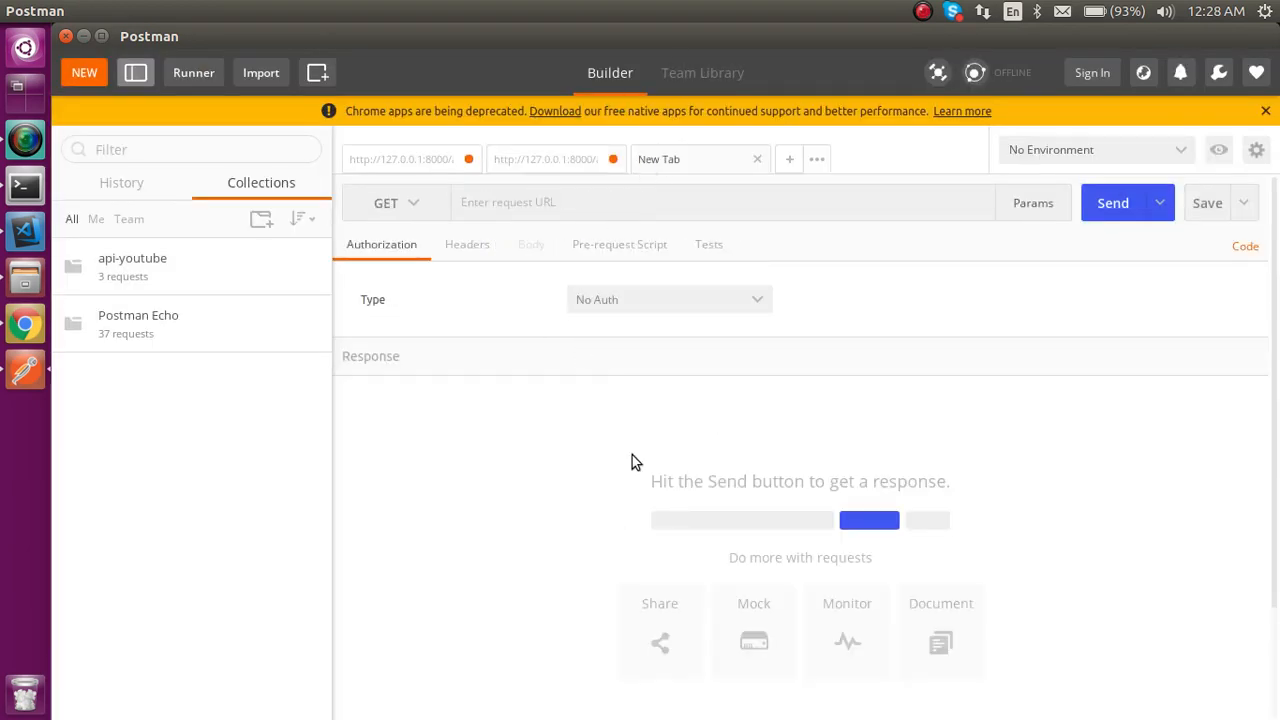
mouse_move(420, 318)
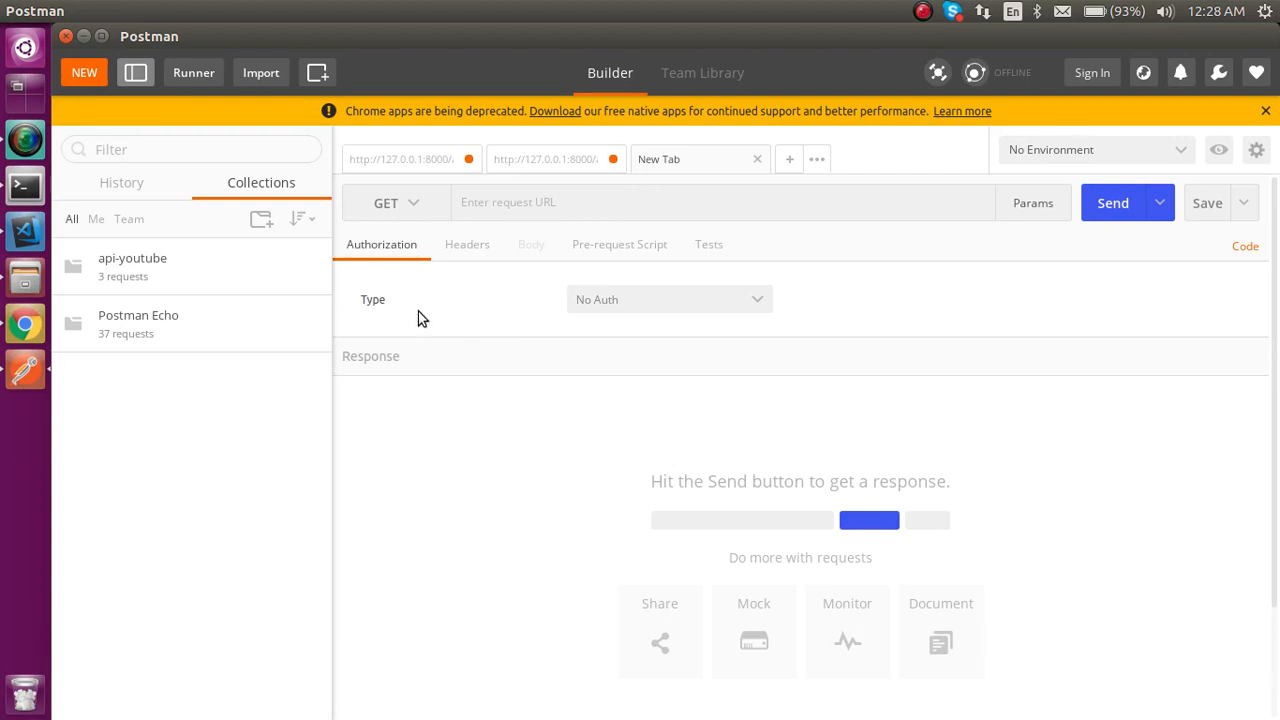
click(396, 202)
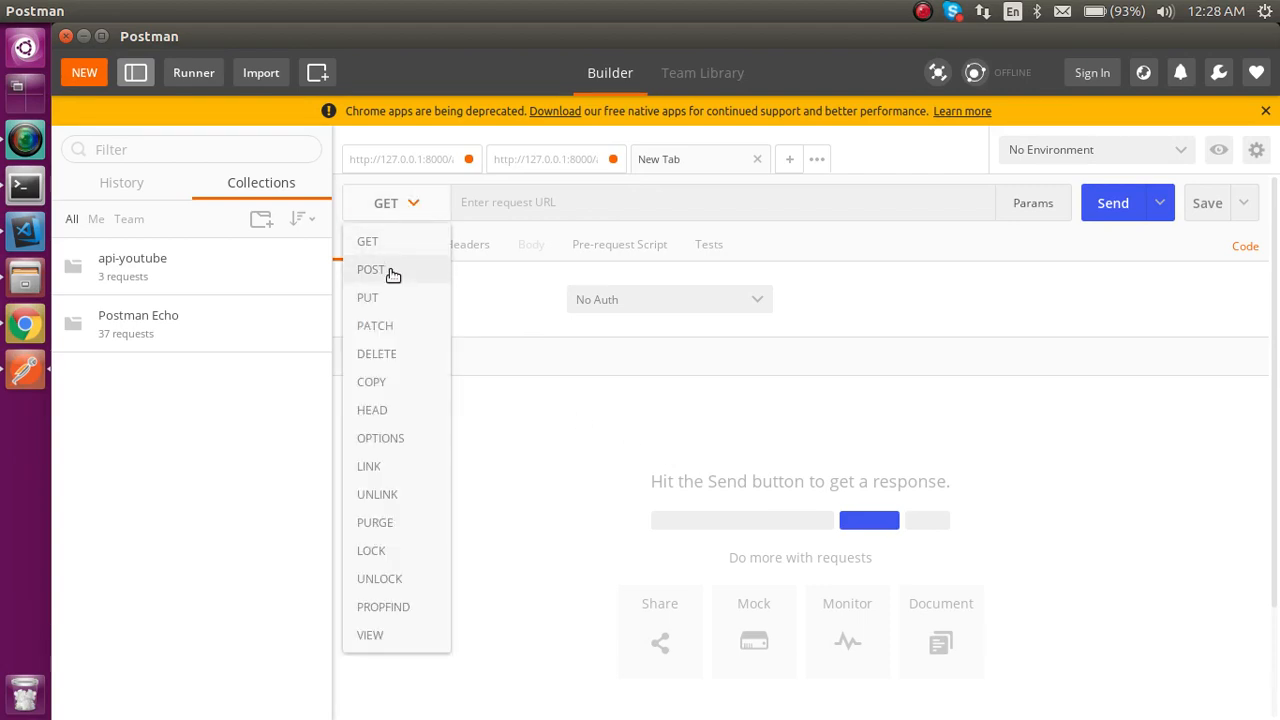
click(367, 297)
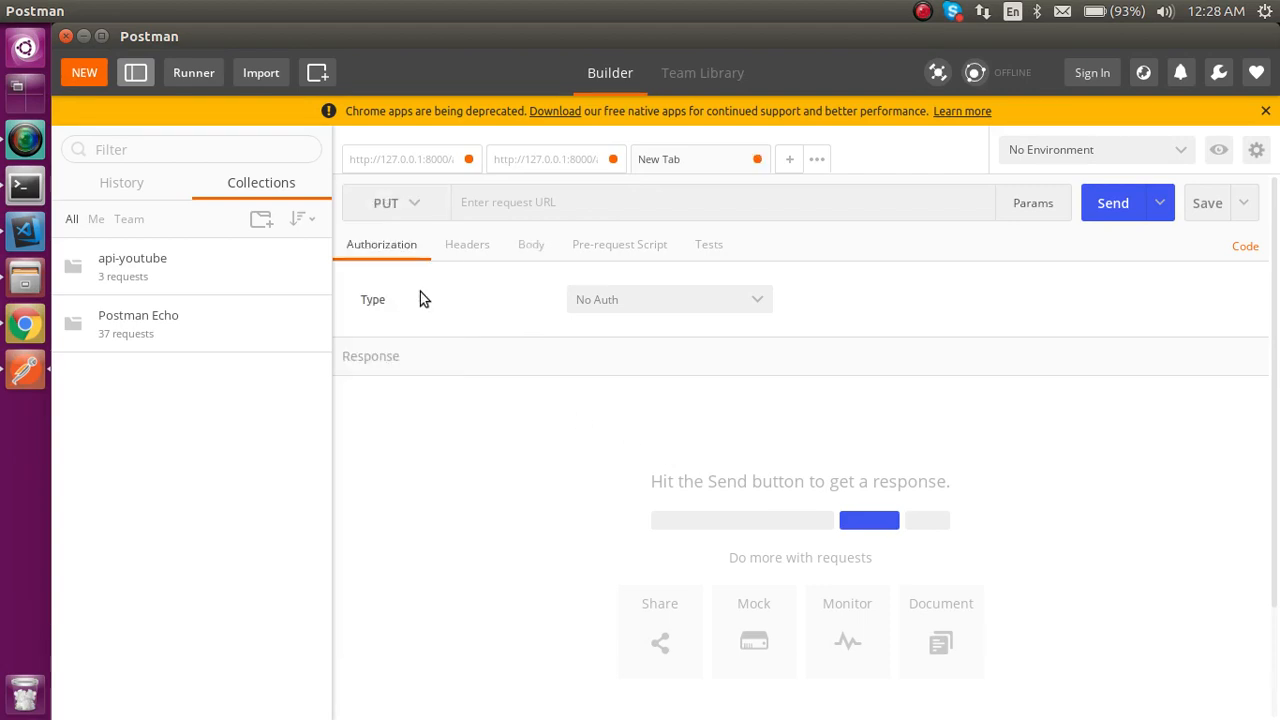
click(723, 202)
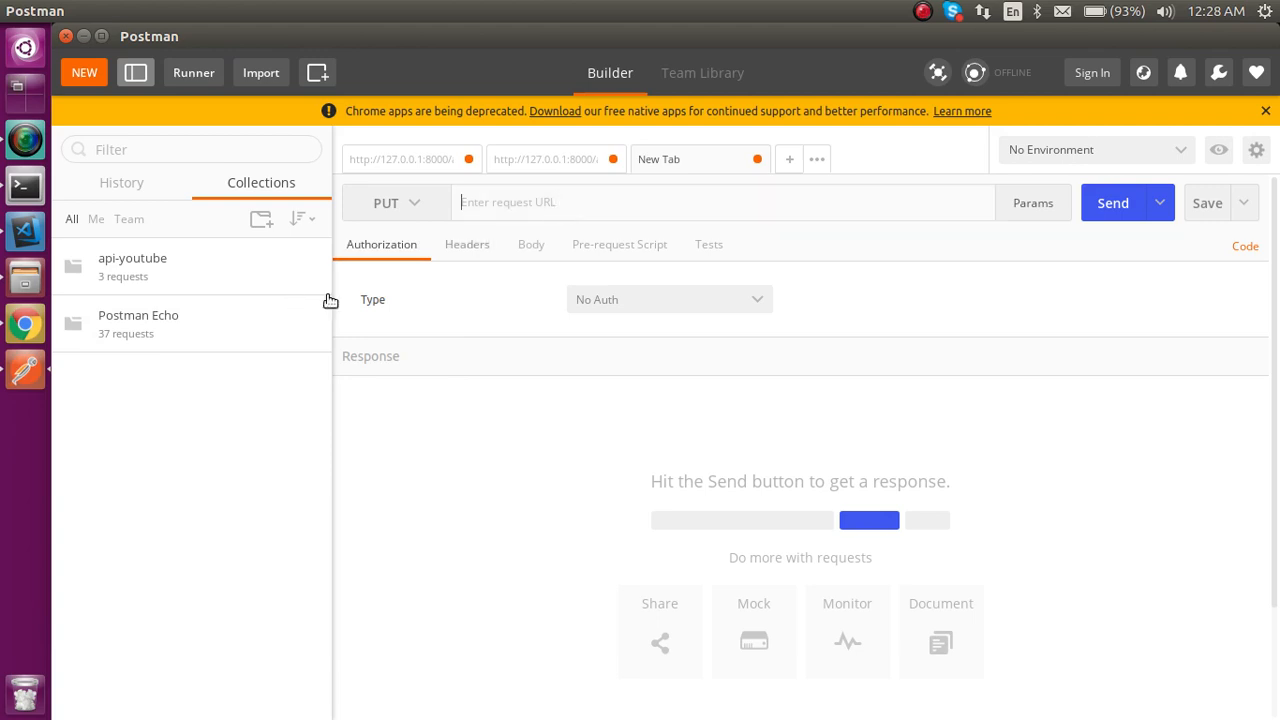
click(24, 230)
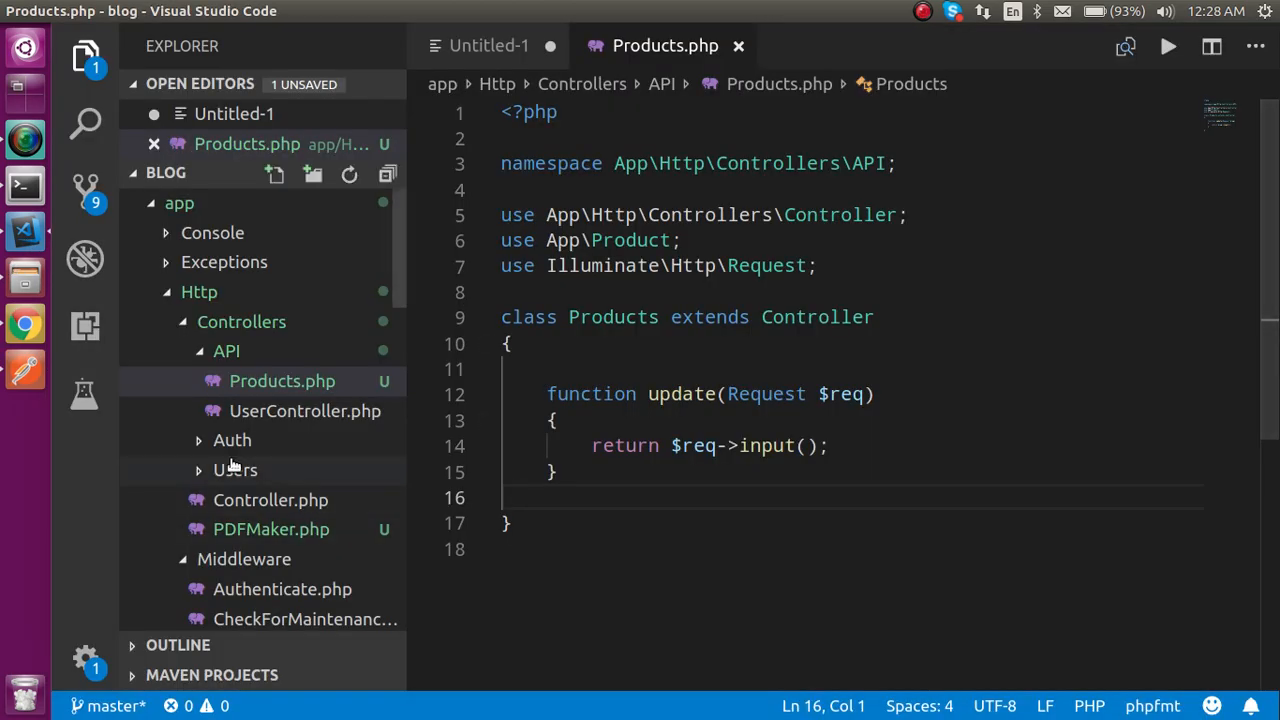
- Change api.php line 22 to Route::put('product', 'API\Products@update')
right_click(282, 381)
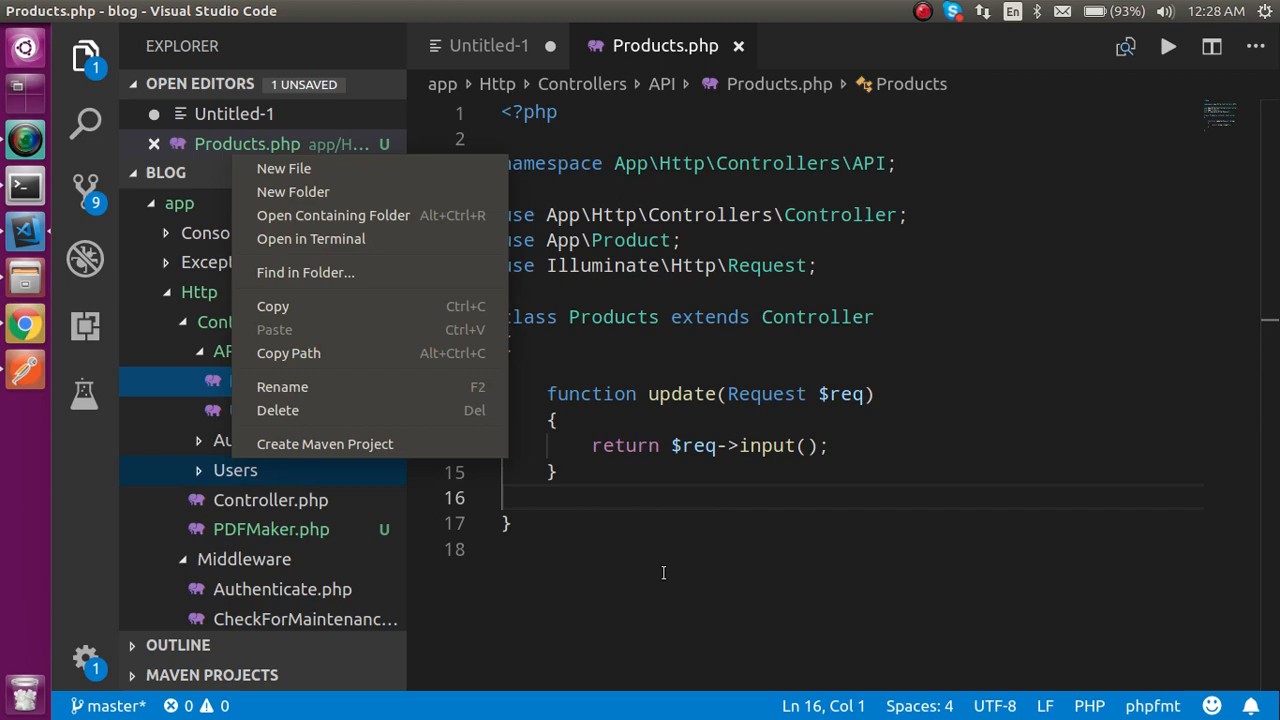
key(Escape)
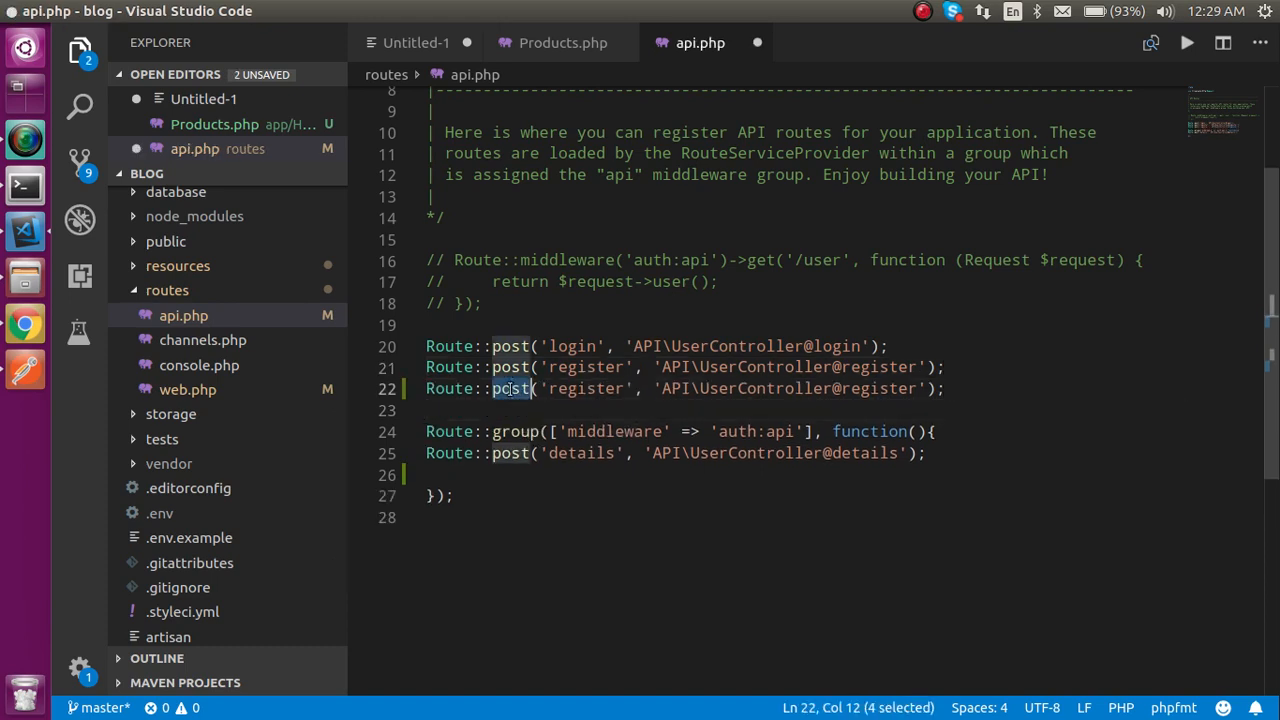
text(put)
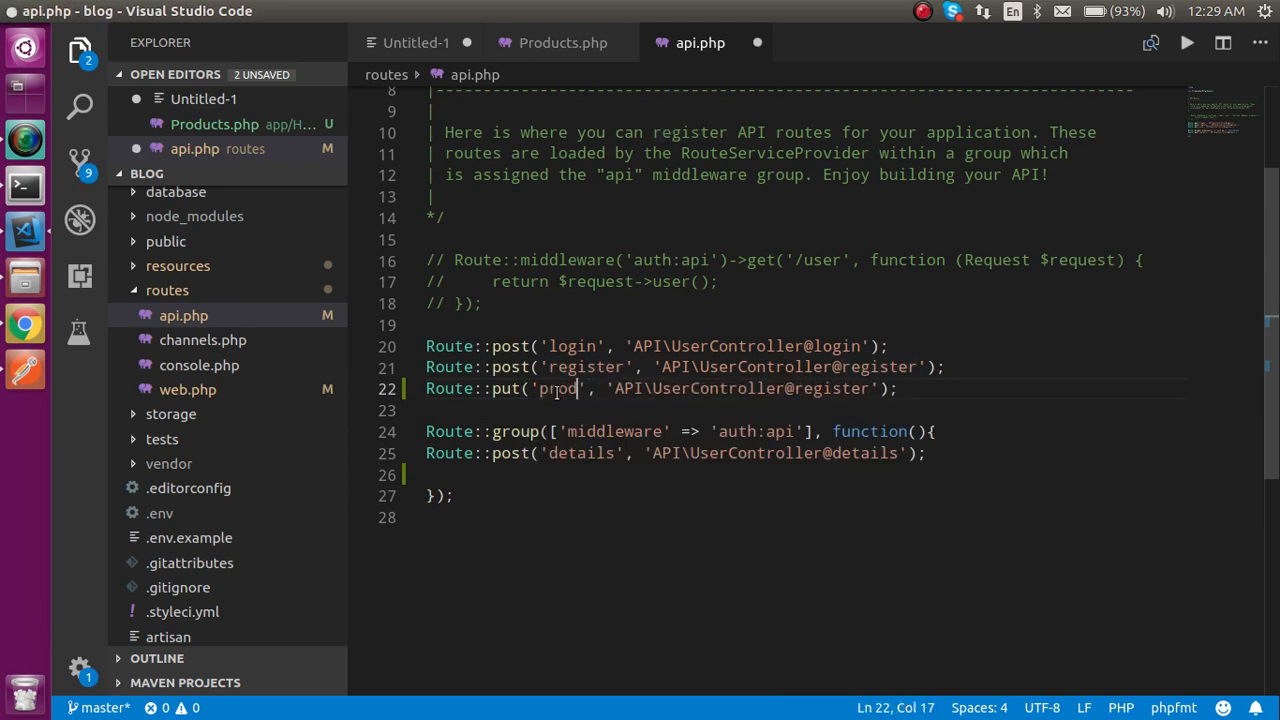
text(uct)
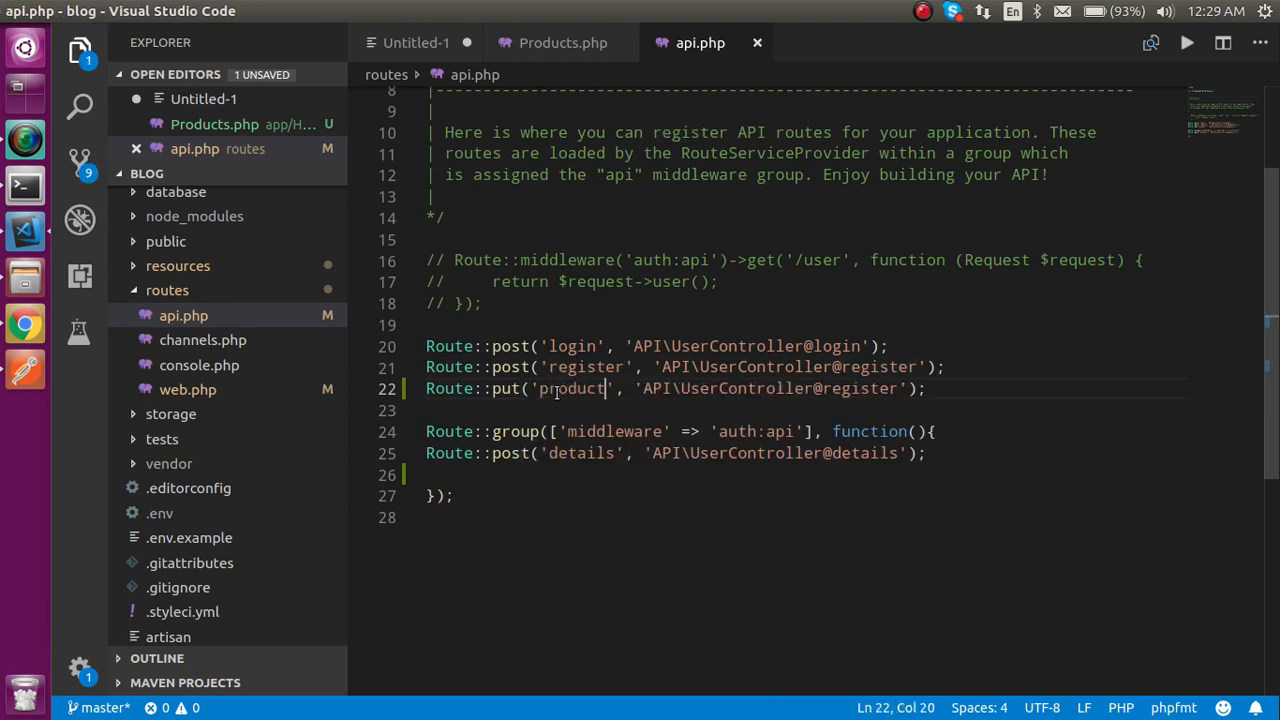
double_click(570, 388)
text(Product)
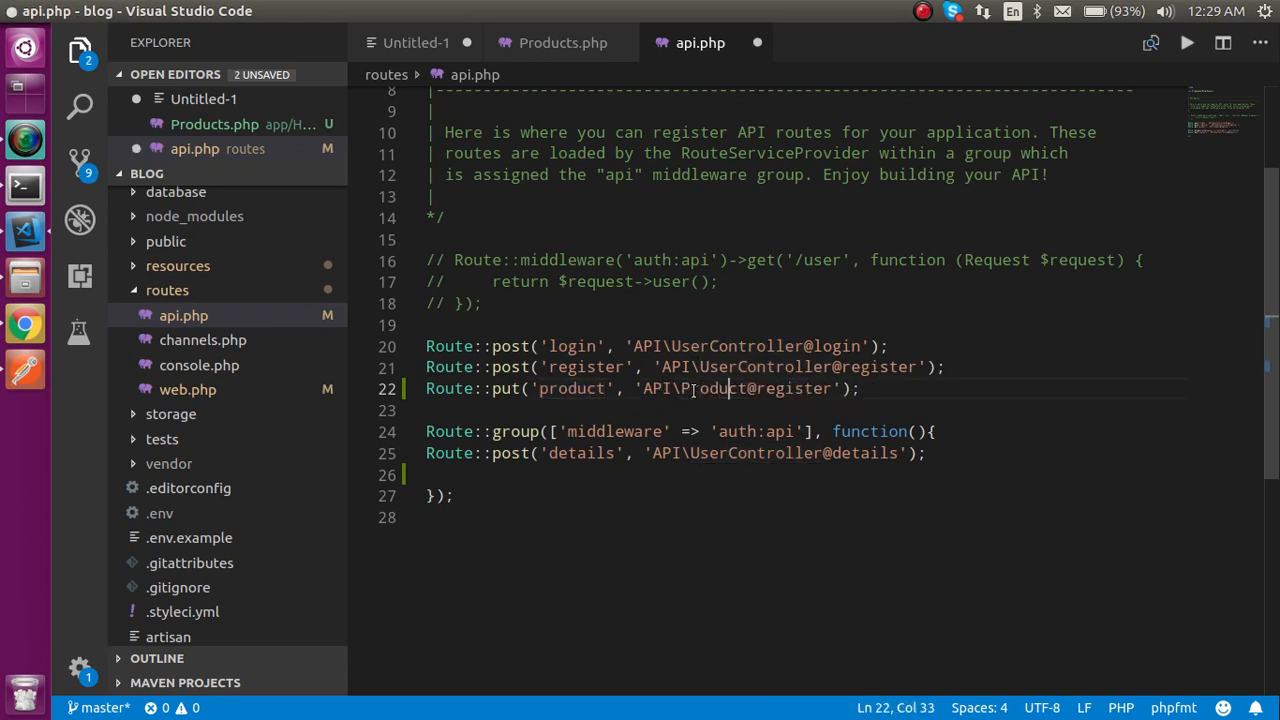
double_click(801, 388)
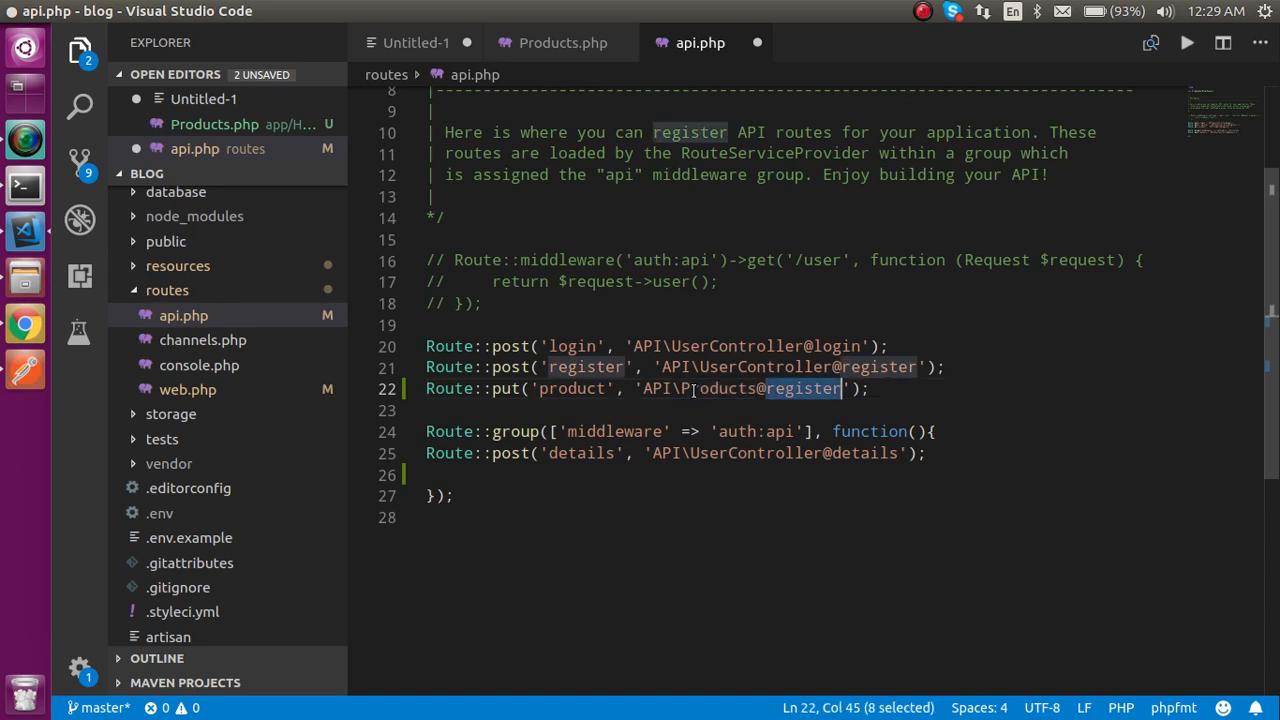
text(update)
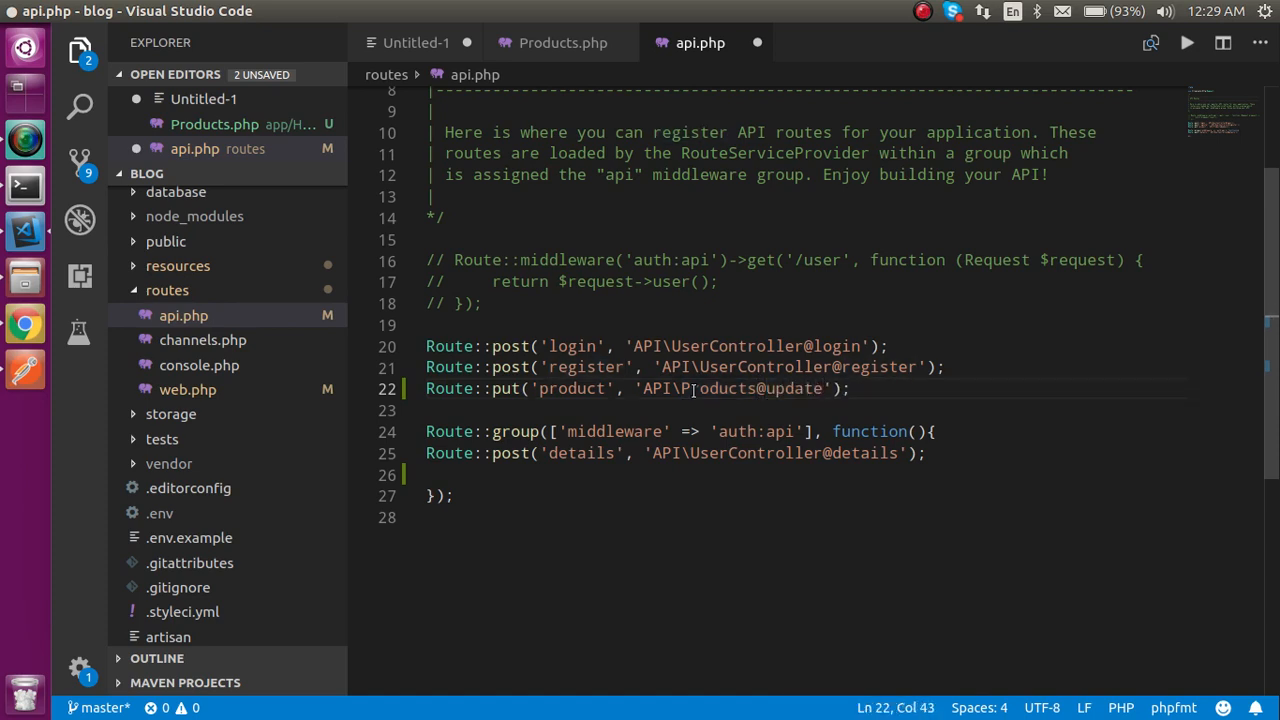
double_click(572, 388)
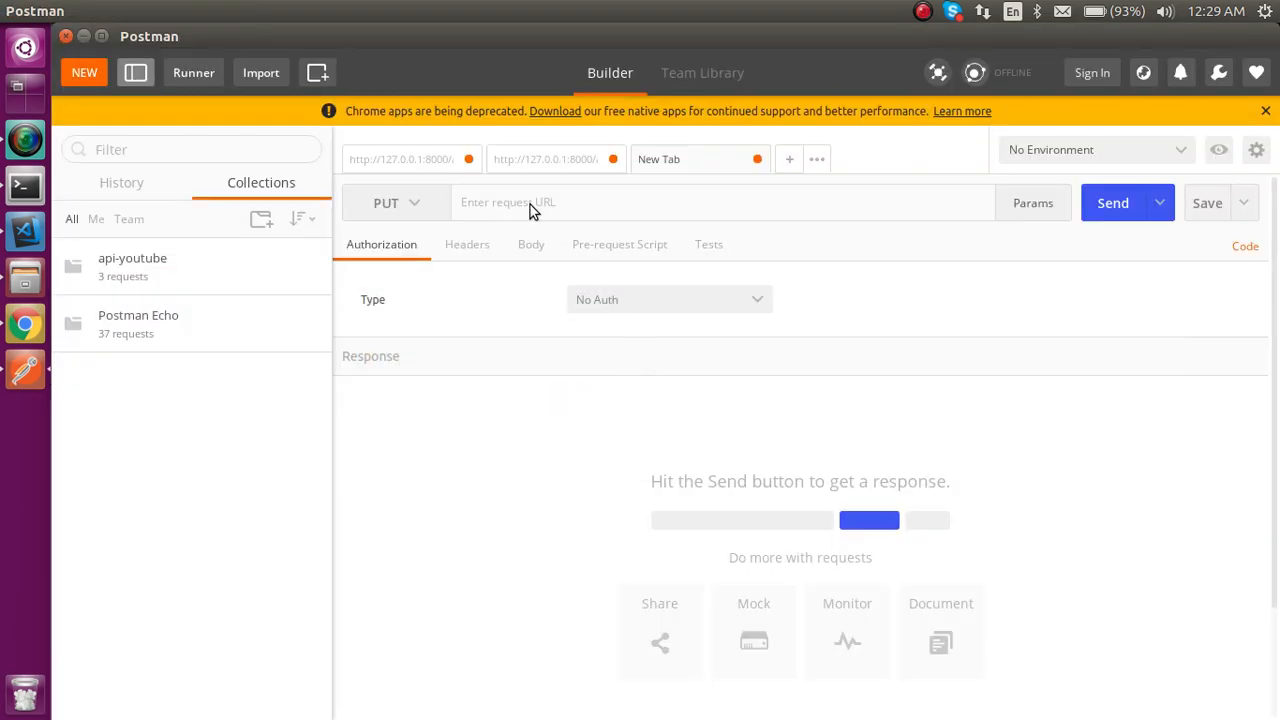
- Send the PUT request to localhost:8000/api/product, get [], and open its Body settings
text(product)
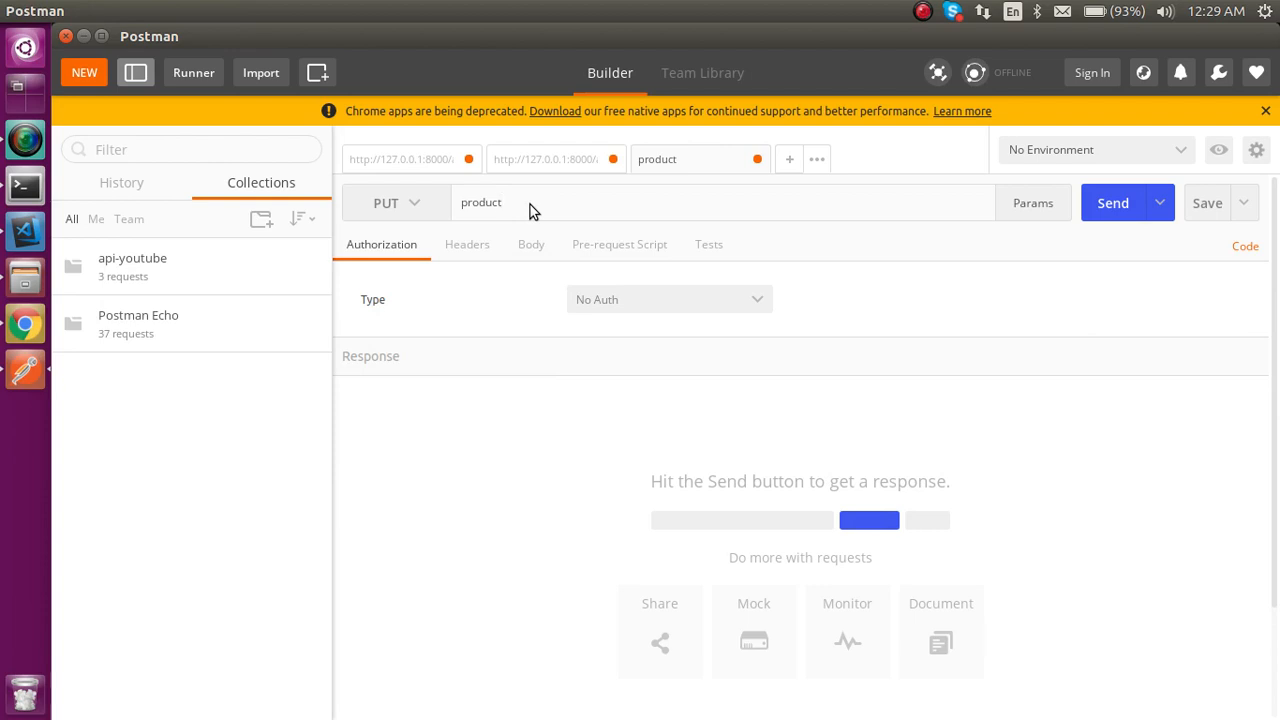
text(lo)
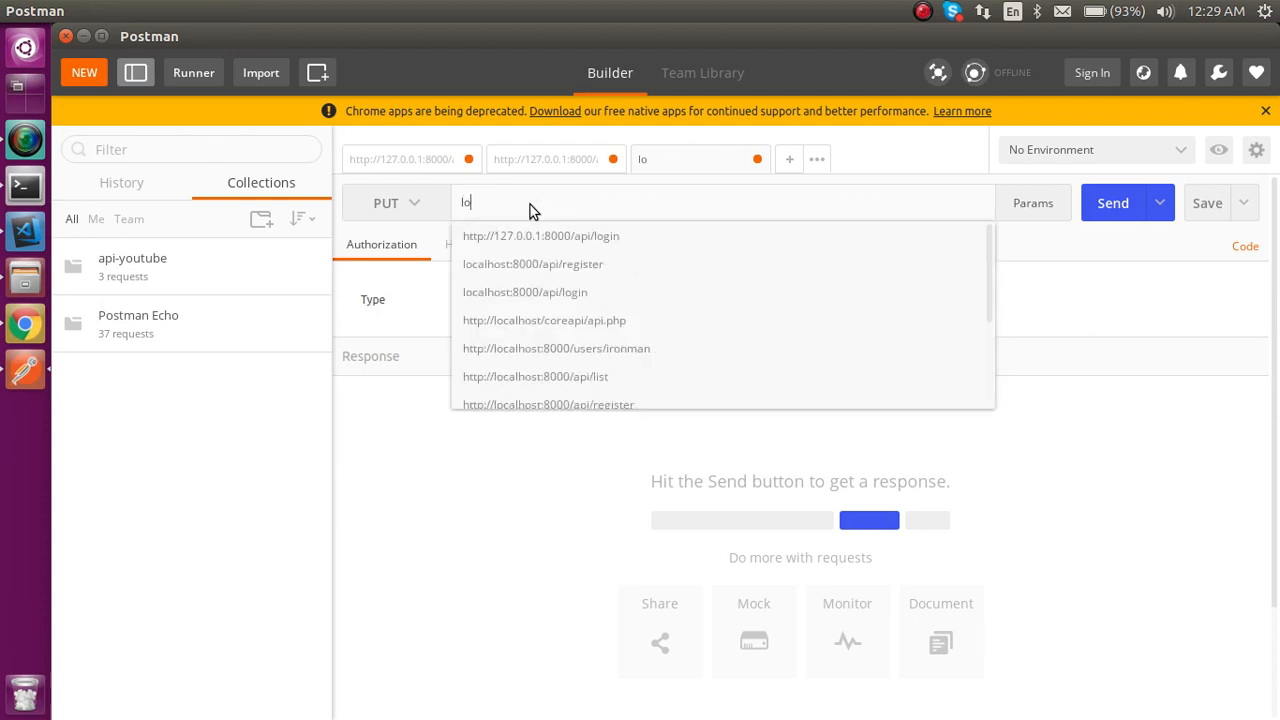
click(533, 263)
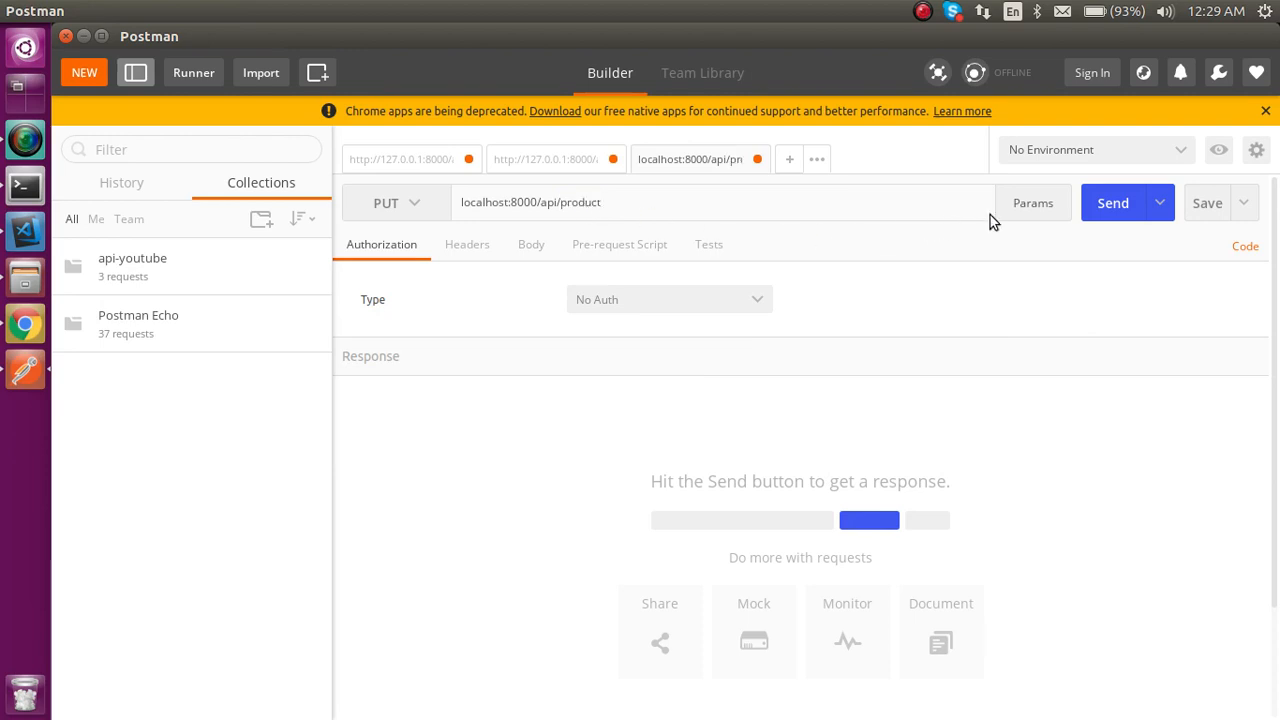
click(1112, 202)
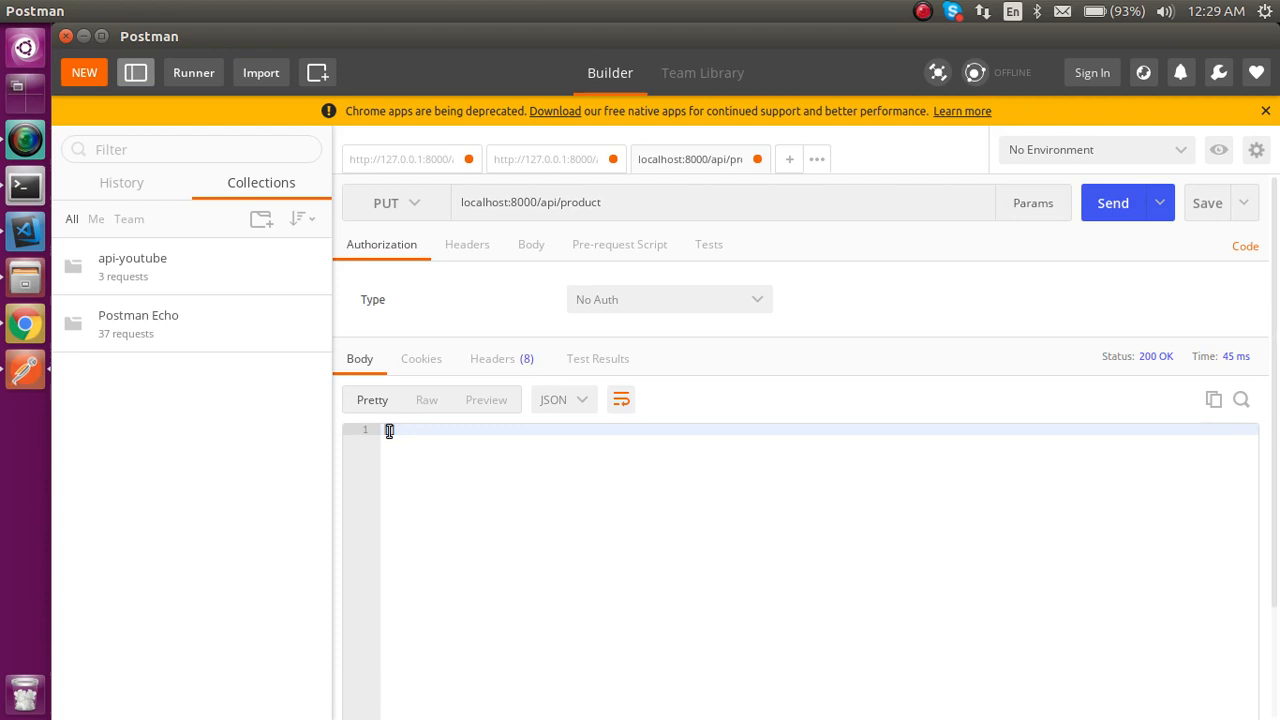
text([])
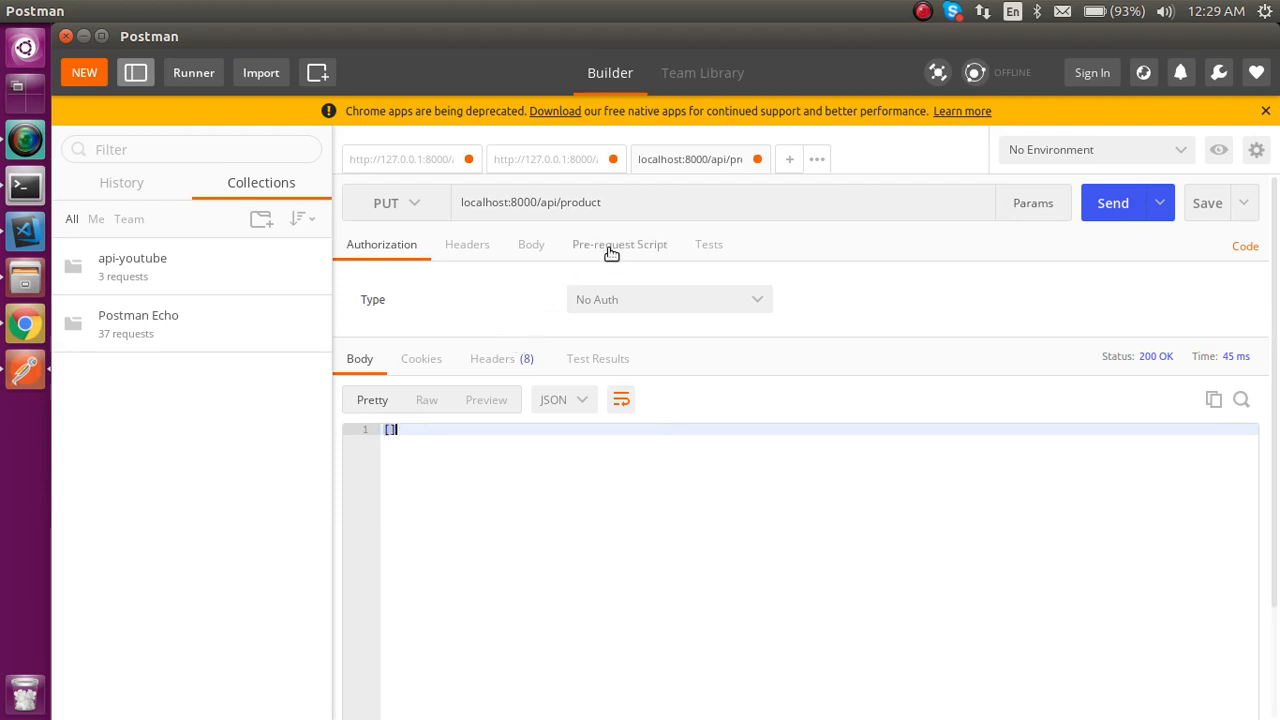
click(531, 244)
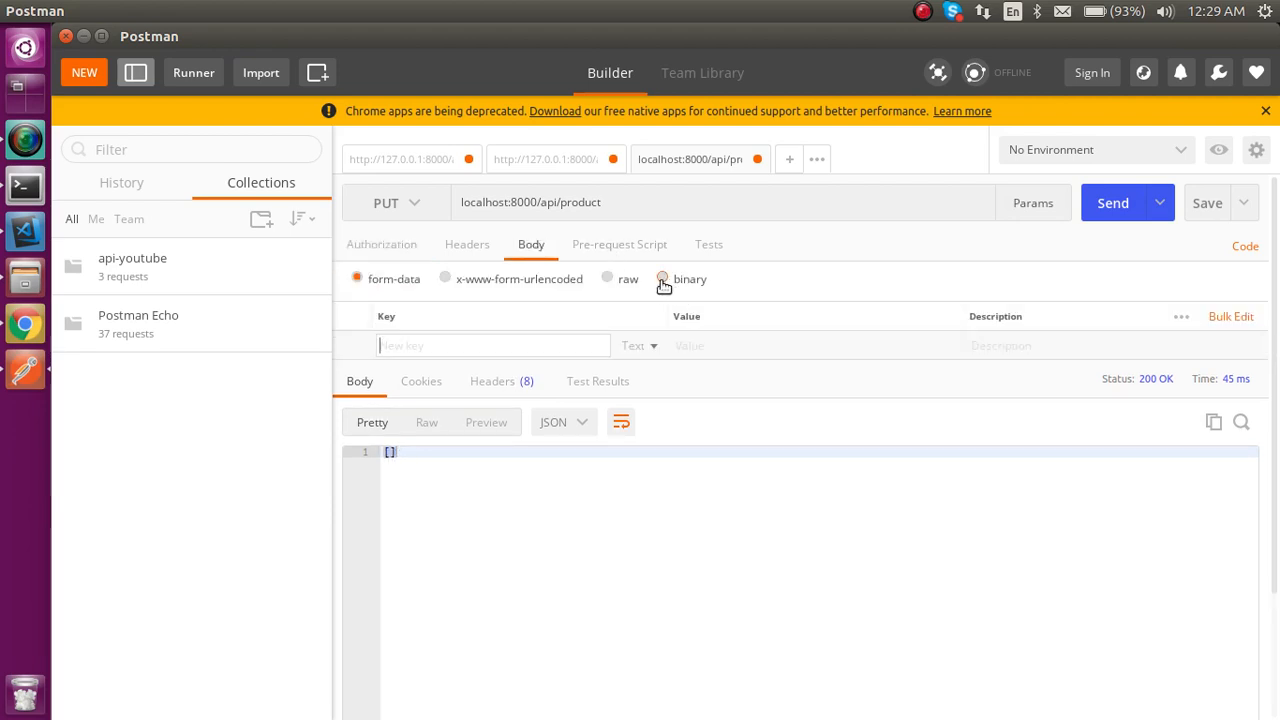
- Set the request body to raw JSON {"id":6, "category":"LED"}
click(608, 278)
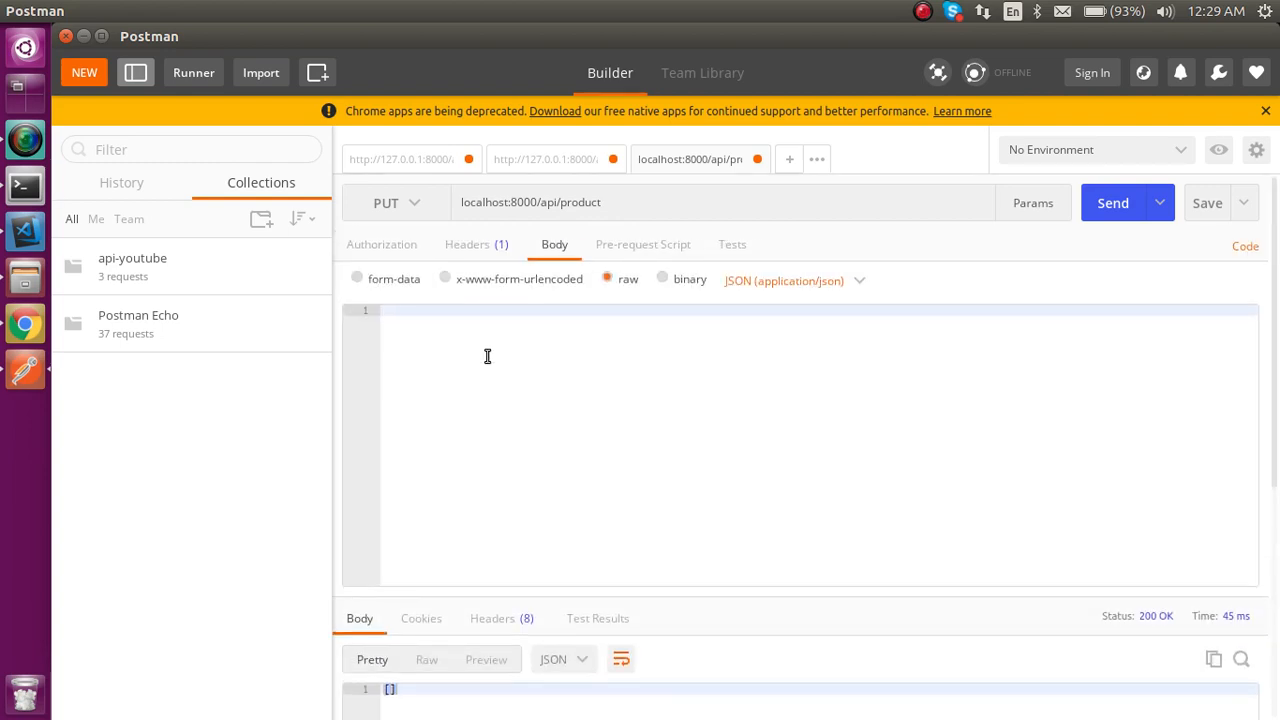
text({)
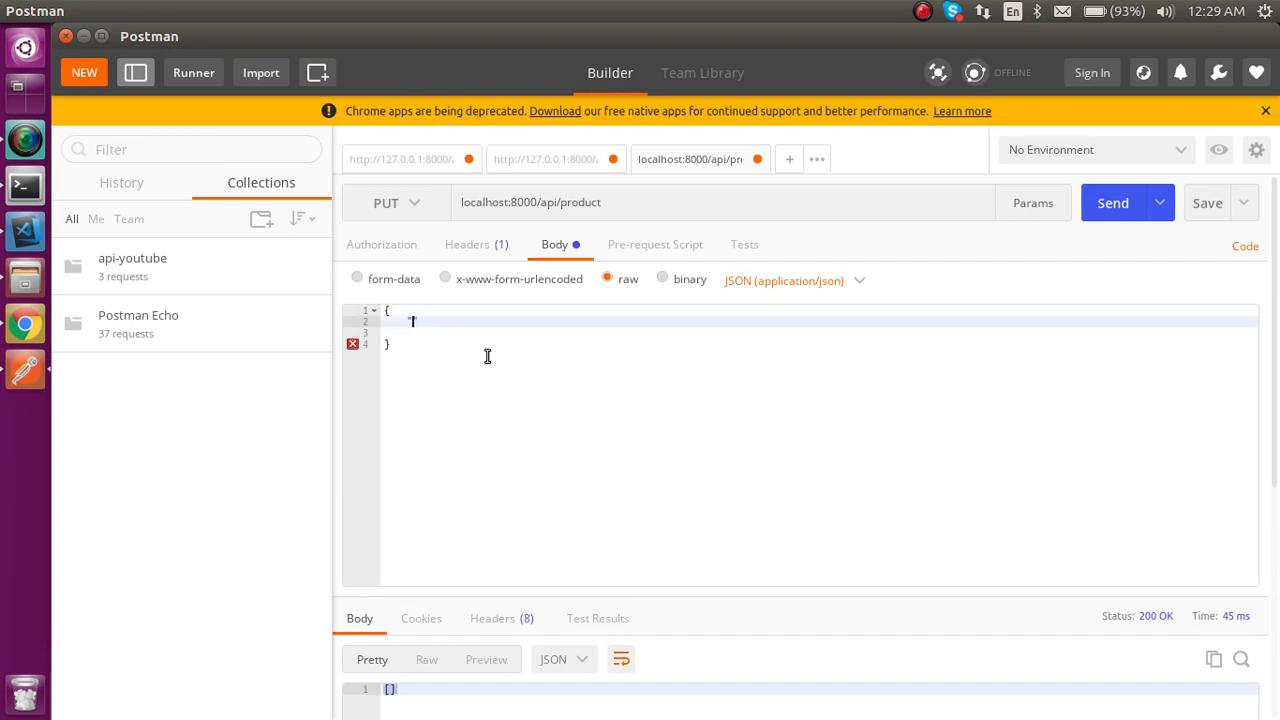
text("id":6,)
click(820, 333)
text("category)
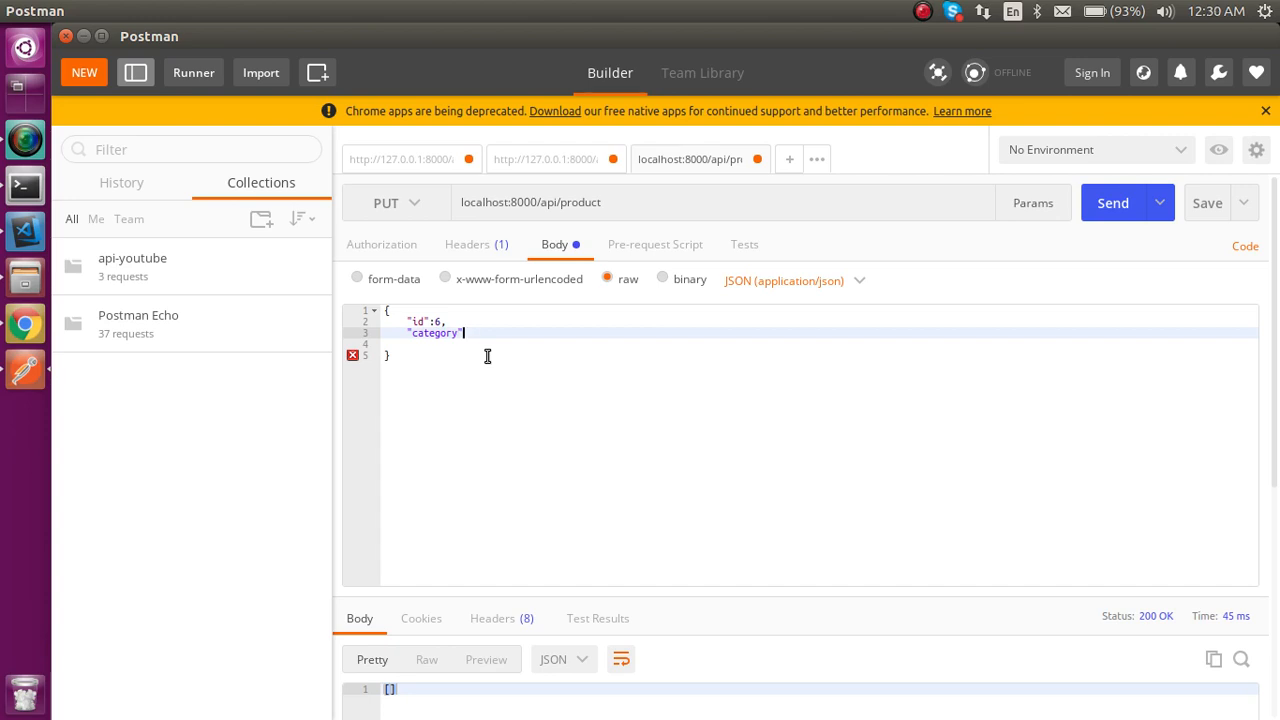
text(:"L)
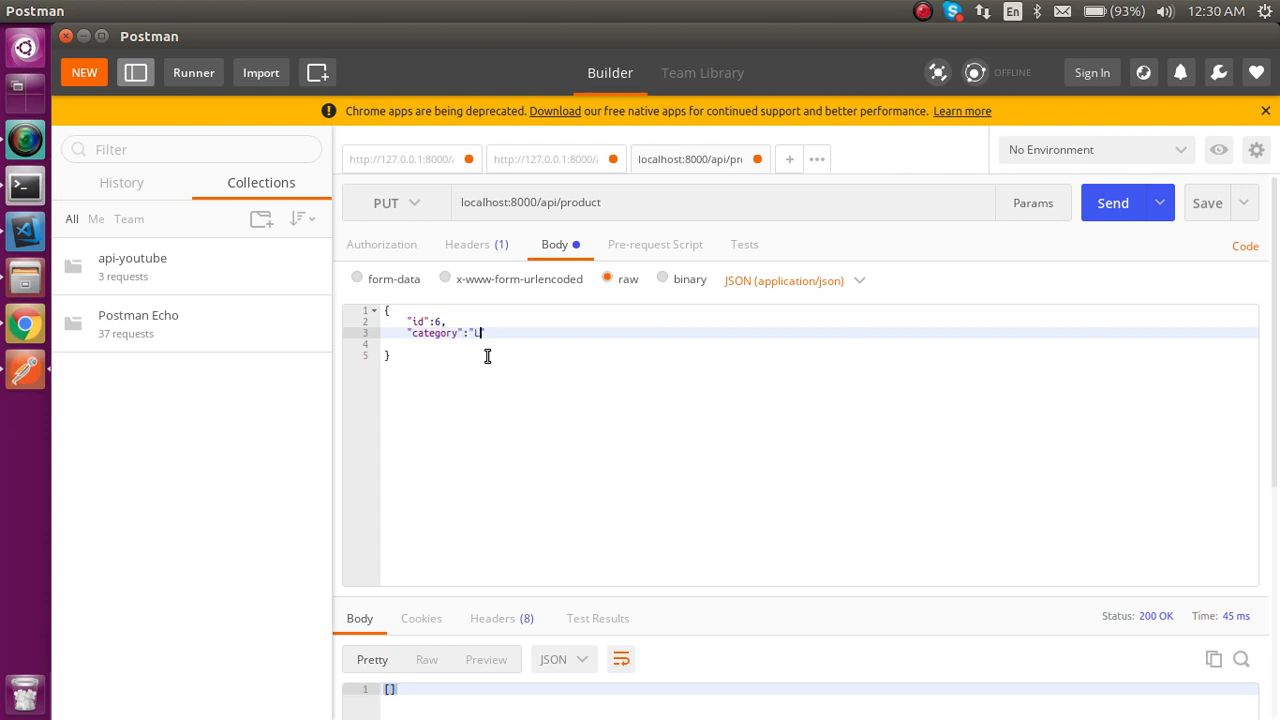
text(ED)
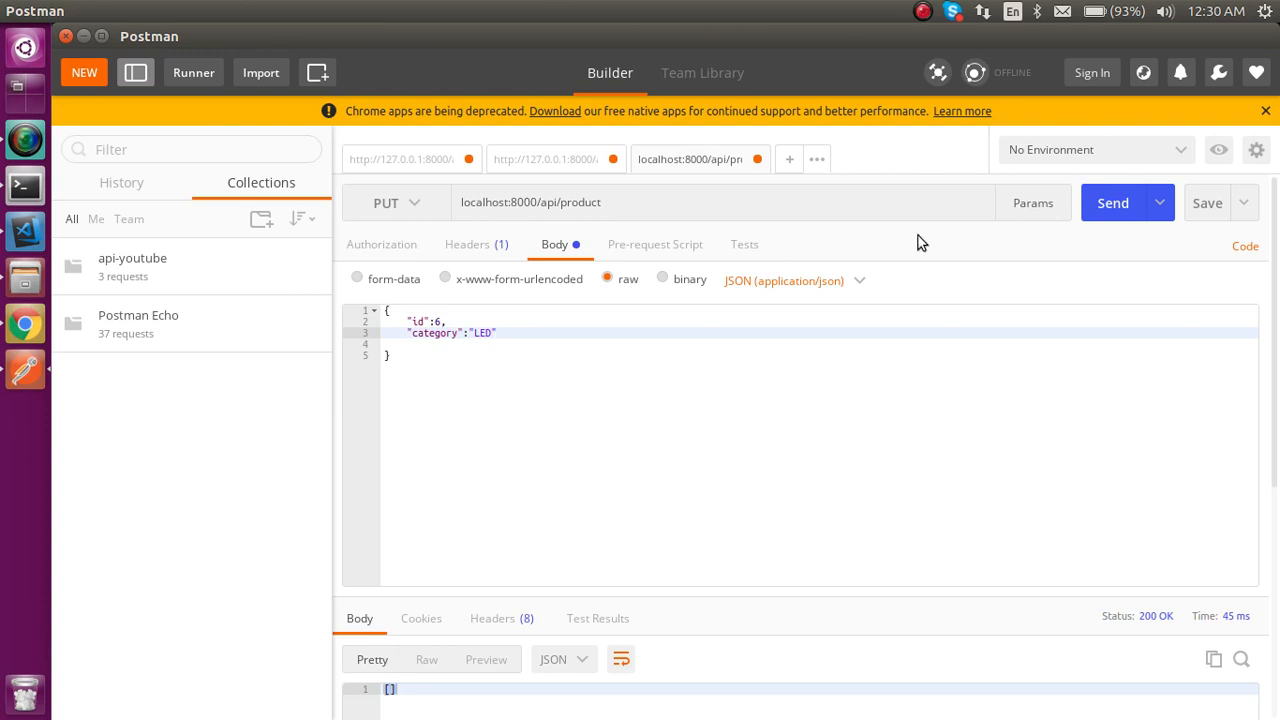
click(1112, 202)
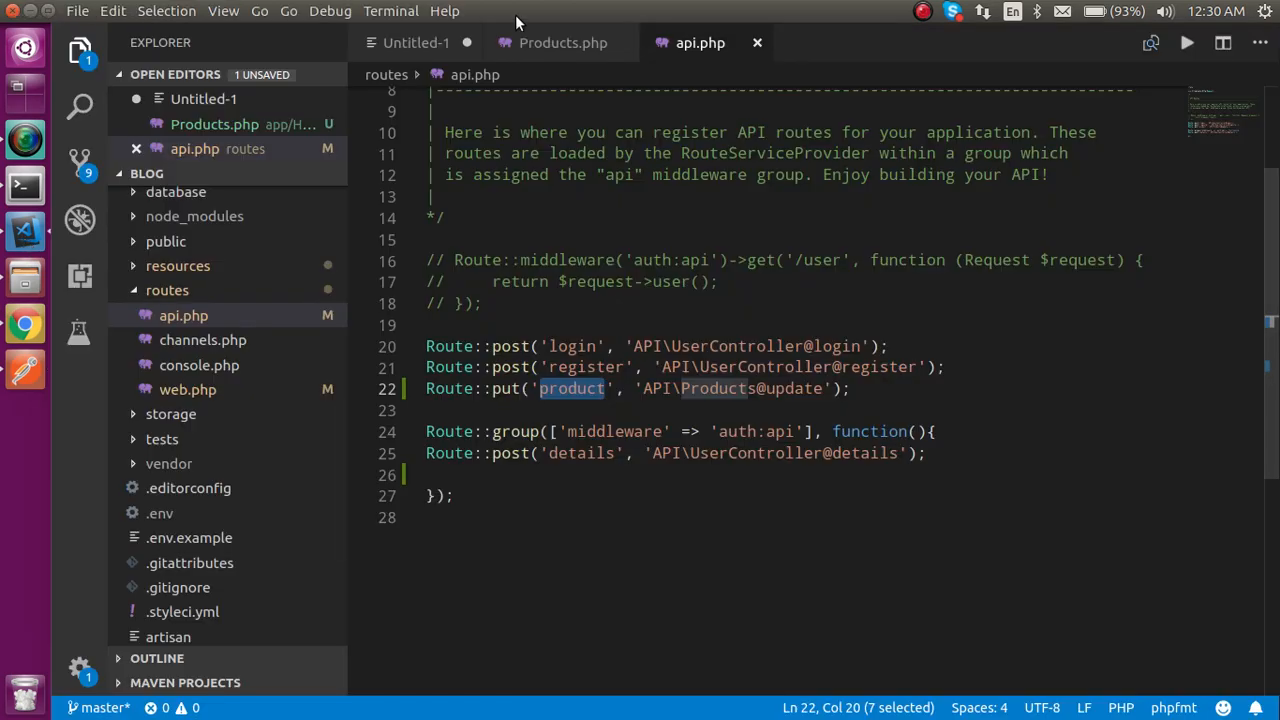
- In the Products controller, look up $product with Product::find by request id
click(563, 42)
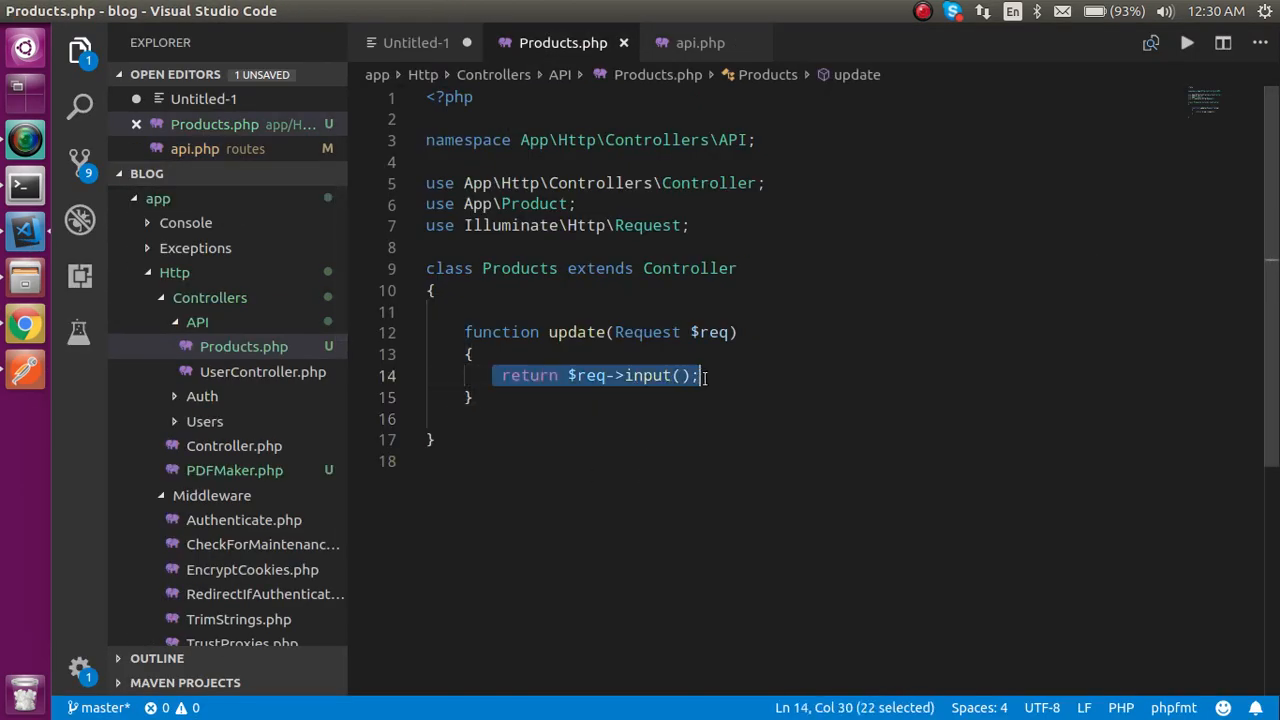
text($p)
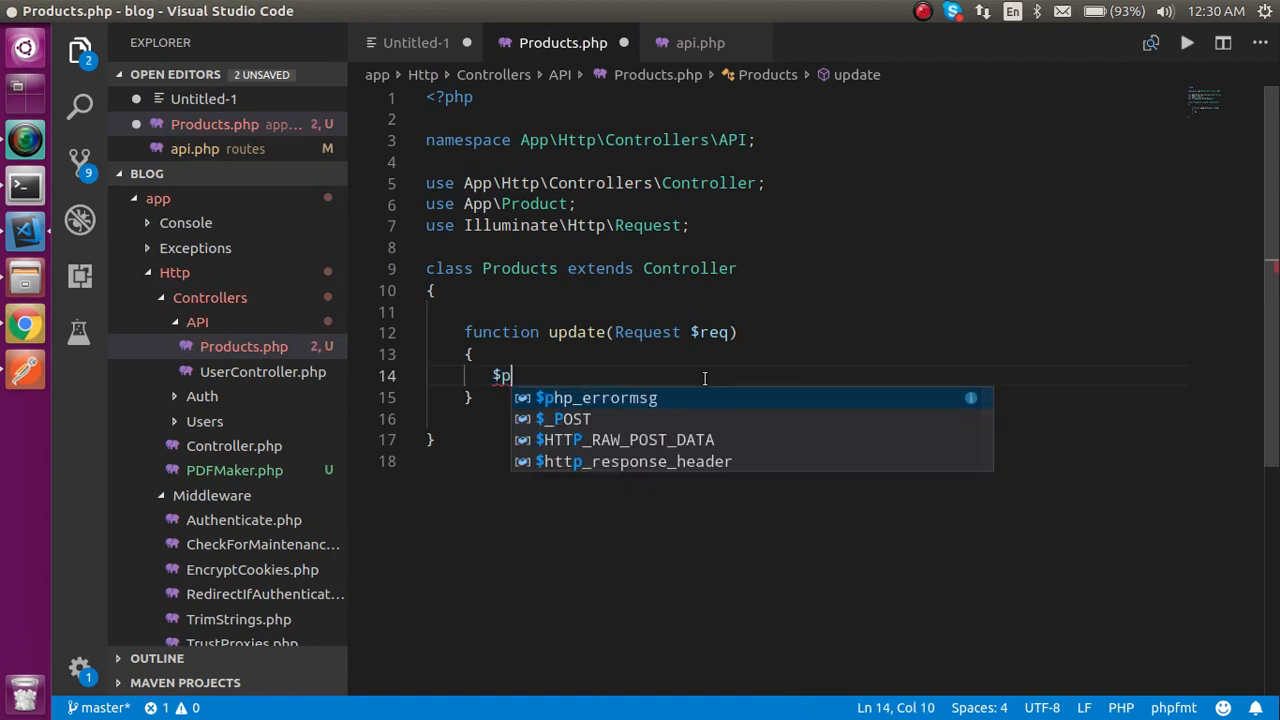
text(roduct)
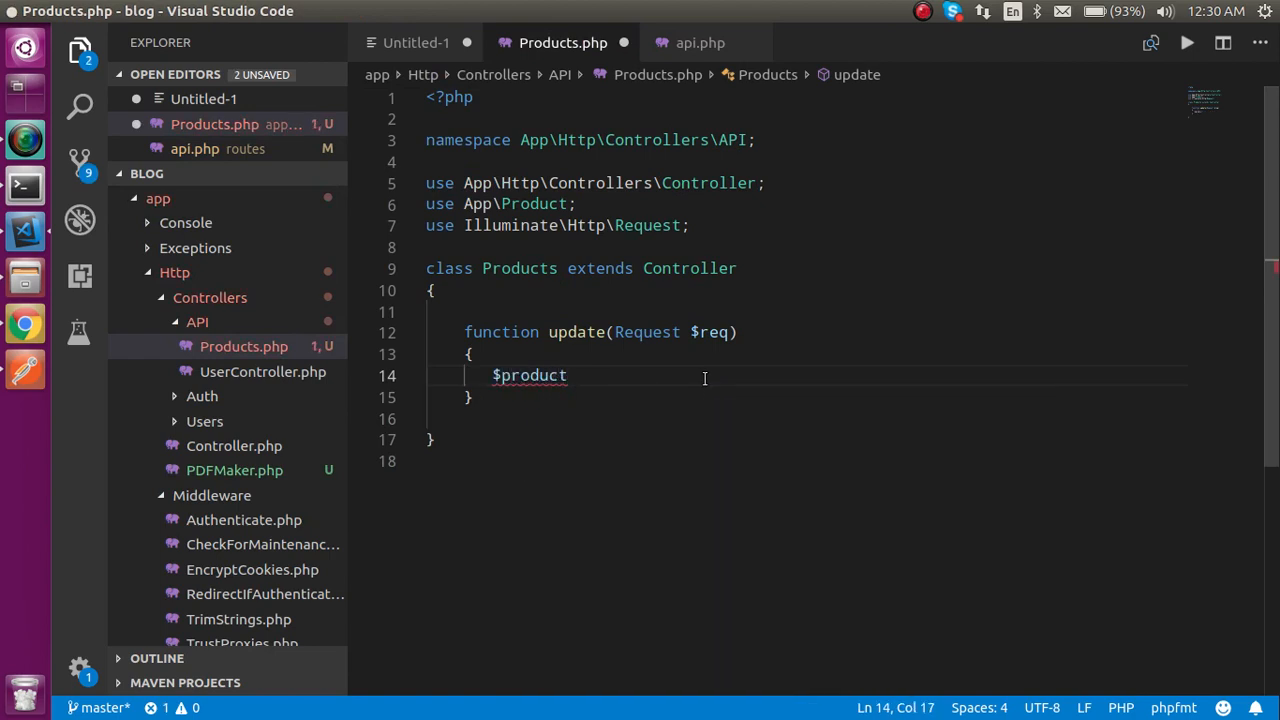
mouse_move(530, 197)
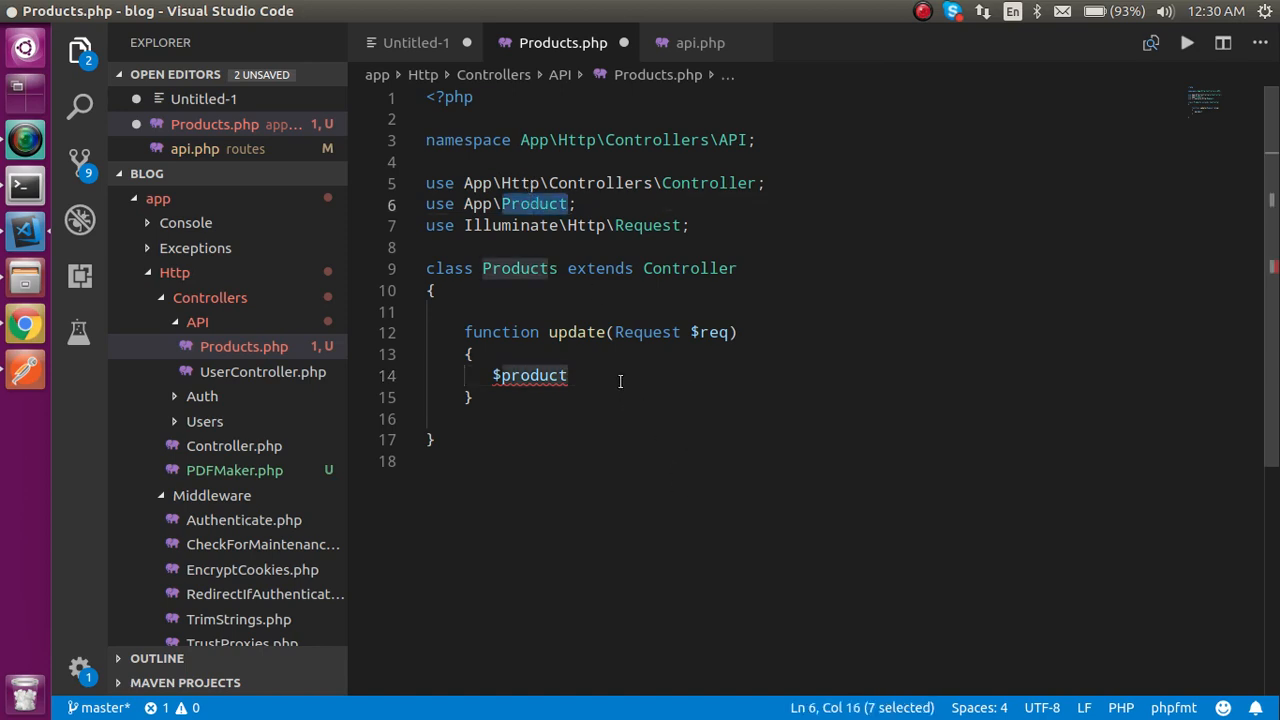
text(=Product)
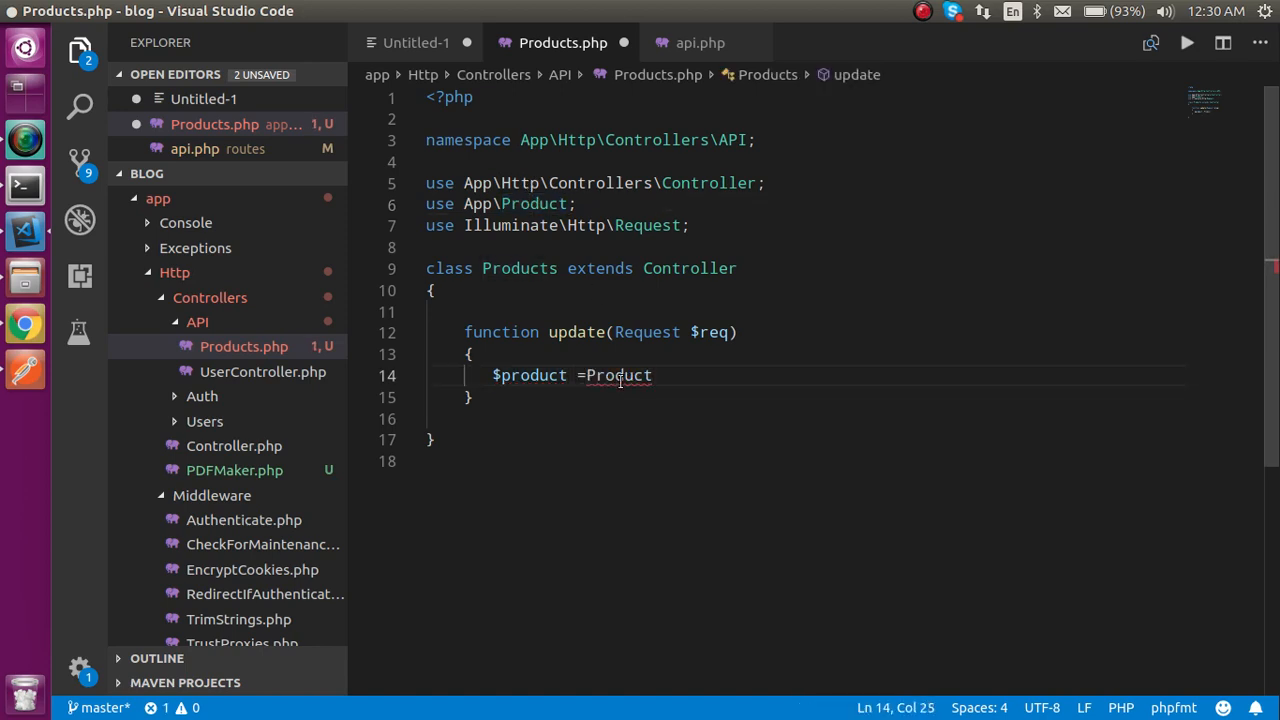
text(::)
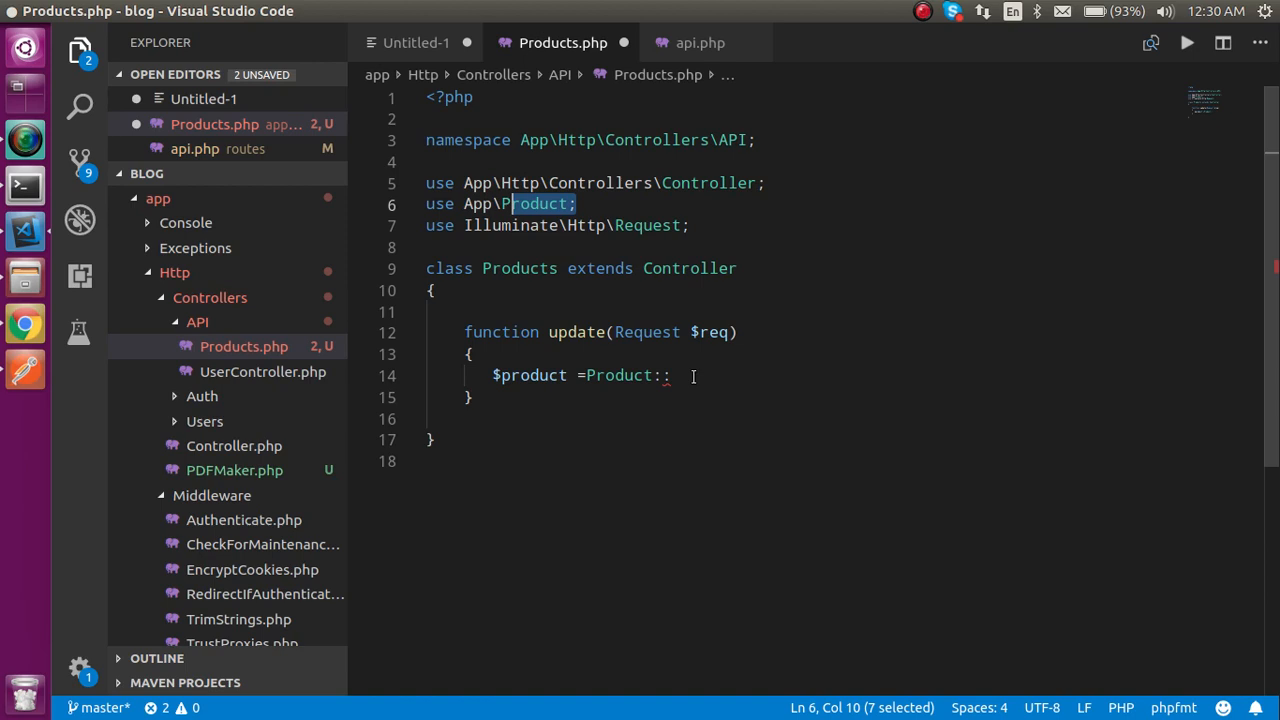
click(672, 375)
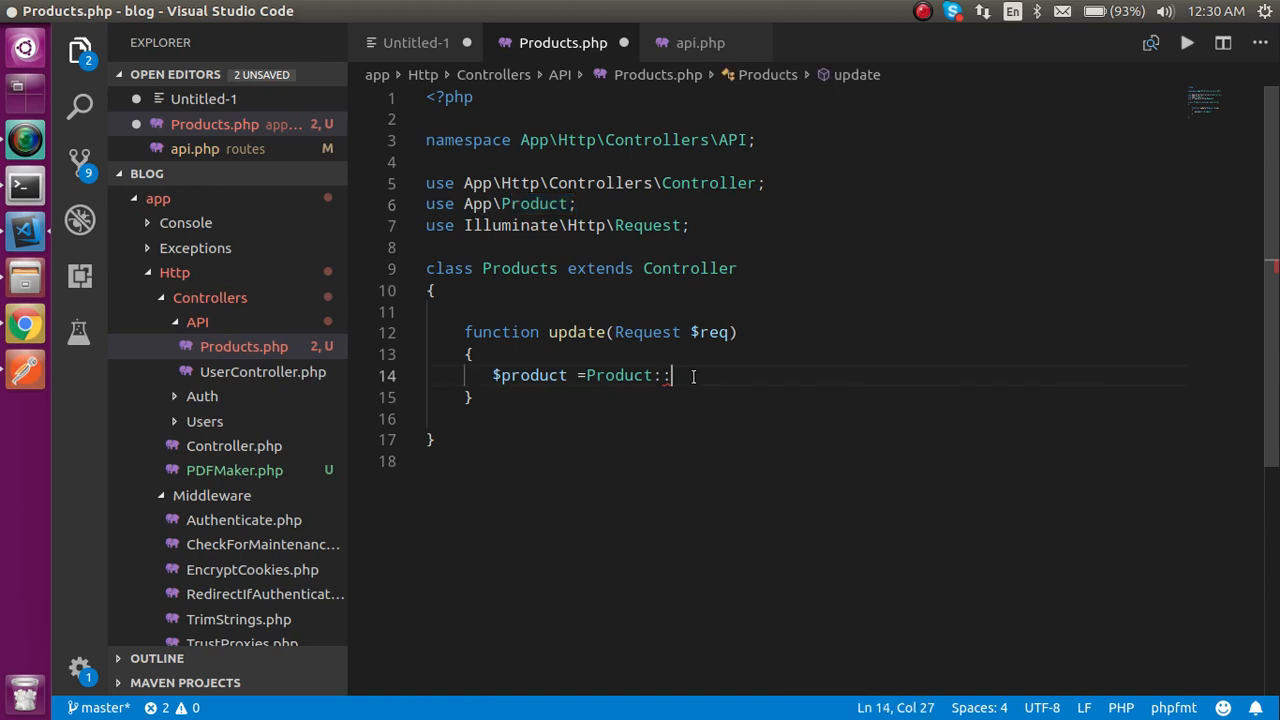
text(FII)
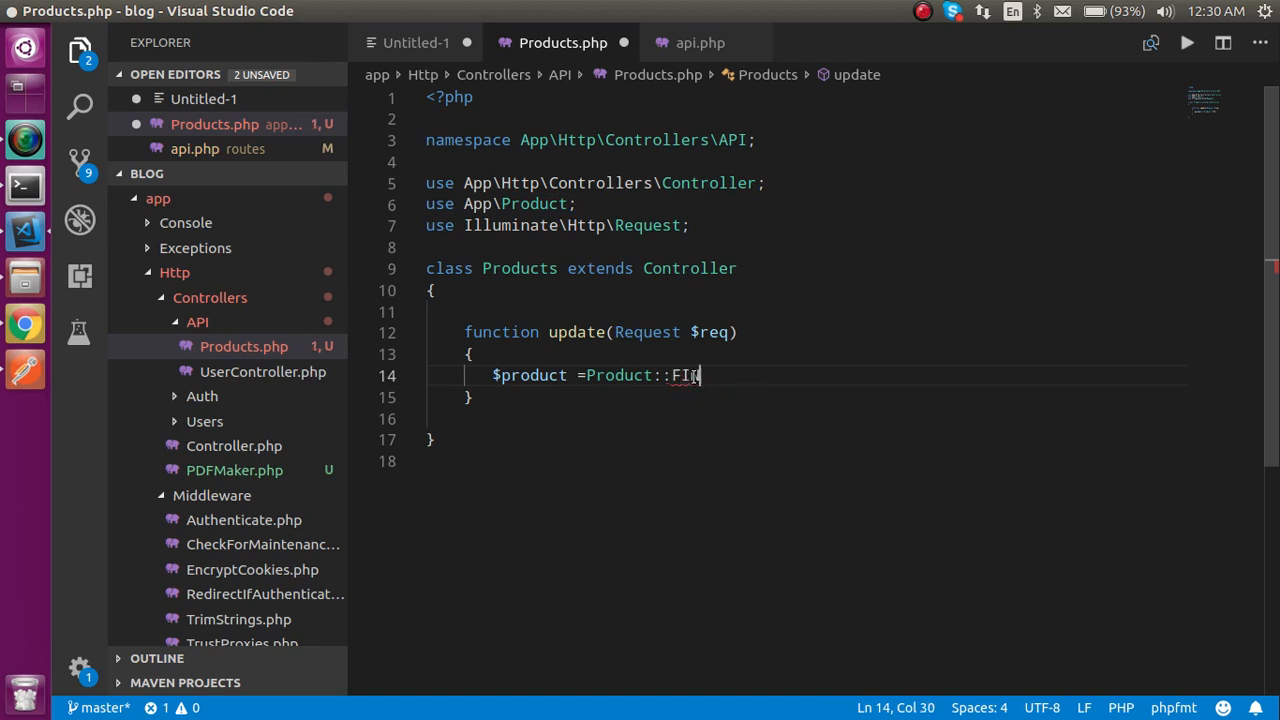
text(find($req->id);)
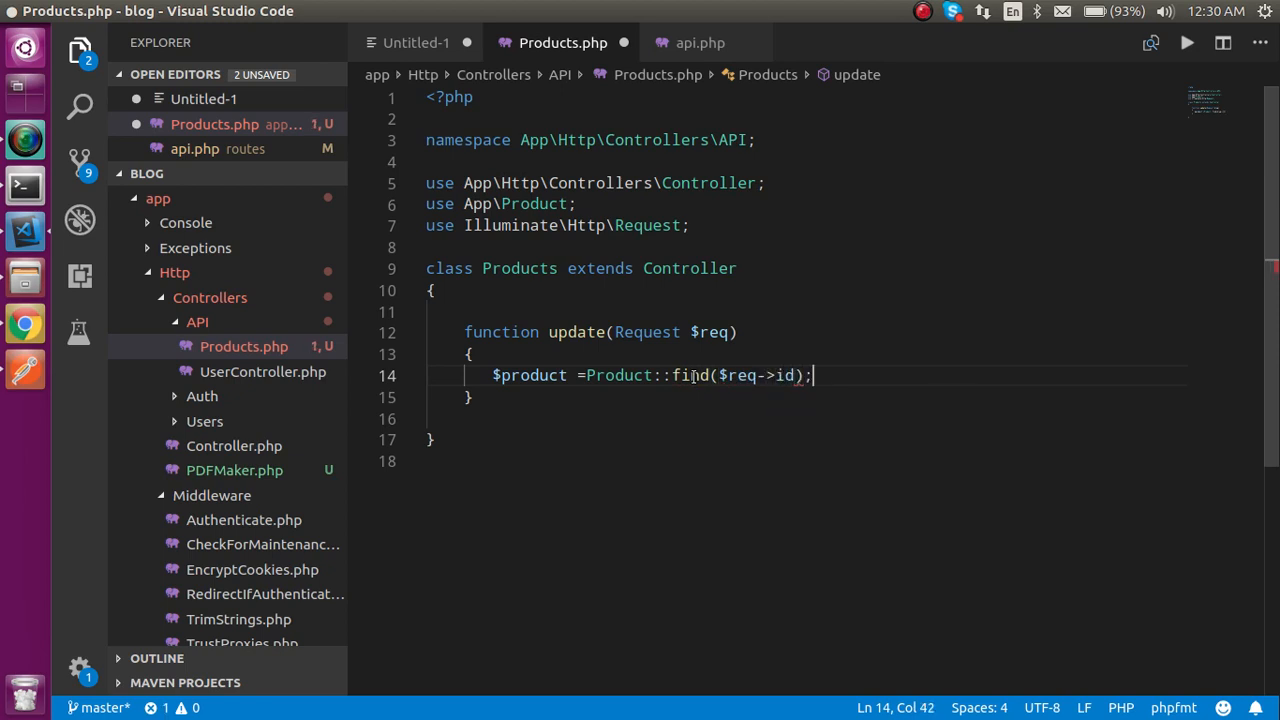
- Assign $product->category = $req->category, correcting the misspelled 'catgory', and save
text($)
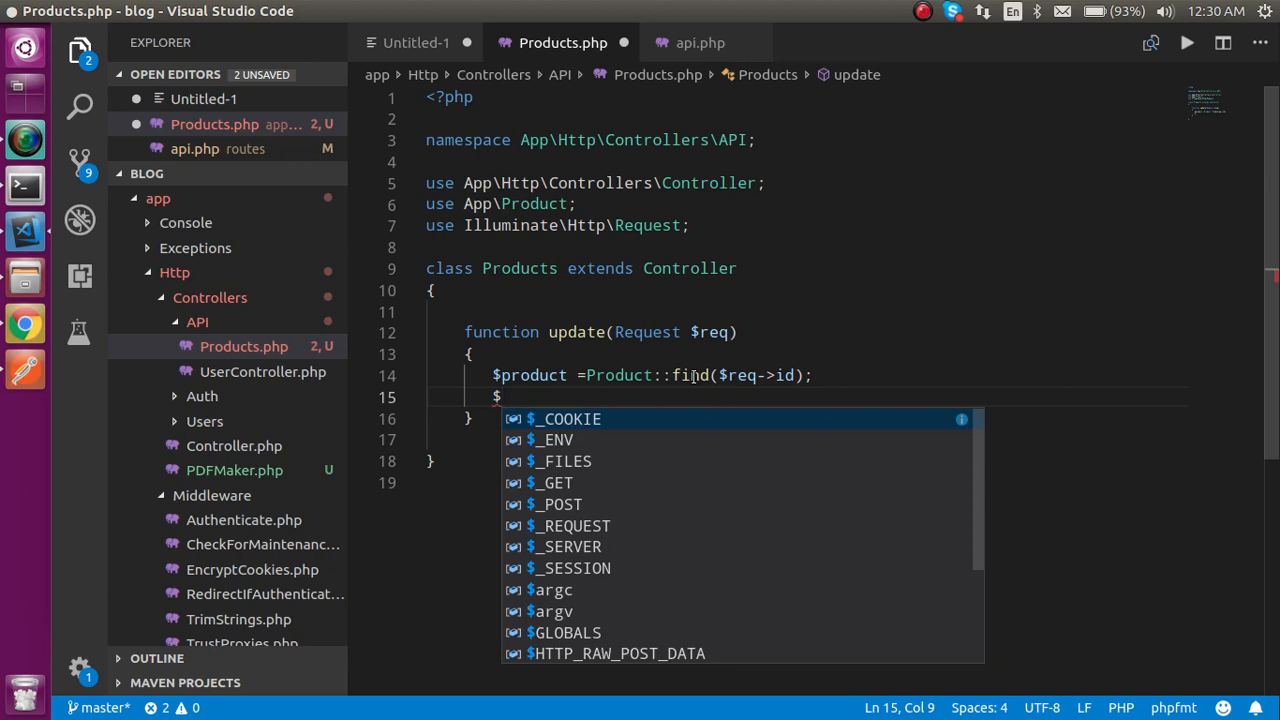
key(Escape)
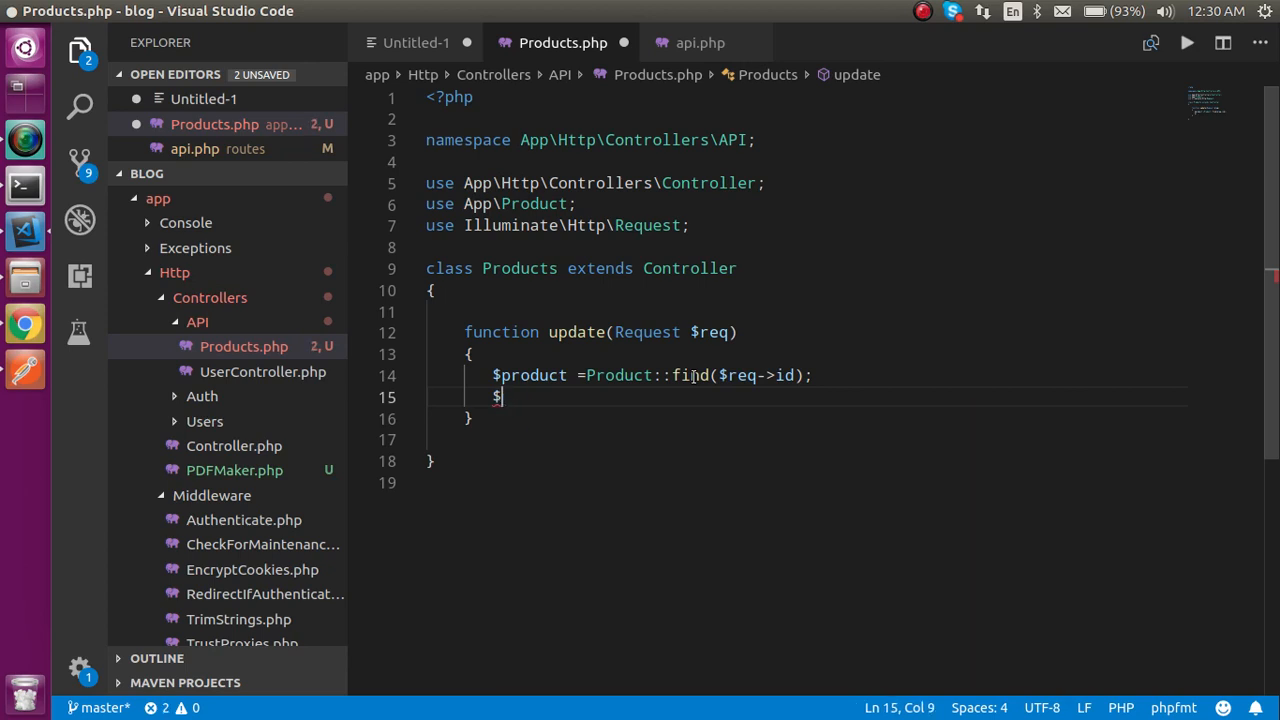
text(product)
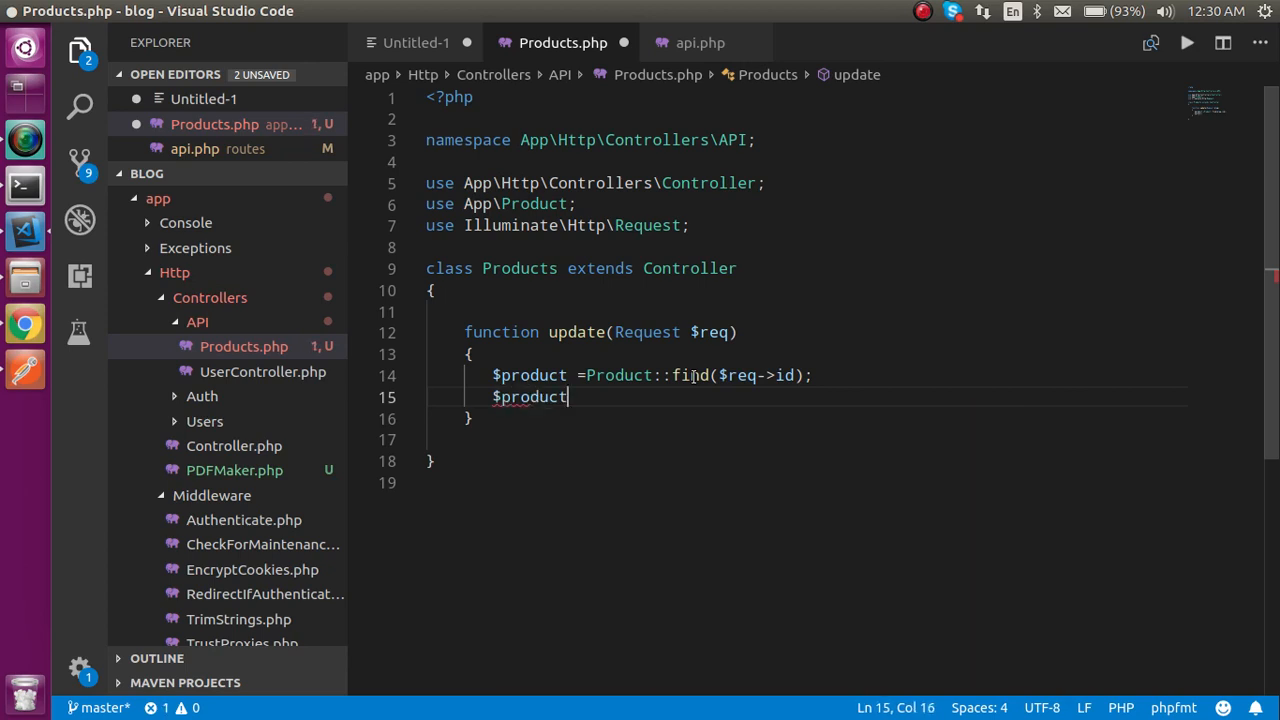
text(->)
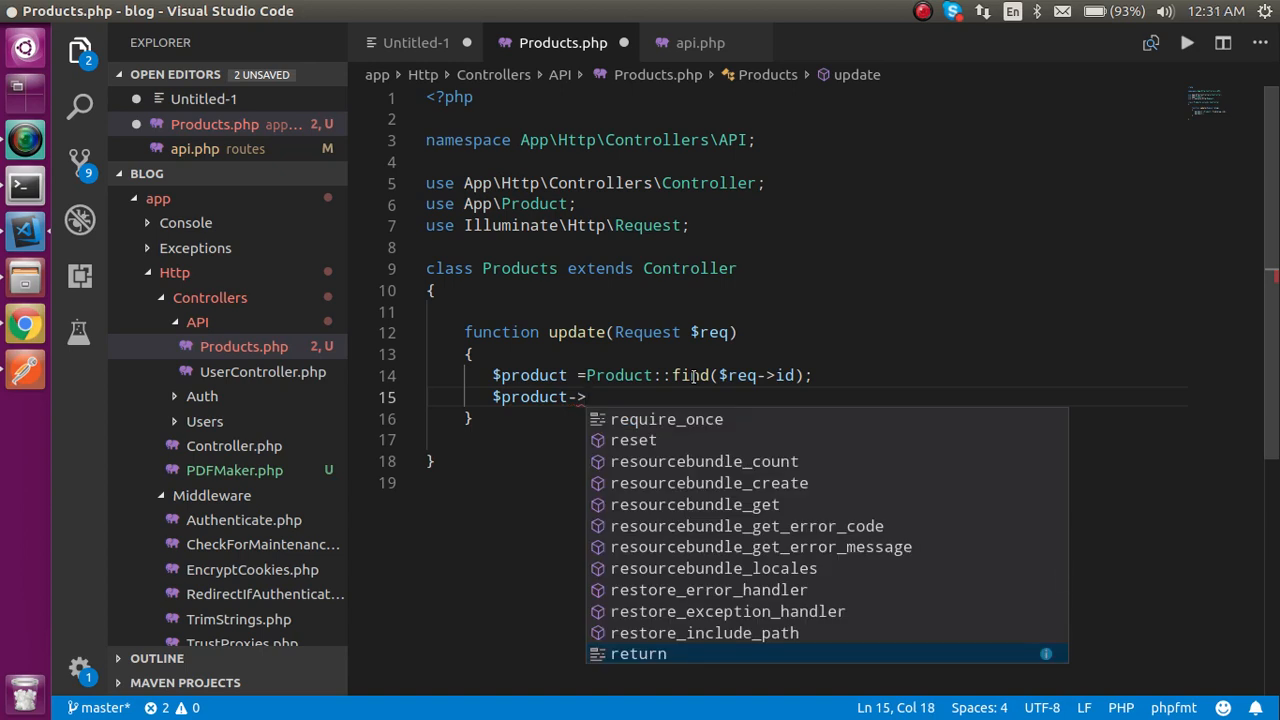
text(cat)
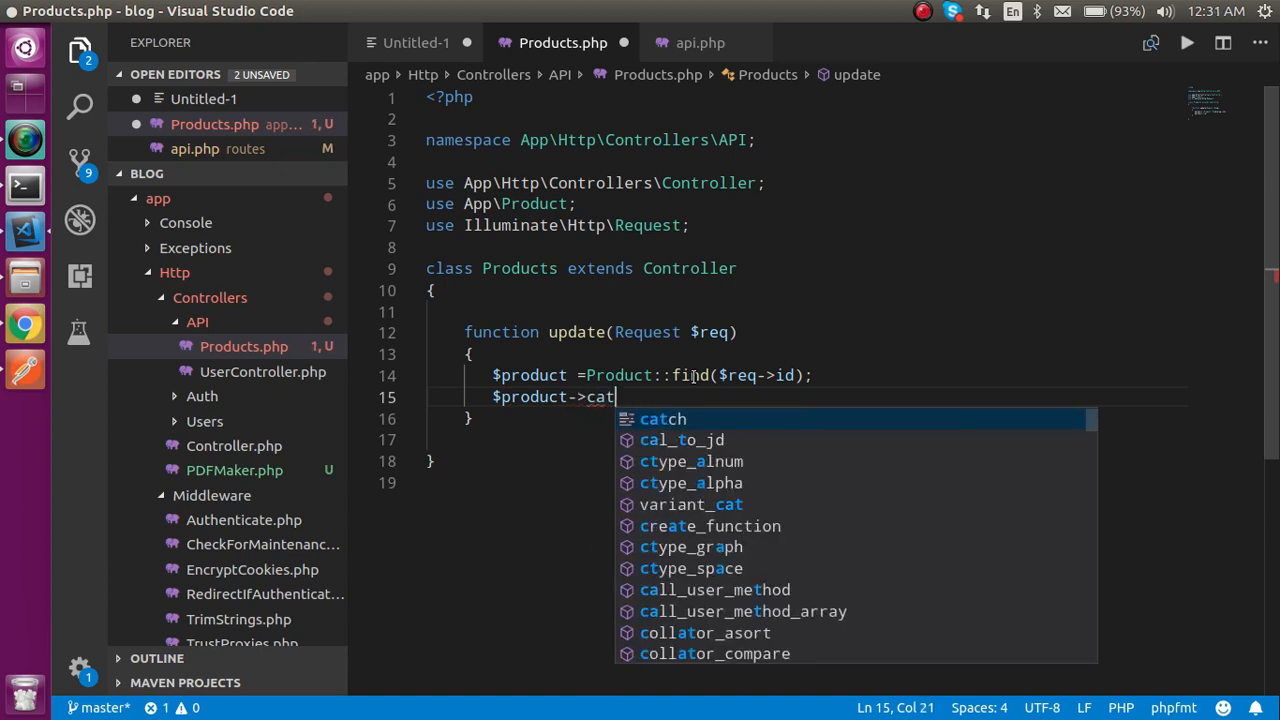
text(egor)
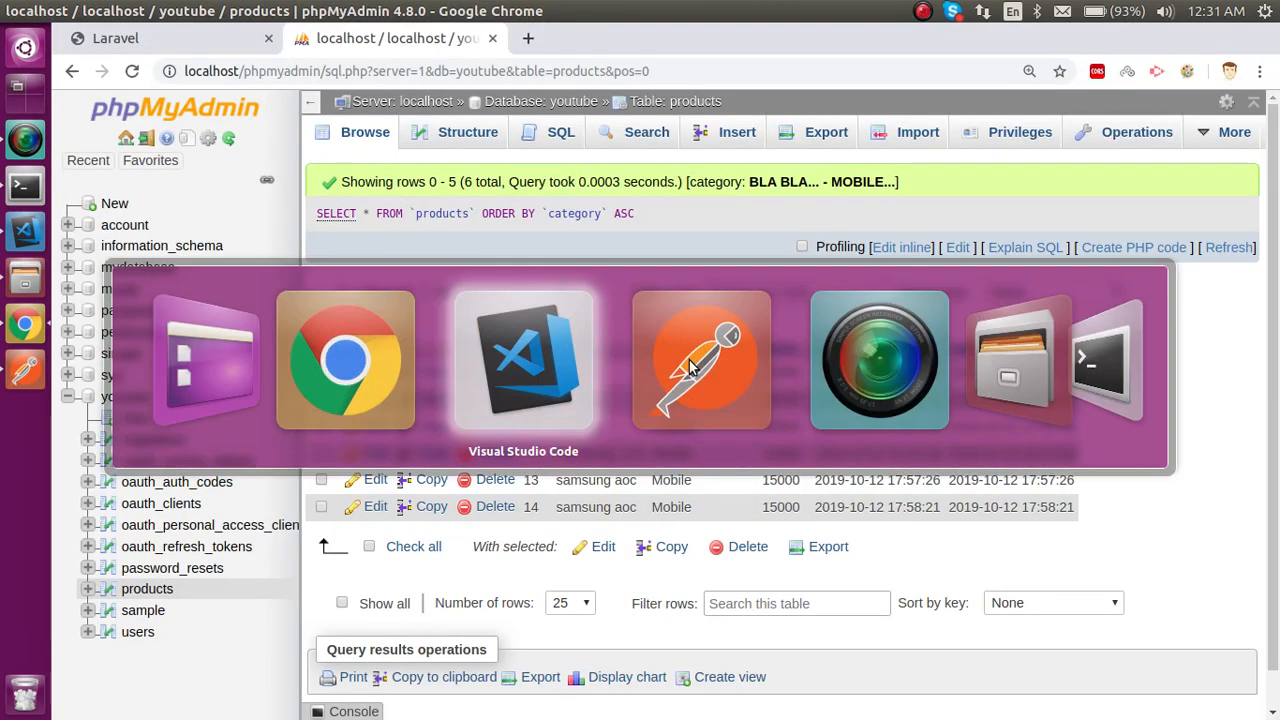
click(523, 360)
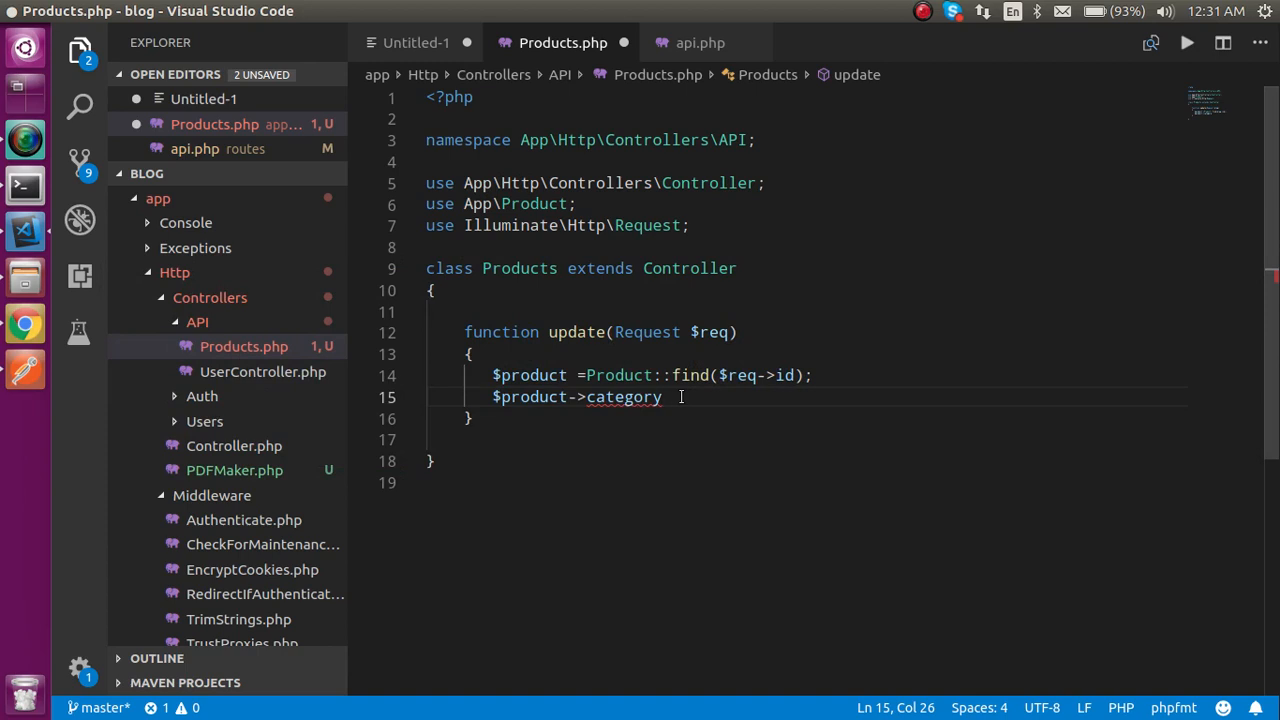
text(=$)
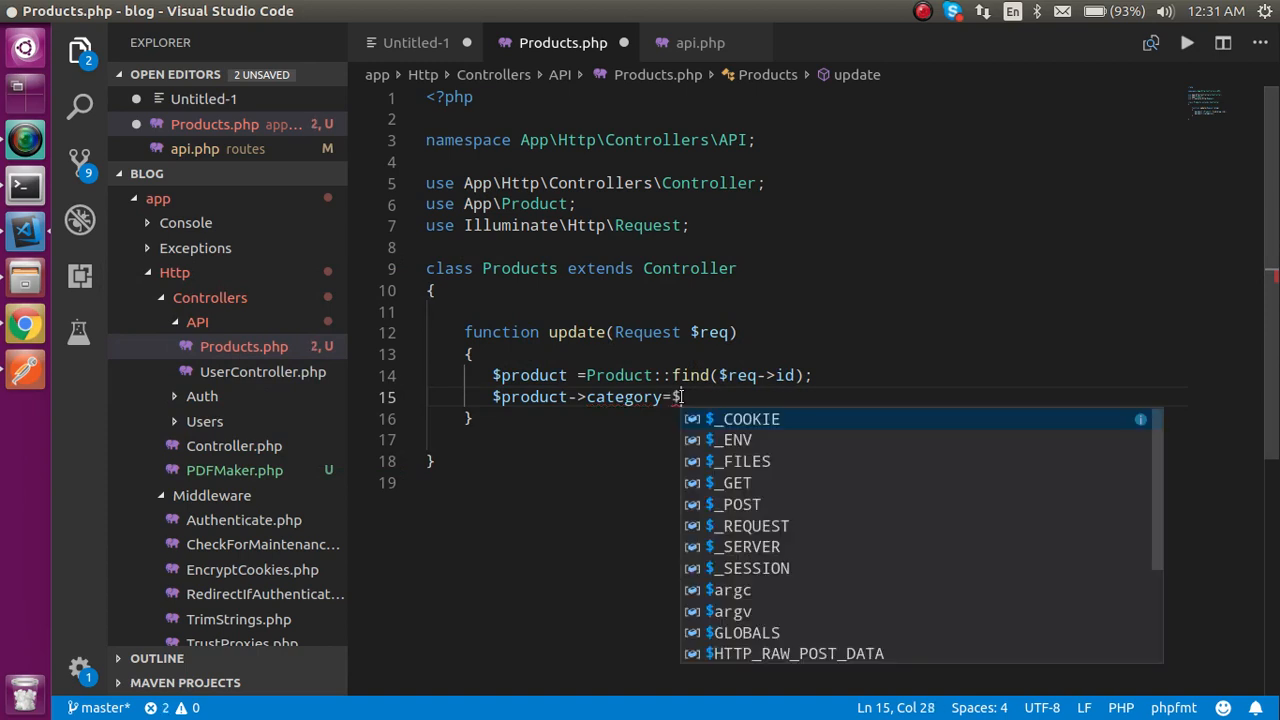
text(req->c)
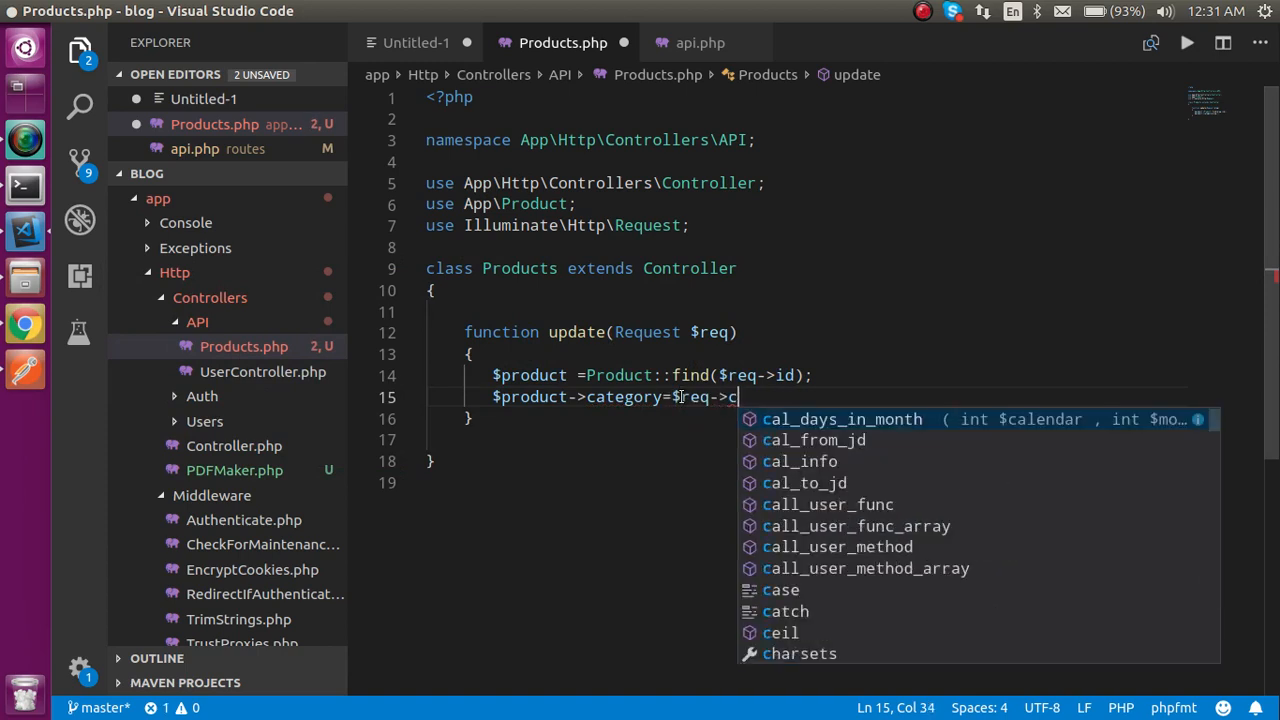
text(atg)
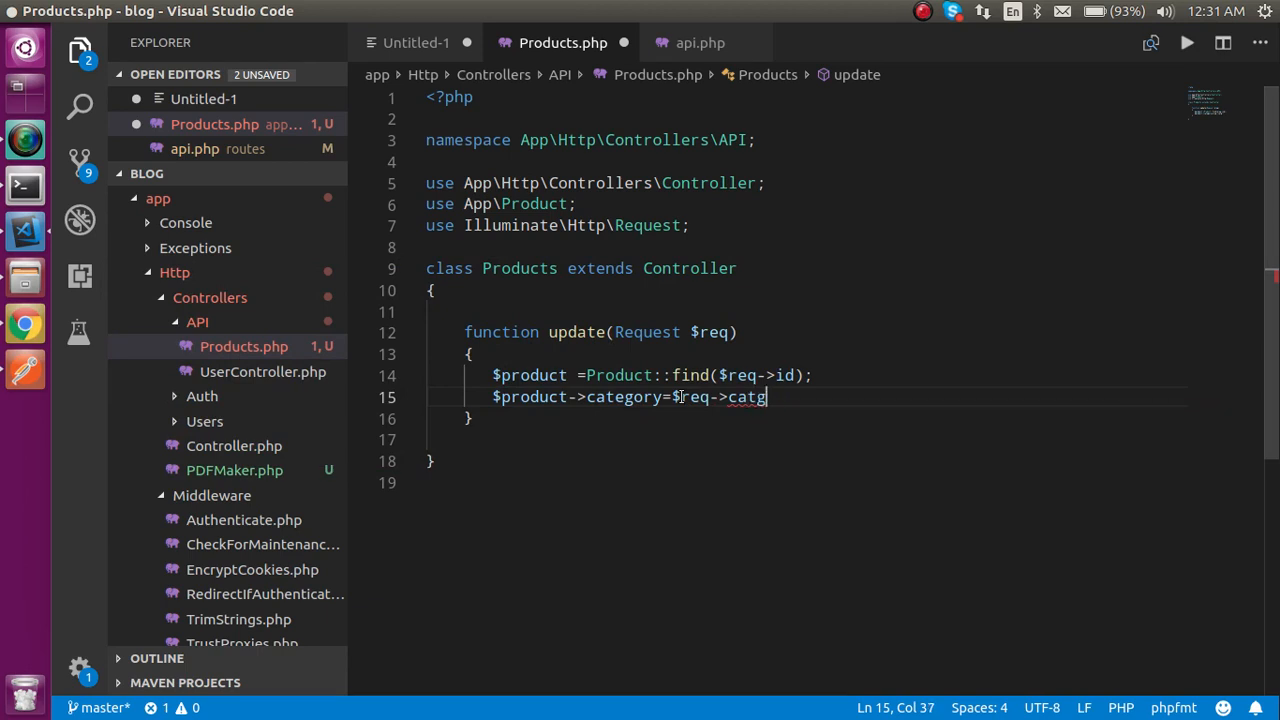
text(ory)
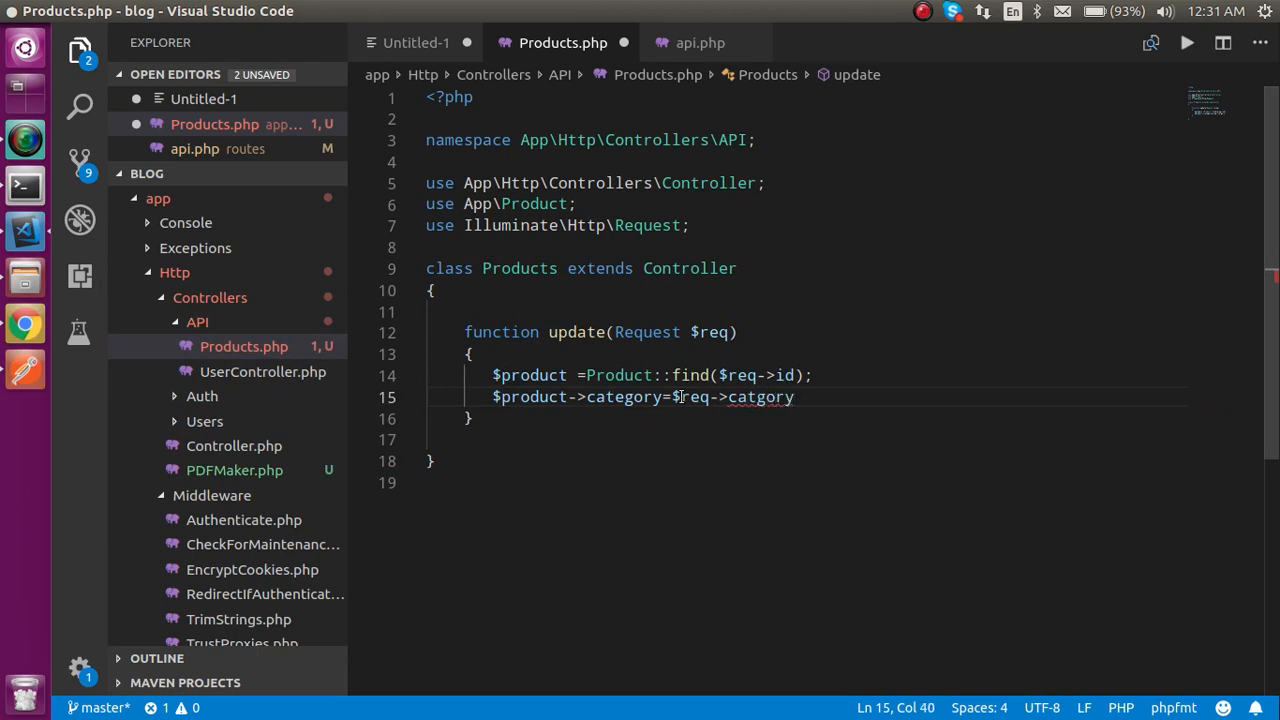
double_click(759, 397)
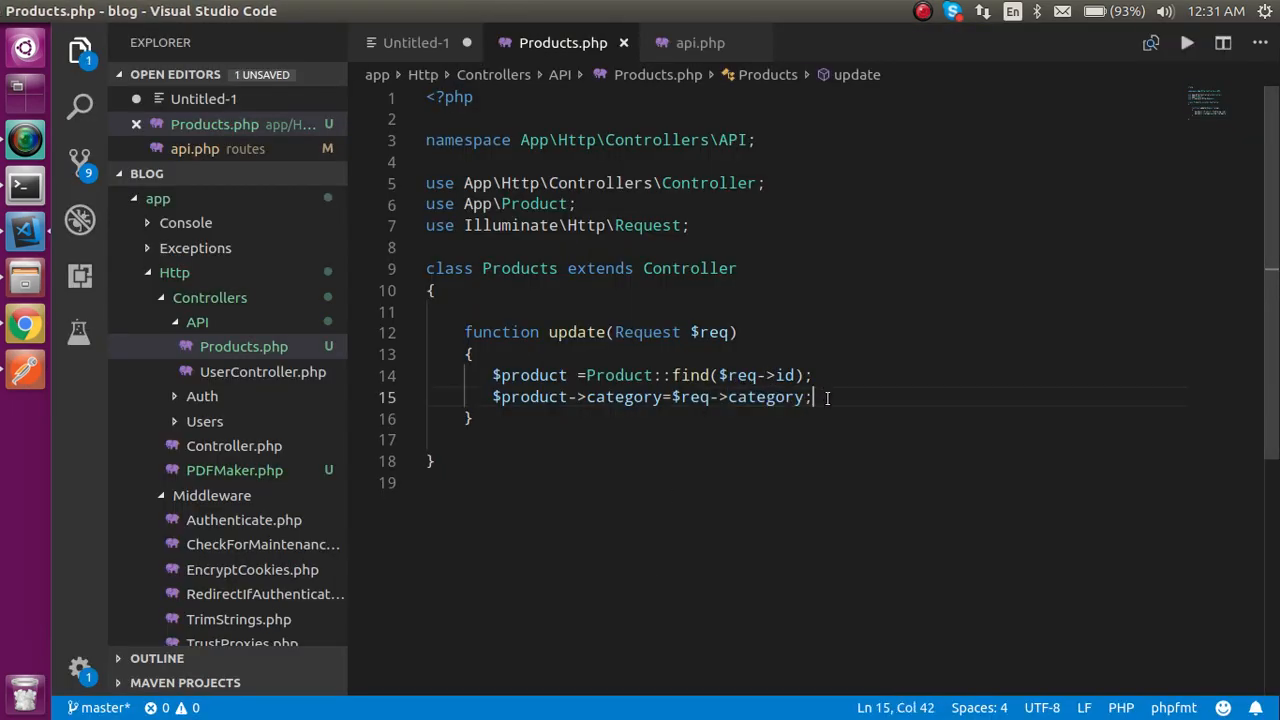
- Add if($product->save()) returning ['result'=>"success", "msg"=>"Data is updated"]
text(if()
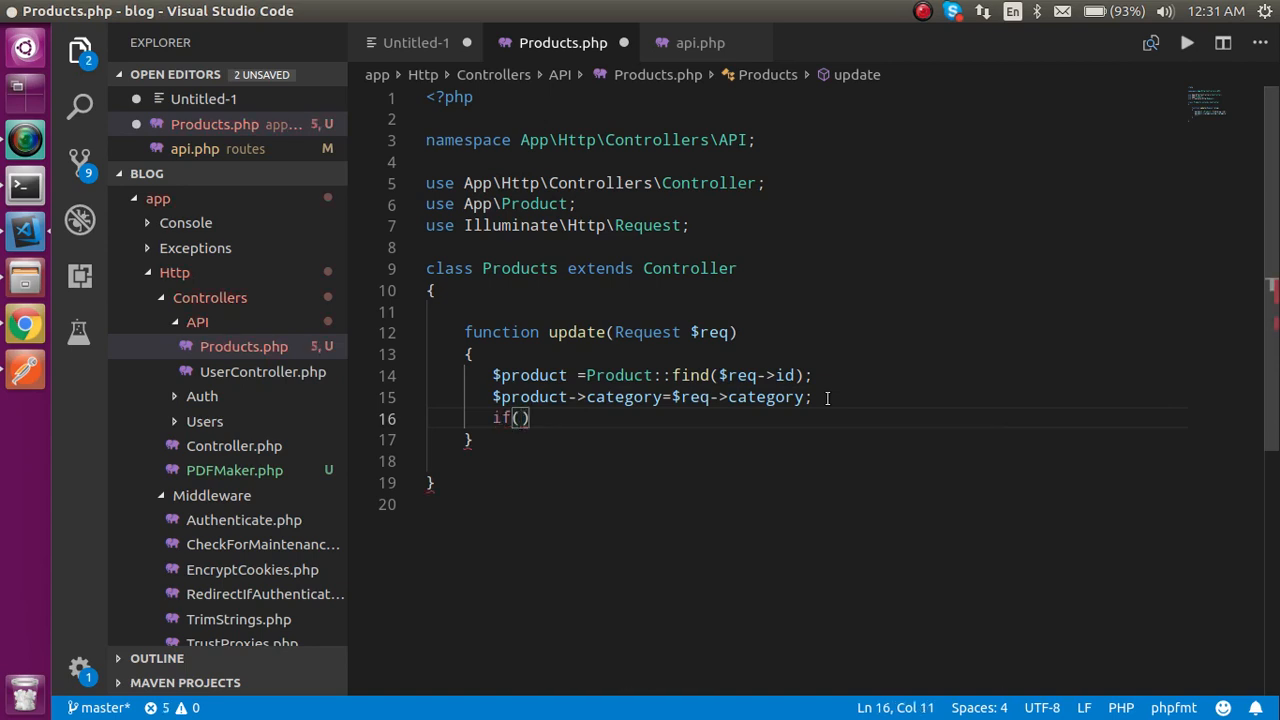
text(product->save()
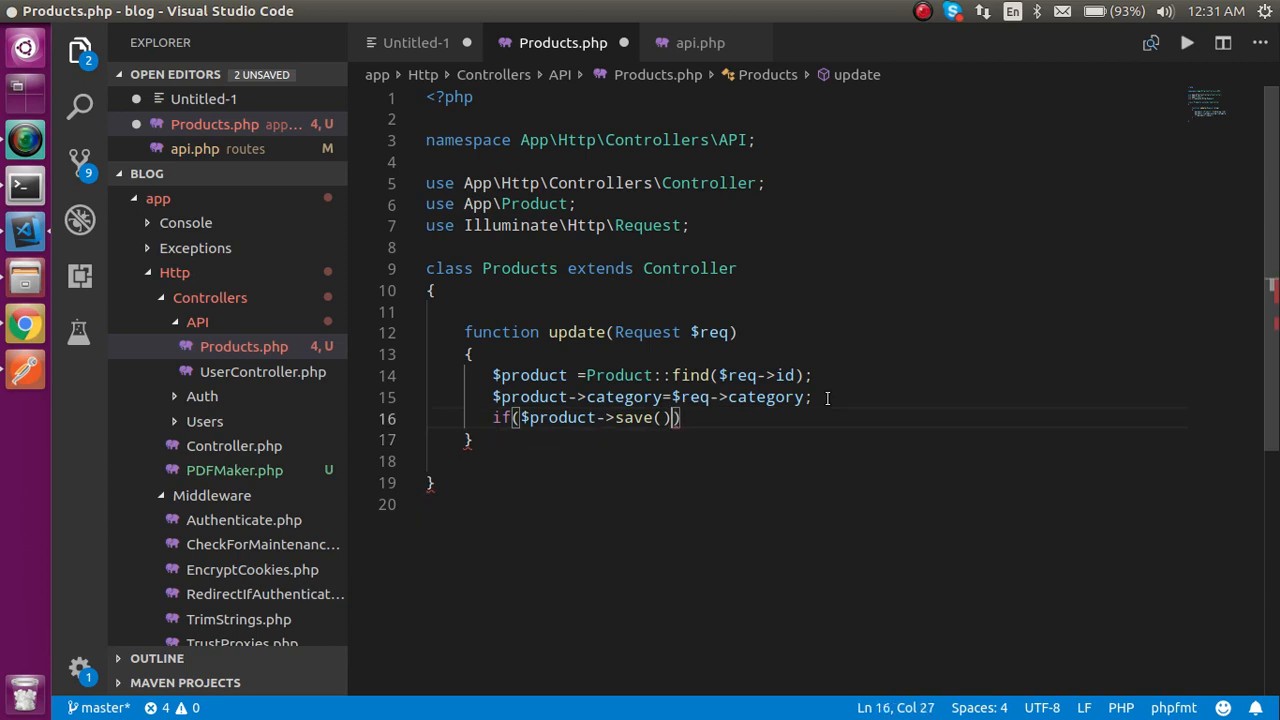
text({)
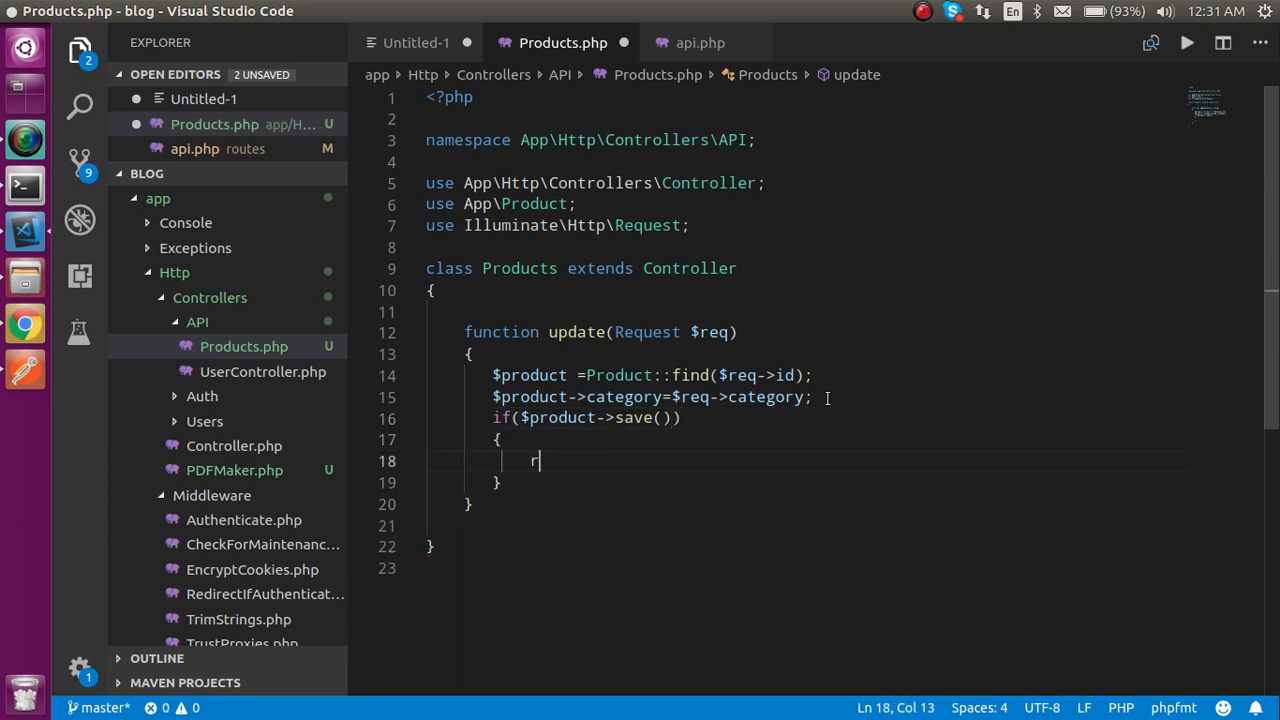
text(eturn)
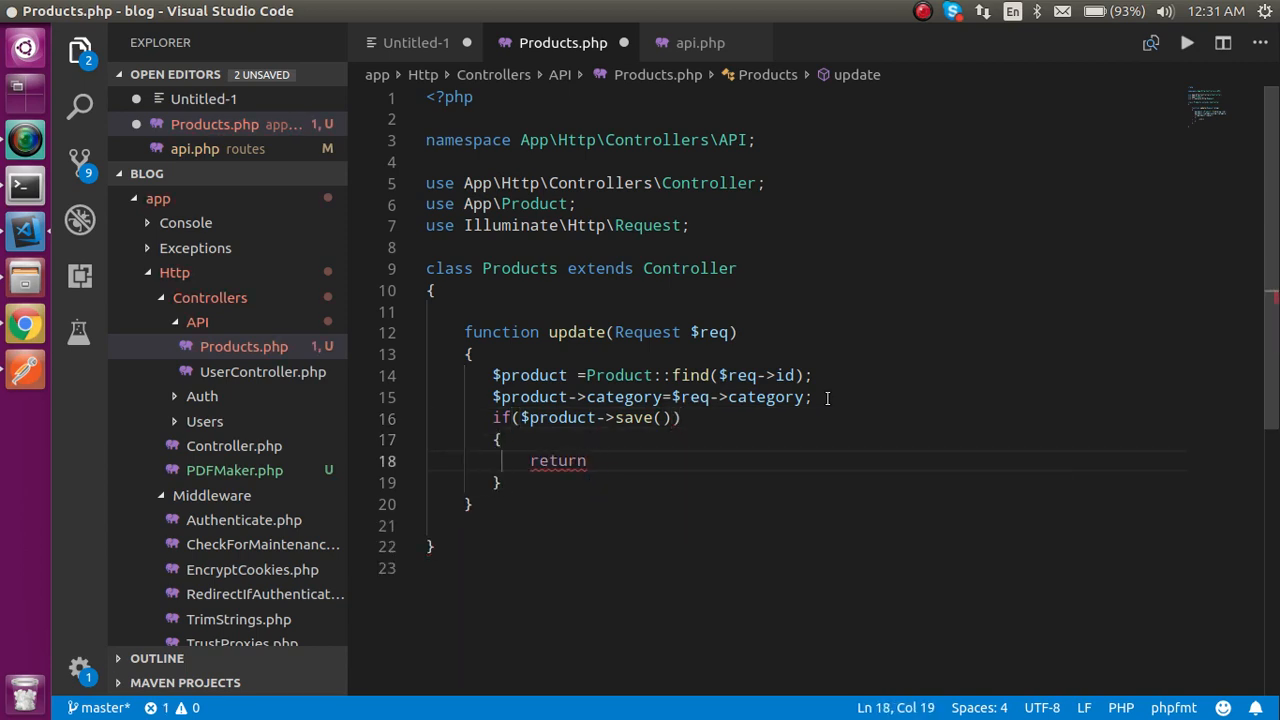
text([])
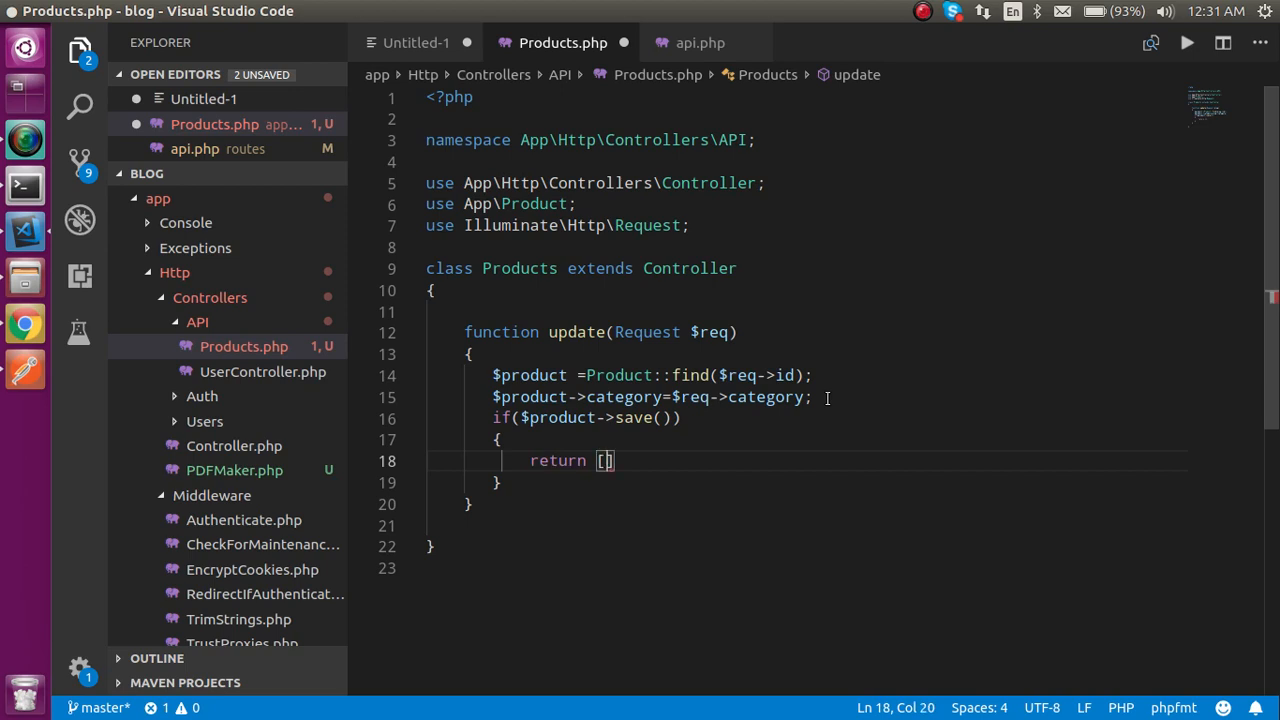
text('')
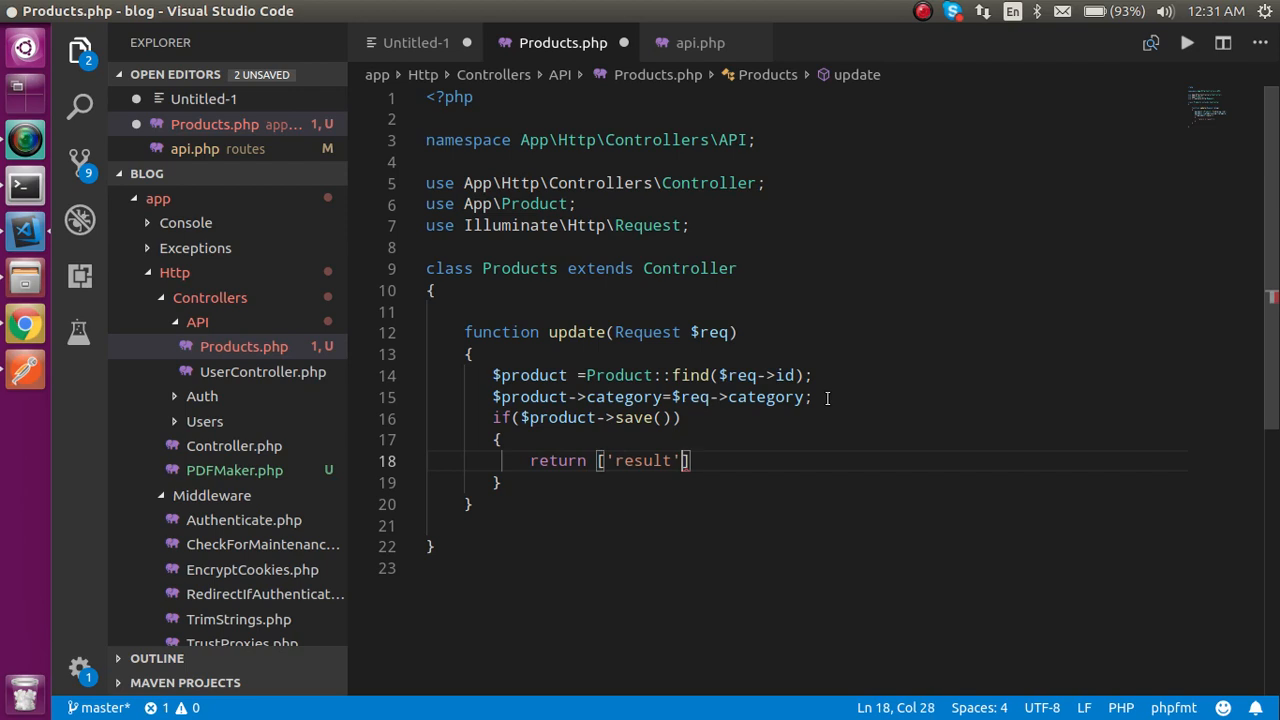
text(=>"")
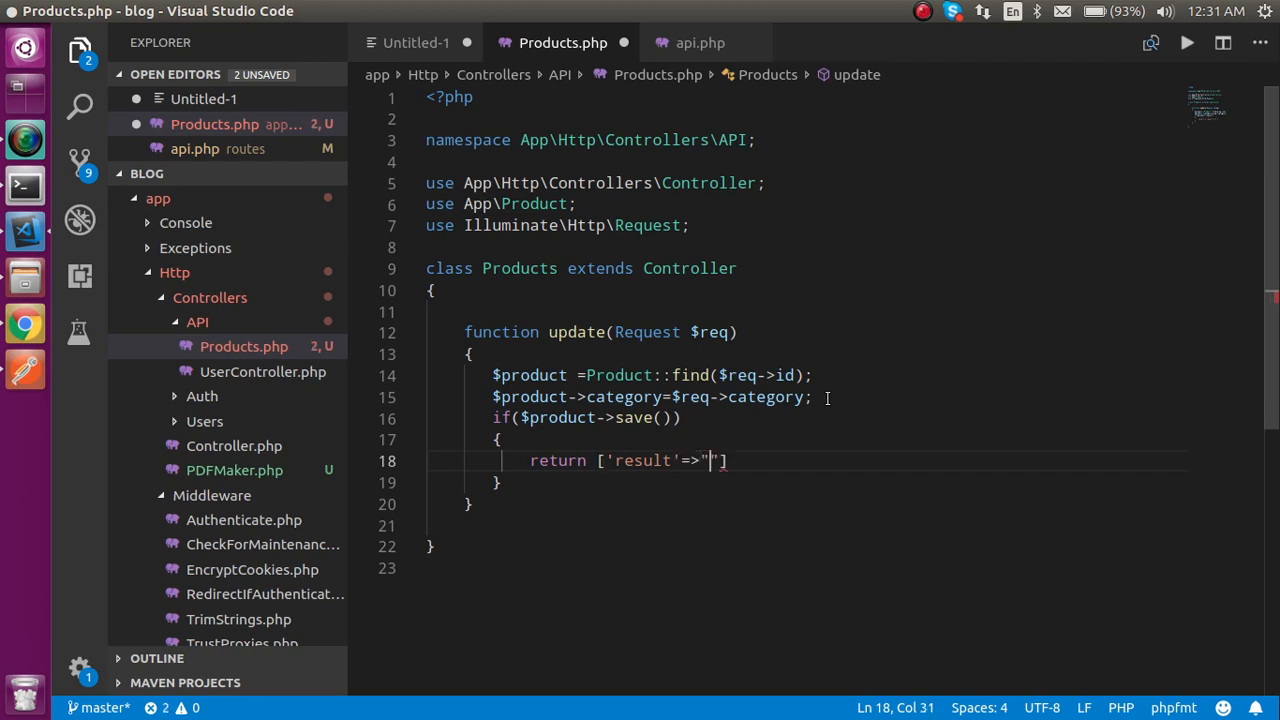
text(success)
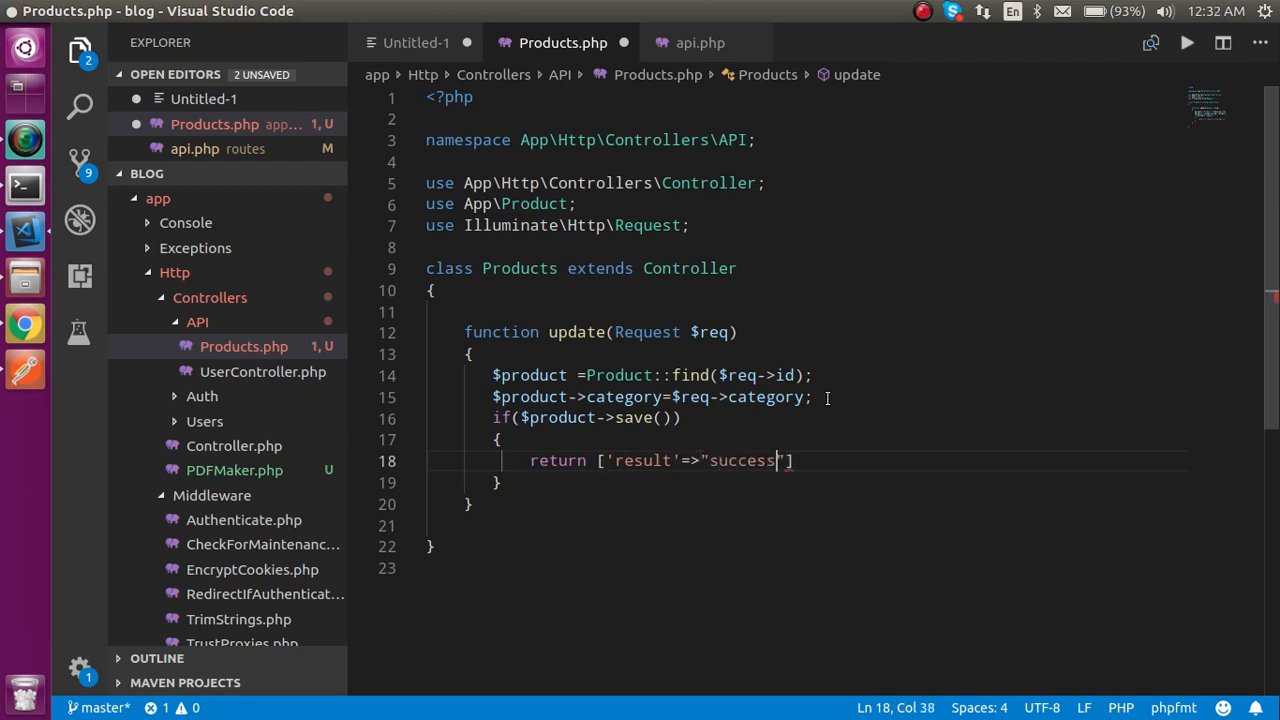
text(,")
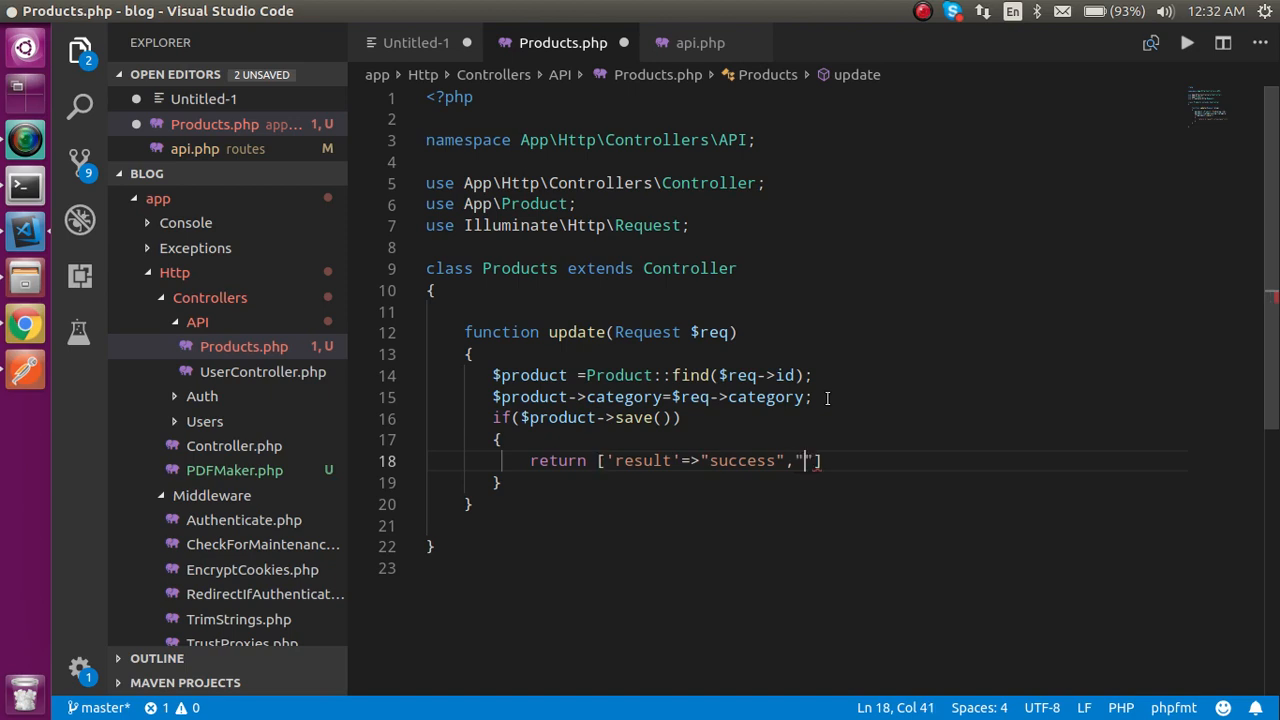
text(msg)
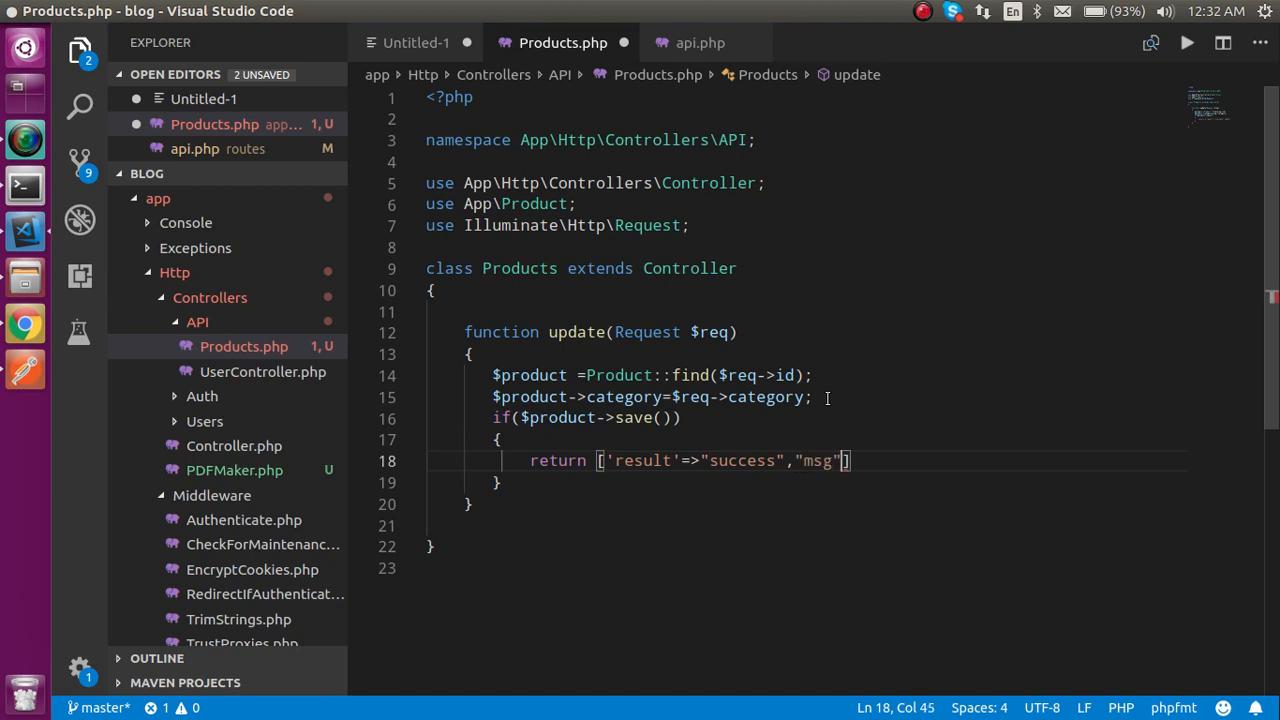
text(=>"")
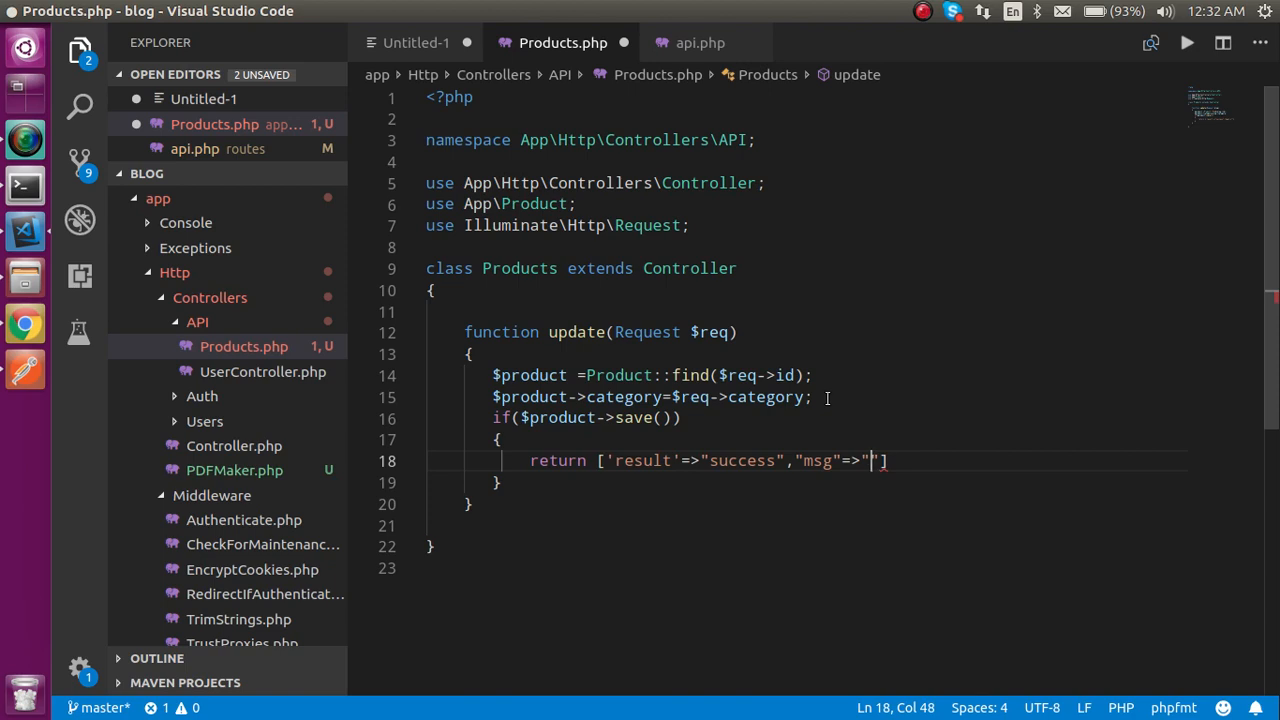
text(Data i)
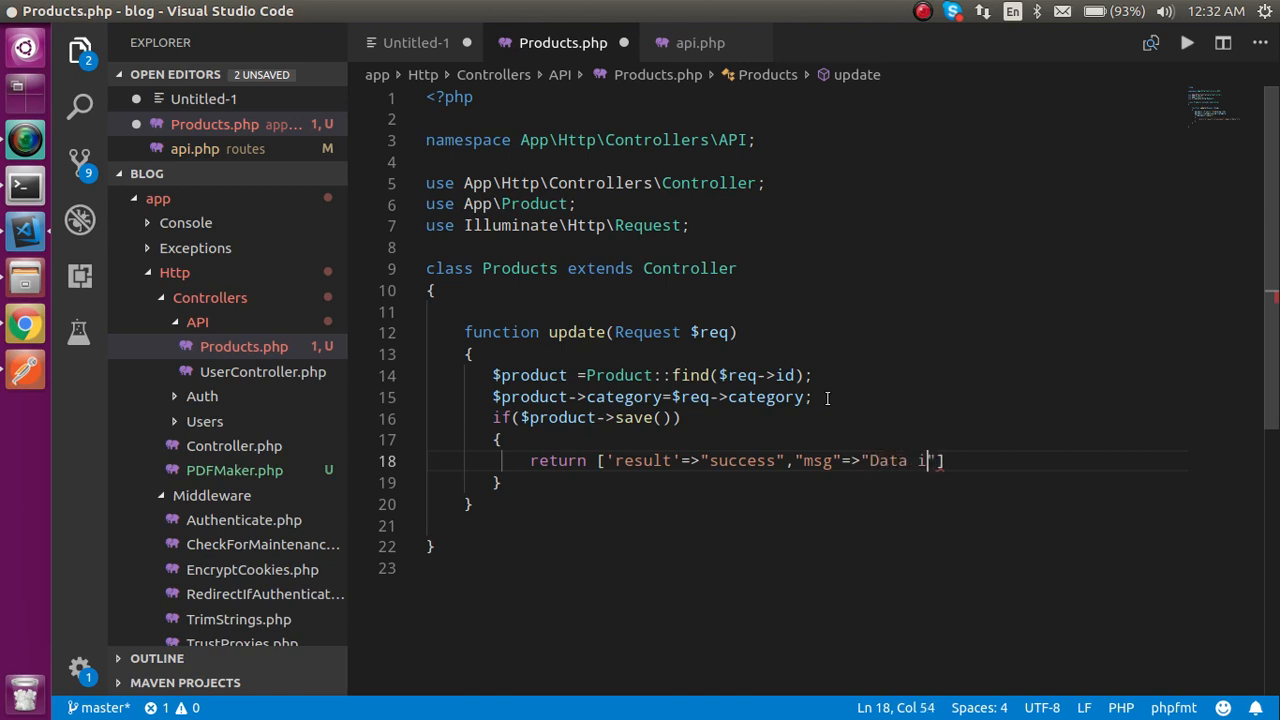
text(s updated)
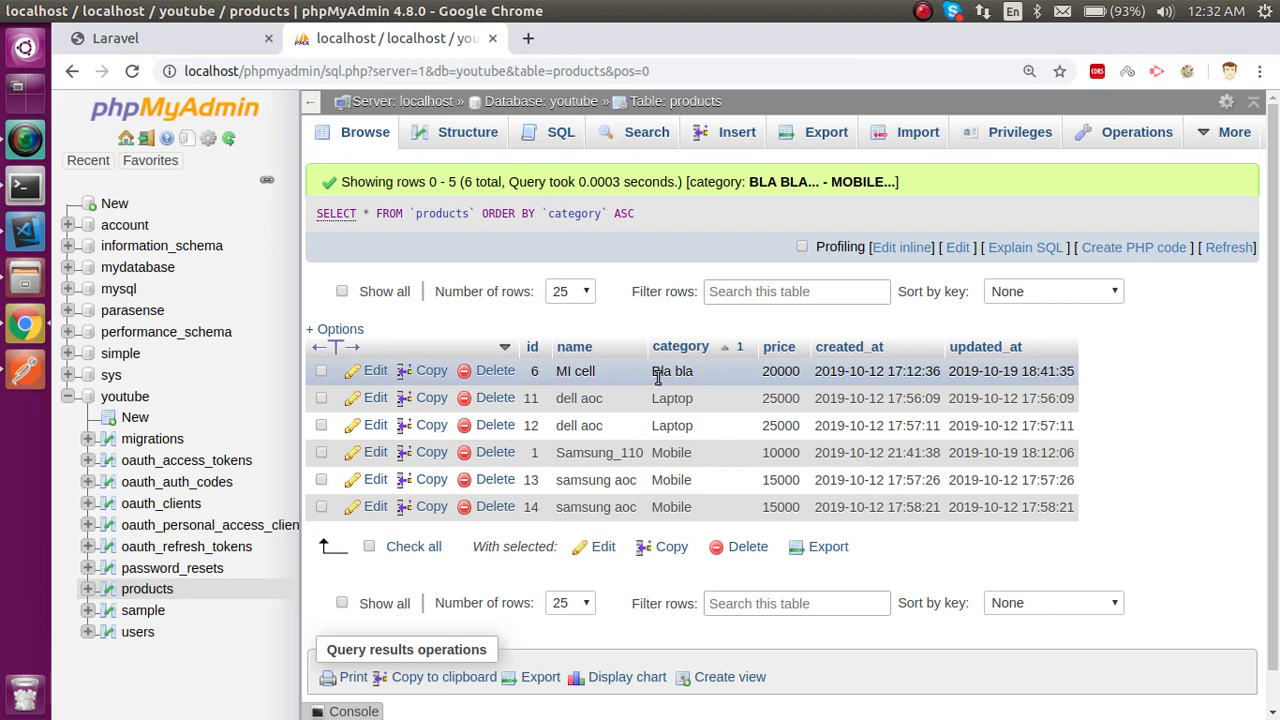
mouse_move(650, 233)
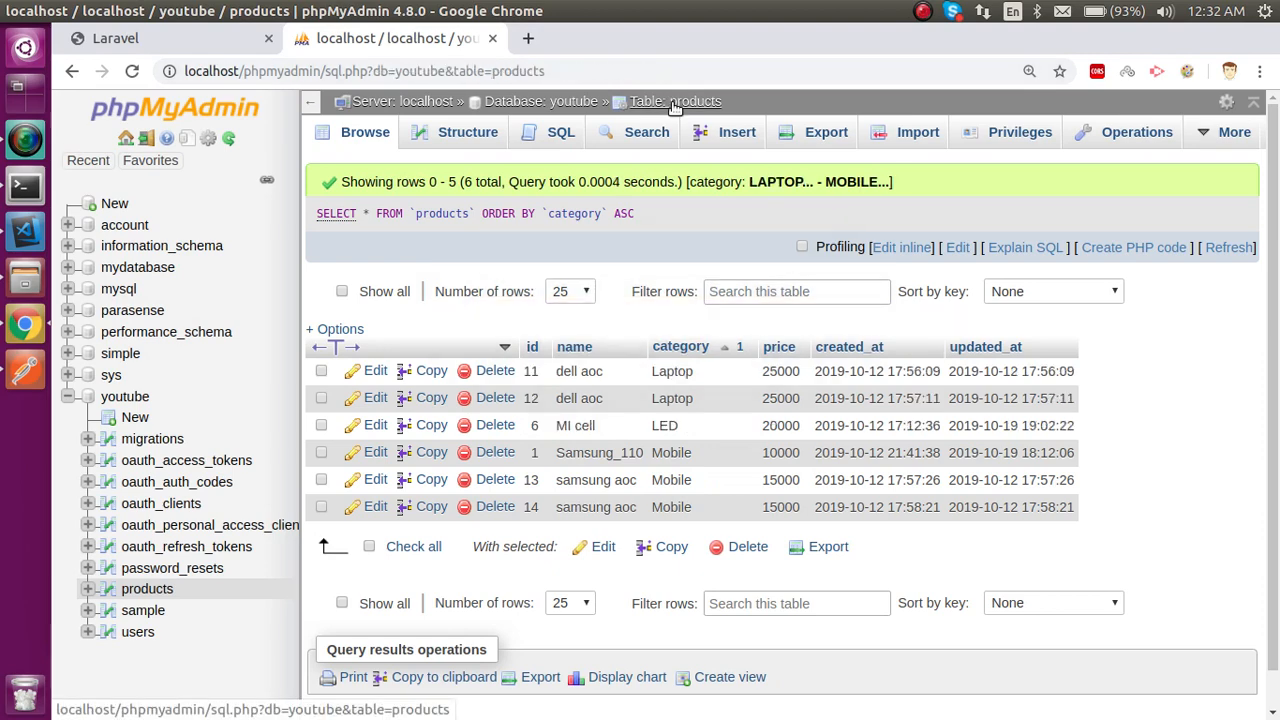
mouse_move(622, 371)
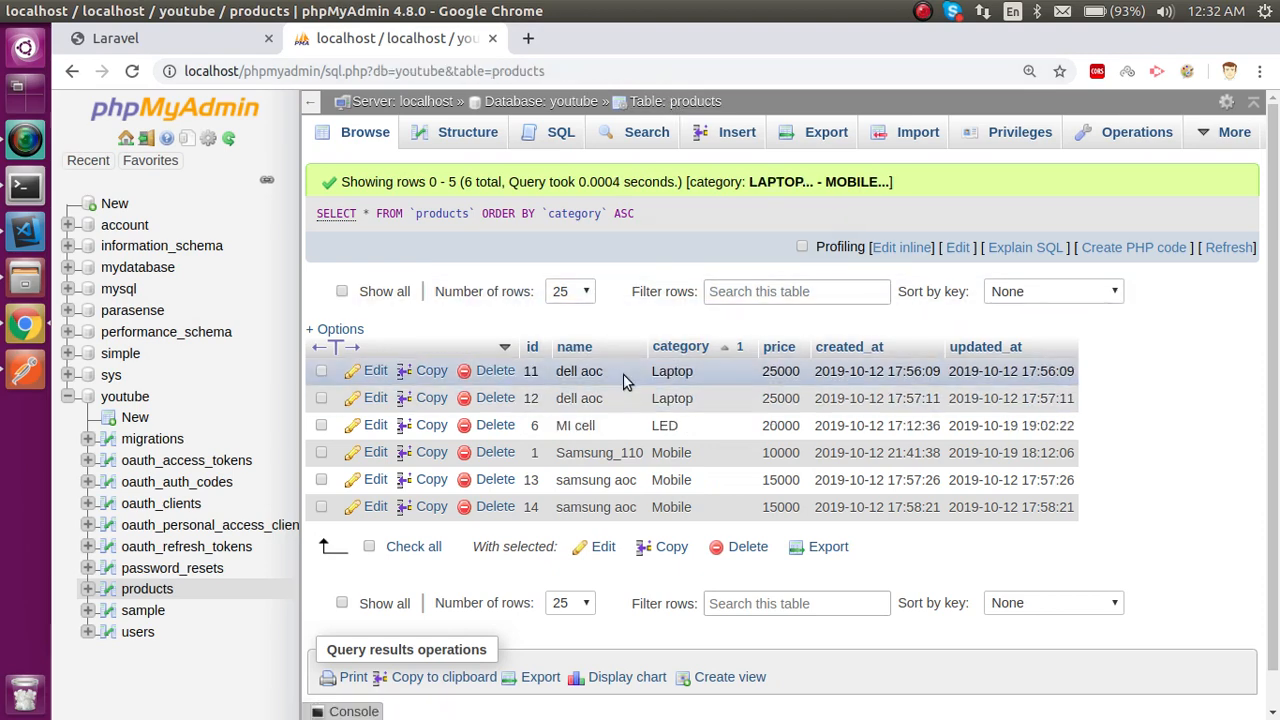
mouse_move(617, 247)
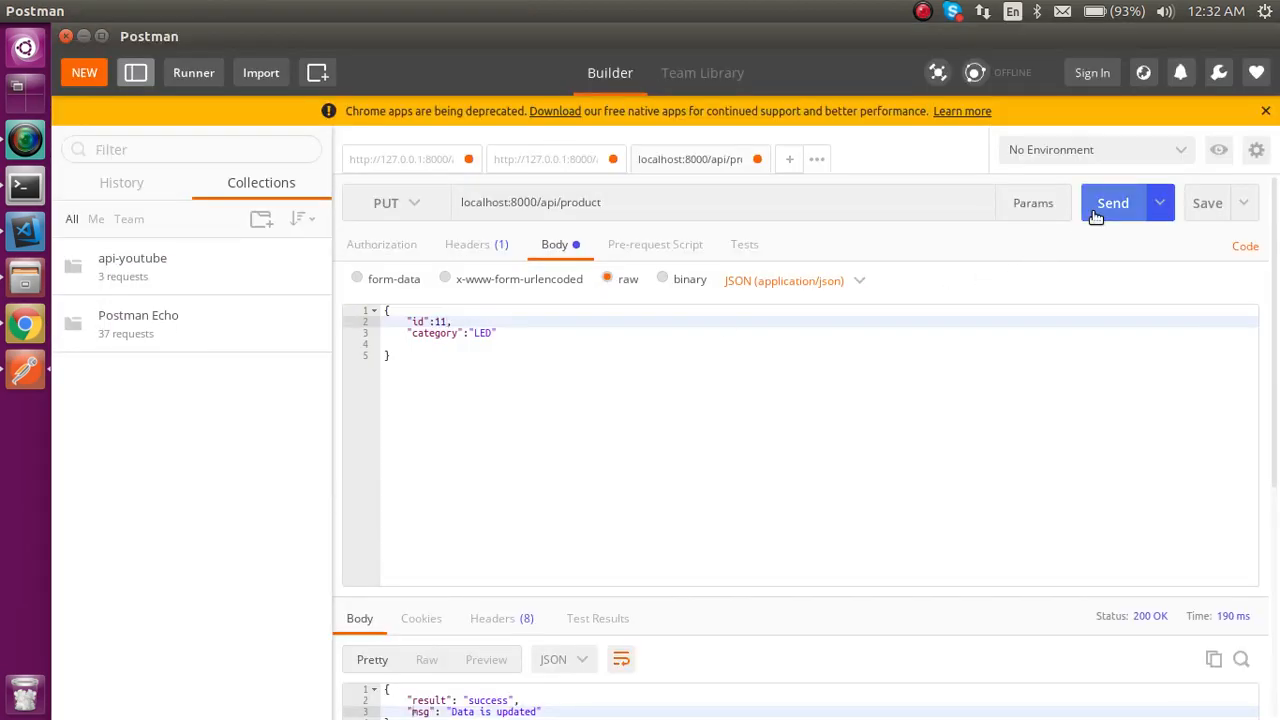
mouse_move(40, 345)
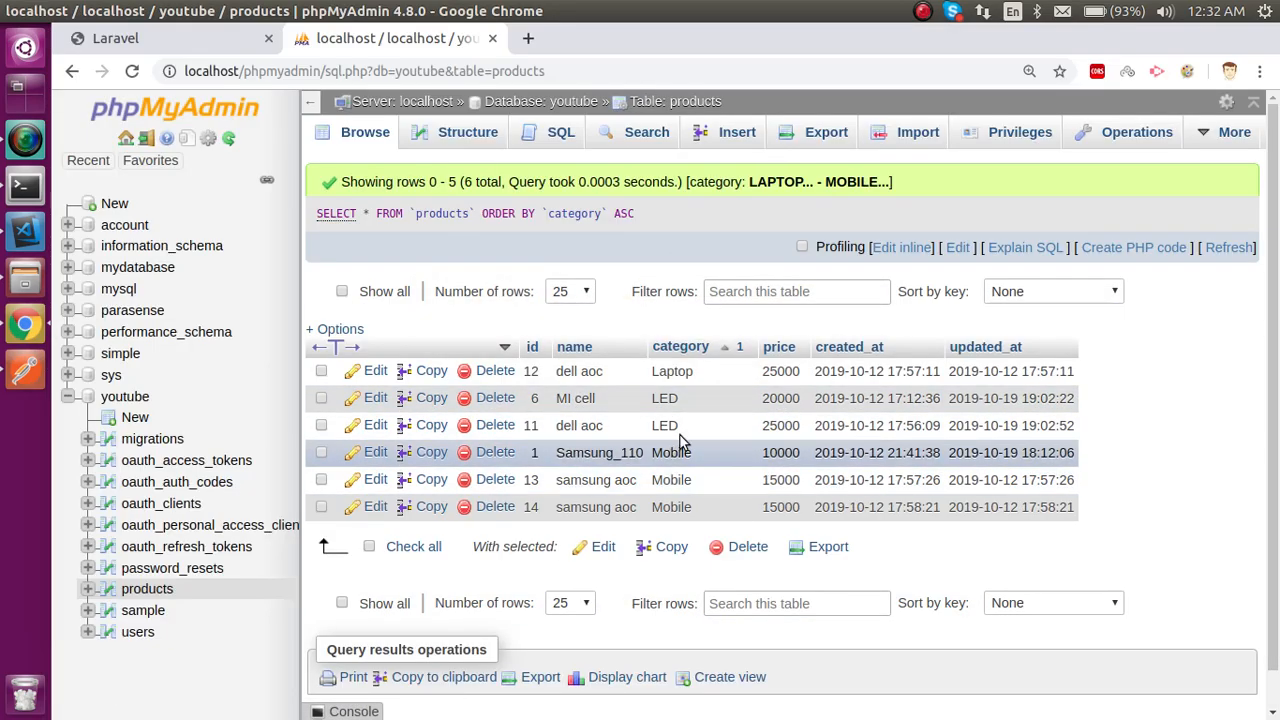
mouse_move(705, 203)
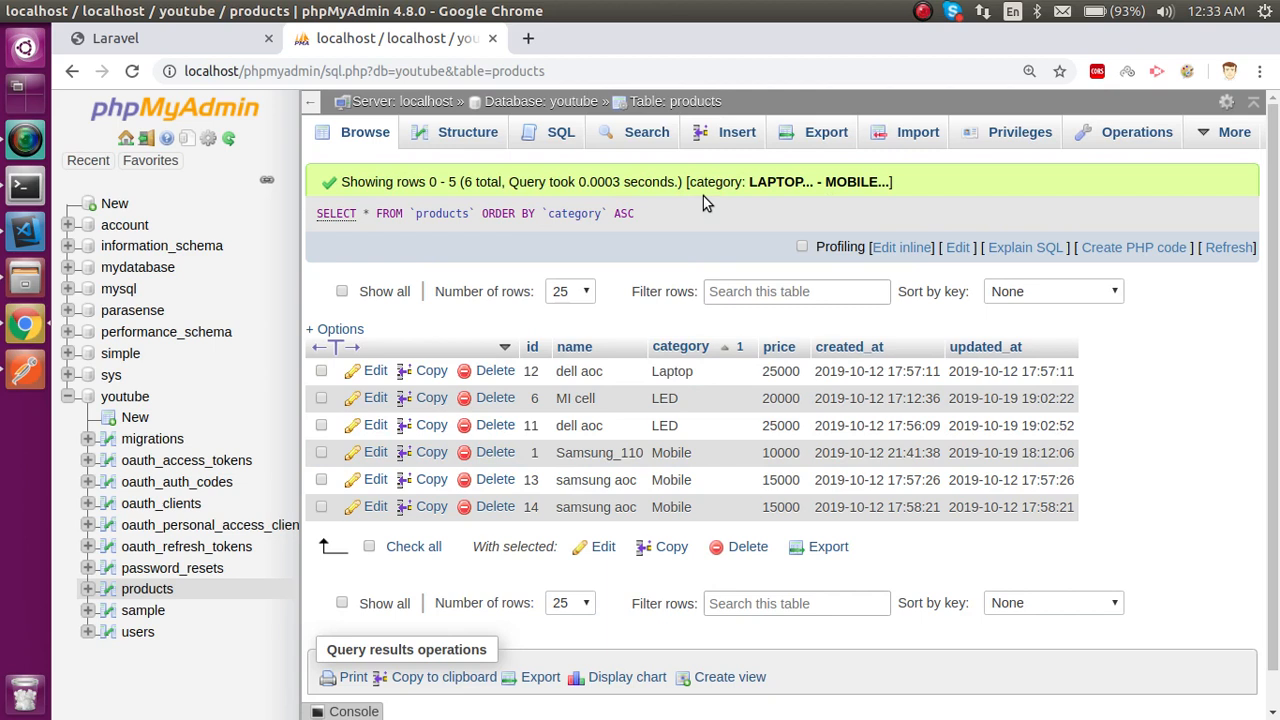